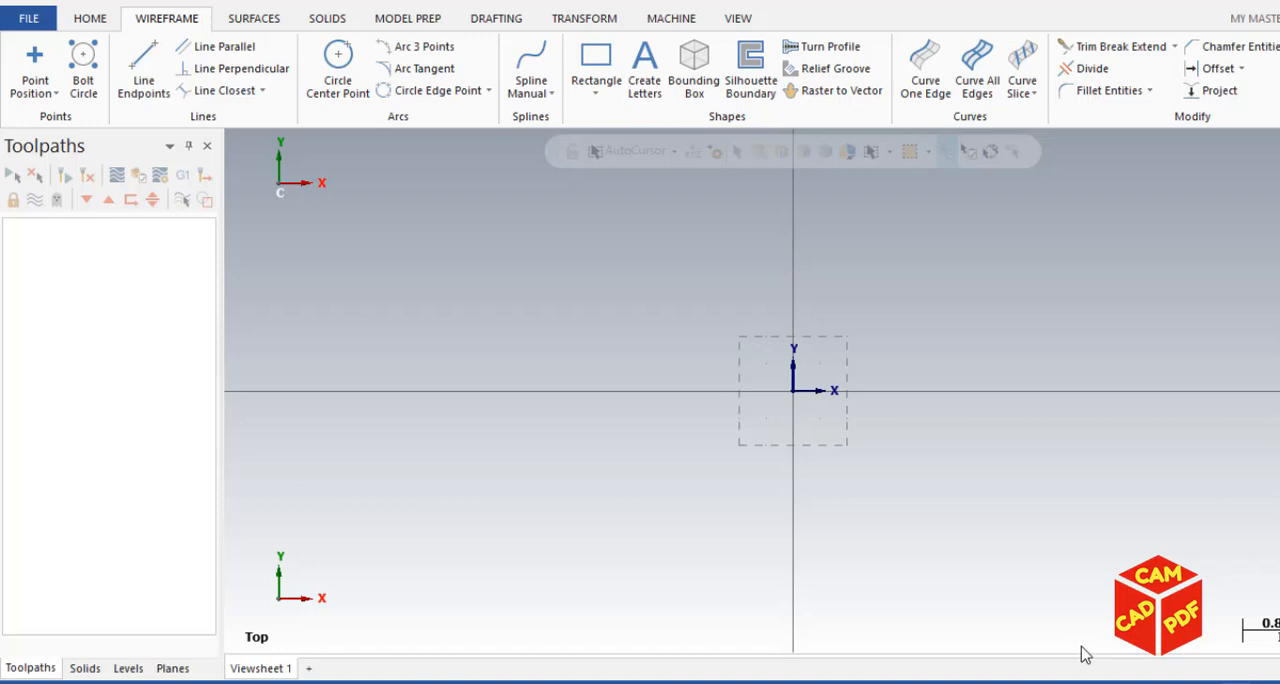
{"action": "mouse_move", "coordinate": [1010, 523]}
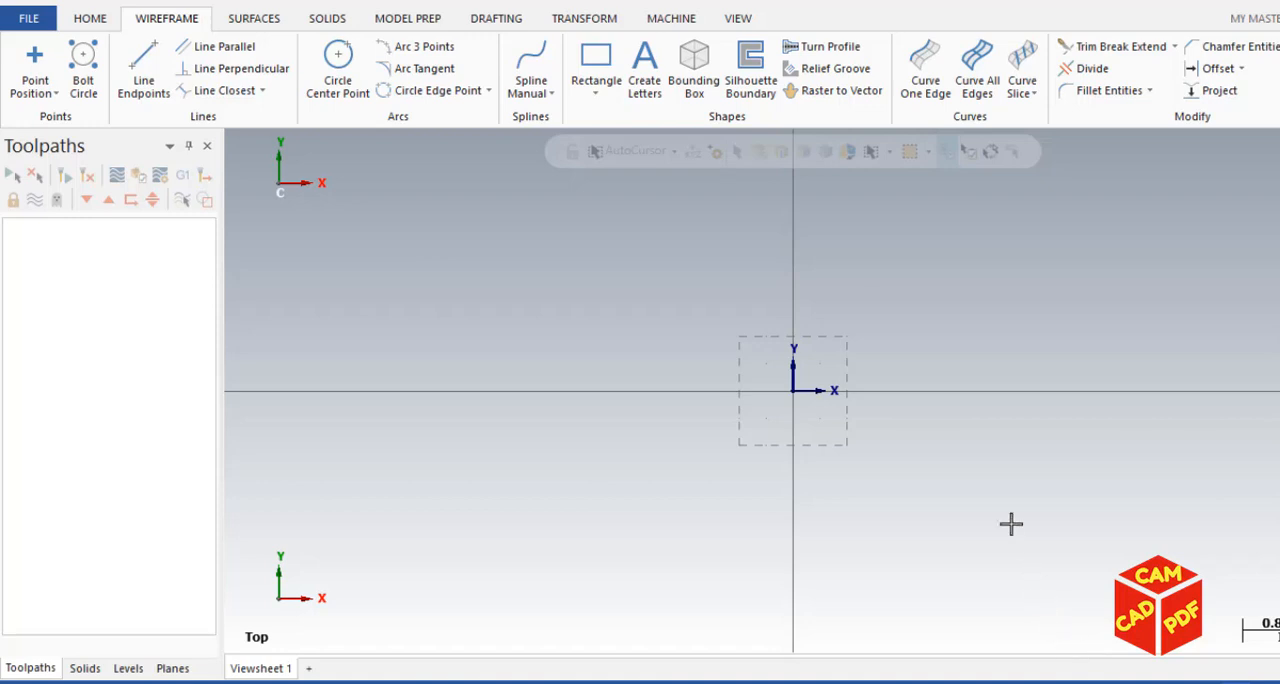
Add a default lathe machine to create Machine Group-1 in the Toolpaths Manager.
{"action": "left_click", "coordinate": [670, 18]}
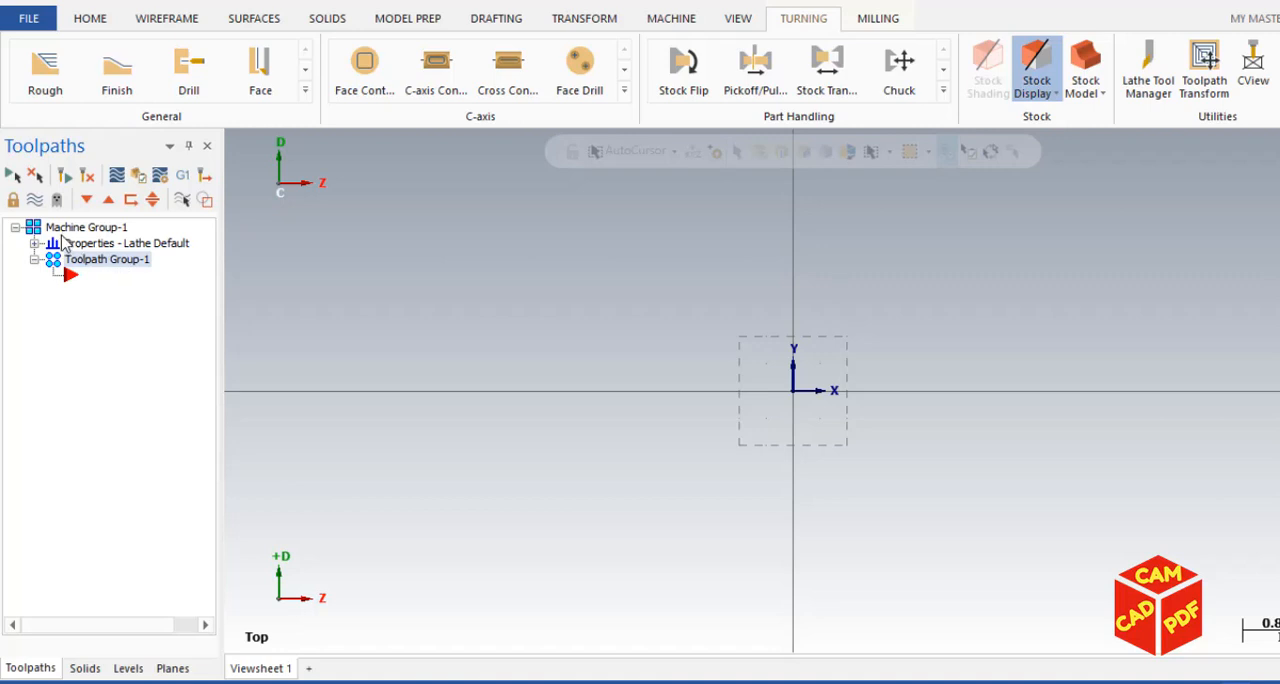
{"action": "mouse_move", "coordinate": [188, 265]}
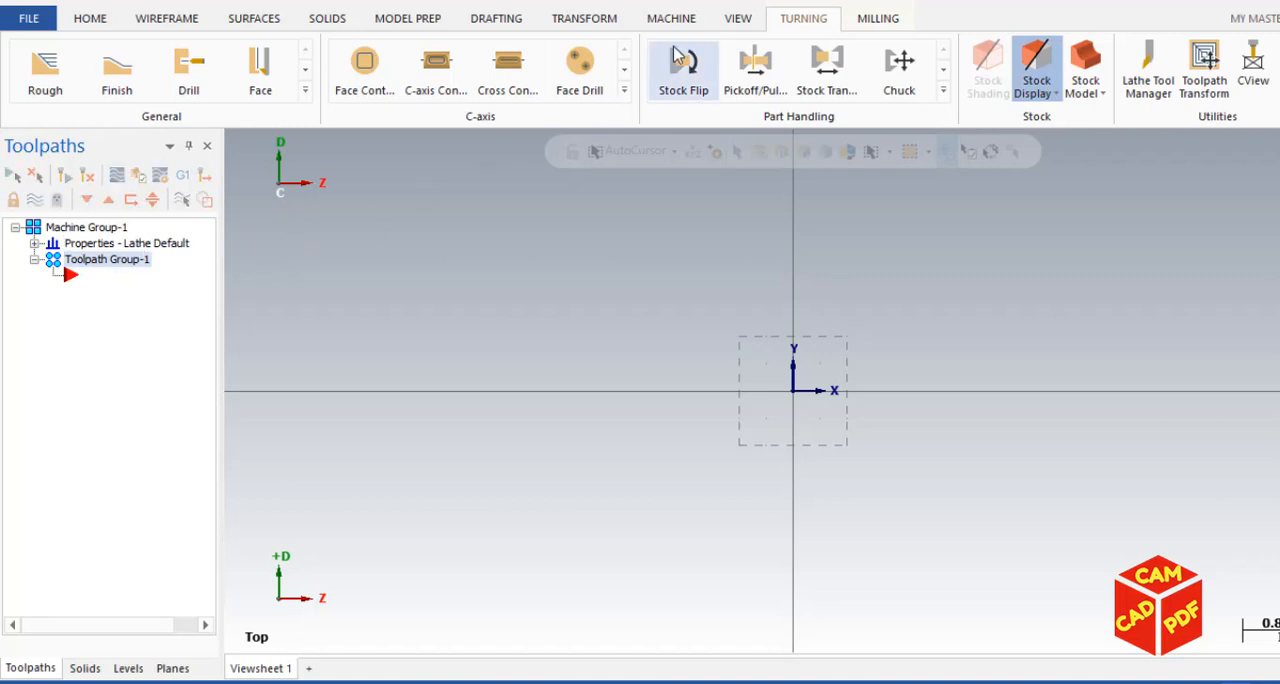
Open the Planes manager and make +D+Z the active construction plane.
{"action": "left_click", "coordinate": [737, 18]}
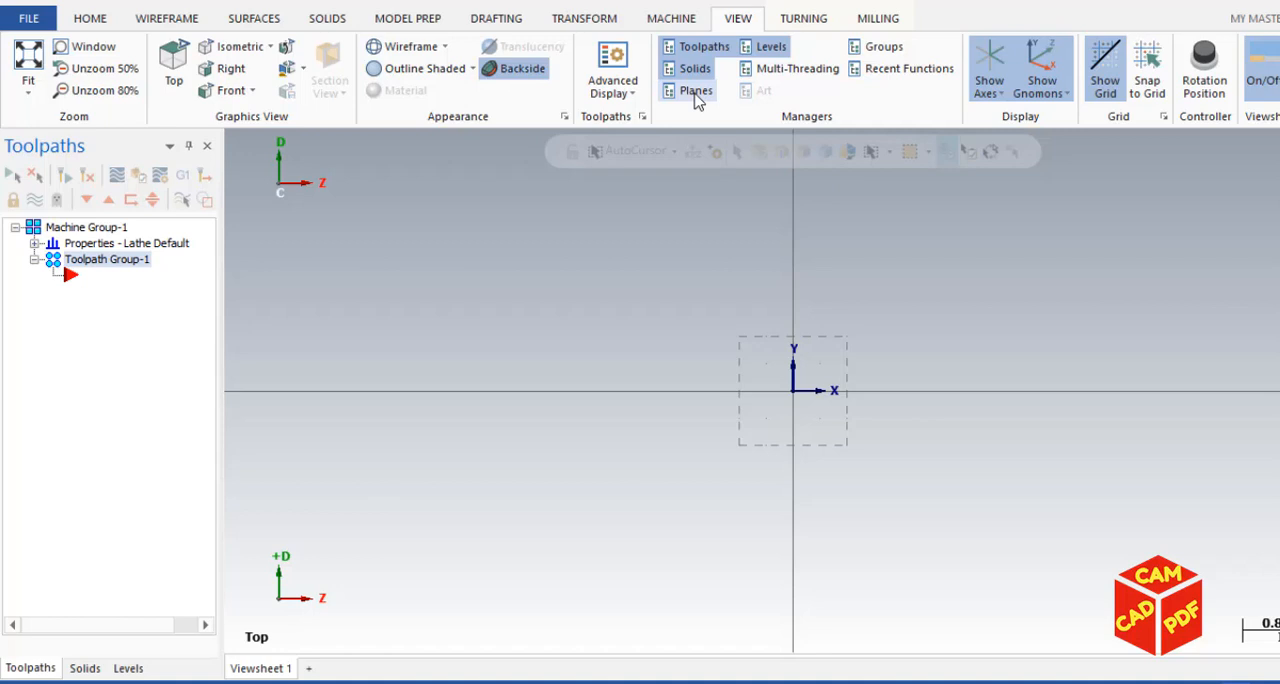
{"action": "left_click", "coordinate": [694, 90]}
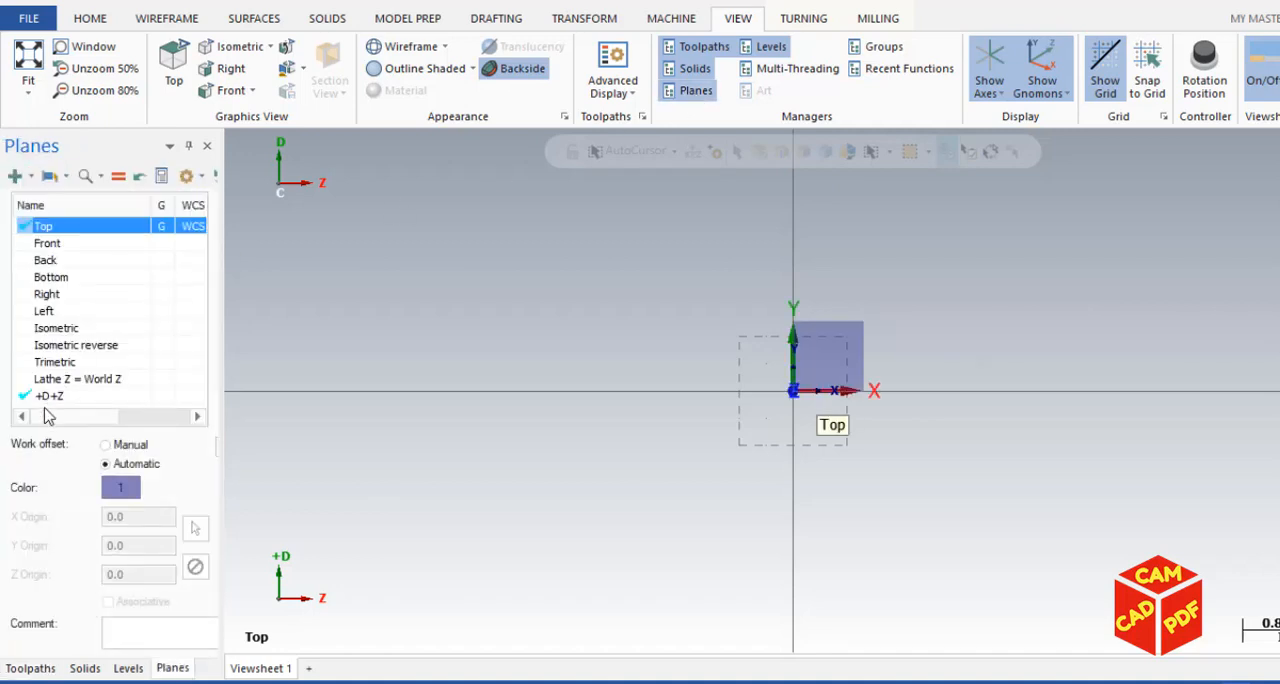
{"action": "mouse_move", "coordinate": [50, 400]}
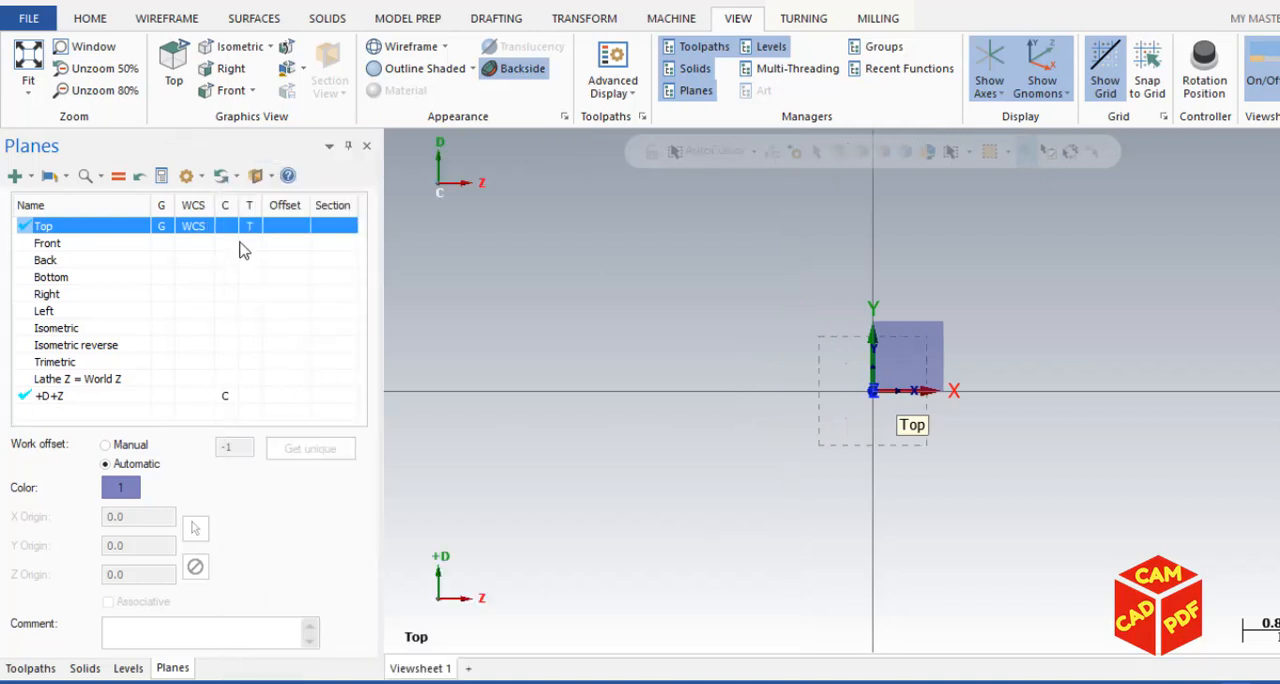
{"action": "left_click", "coordinate": [50, 395]}
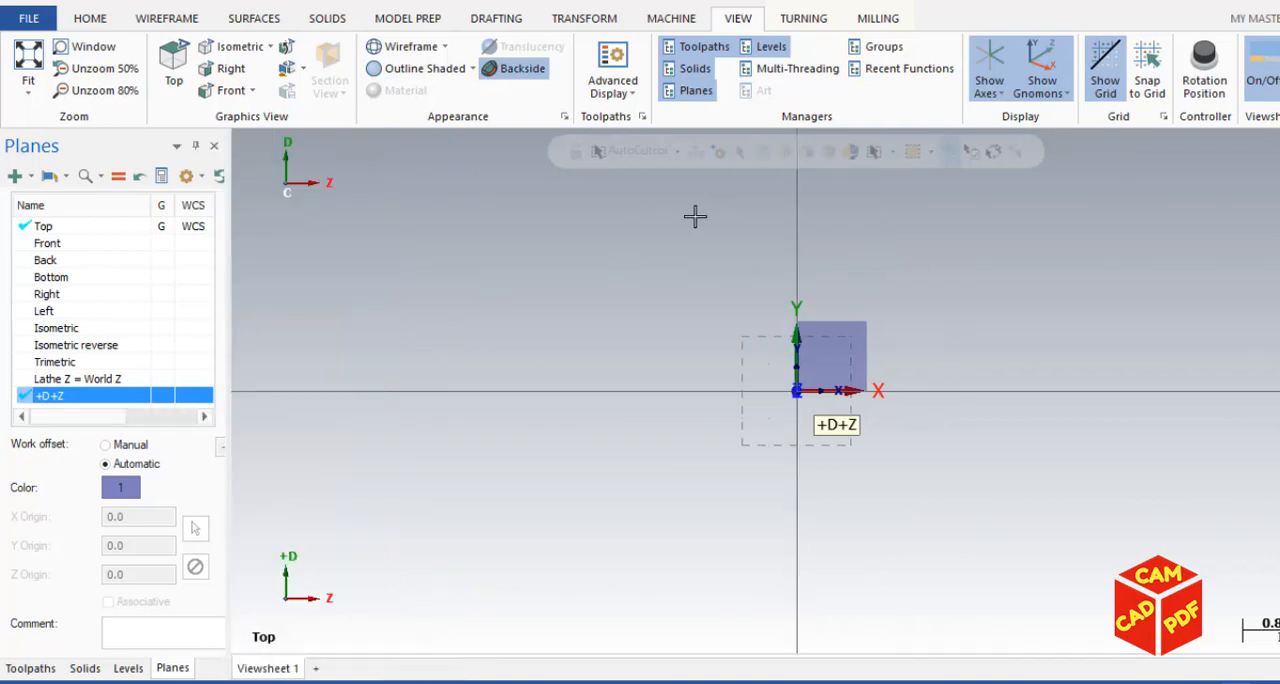
{"action": "mouse_move", "coordinate": [540, 172]}
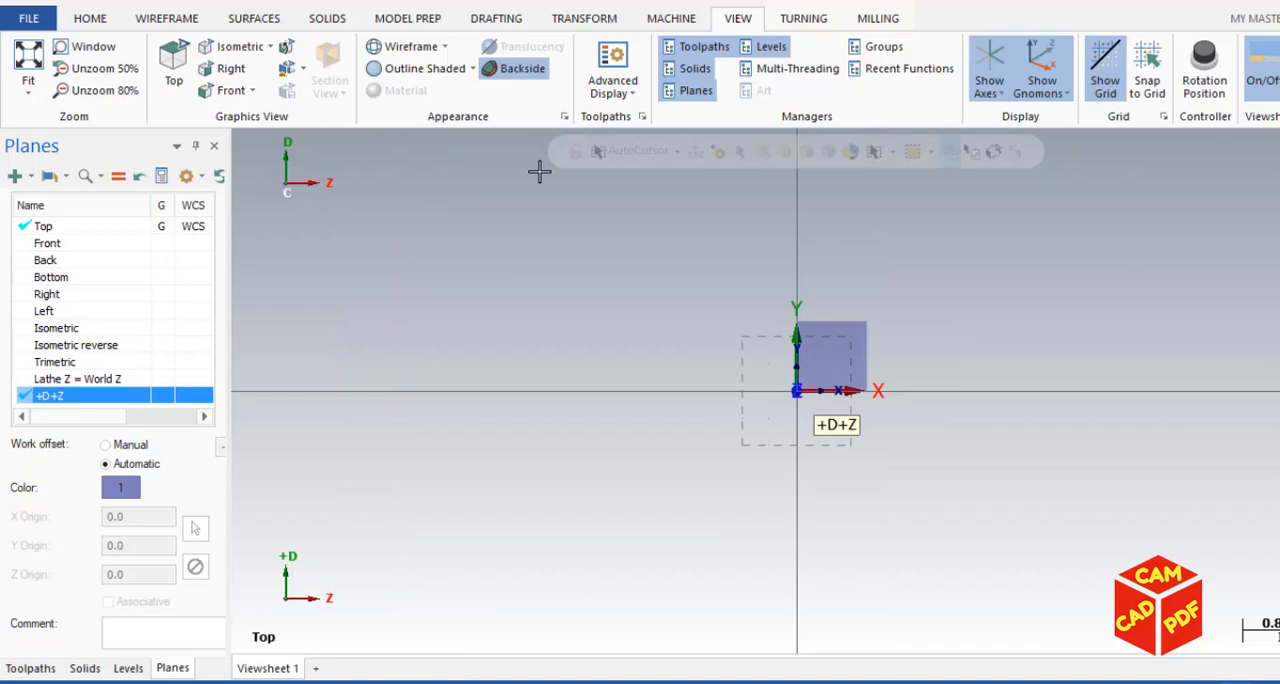
{"action": "mouse_move", "coordinate": [173, 60]}
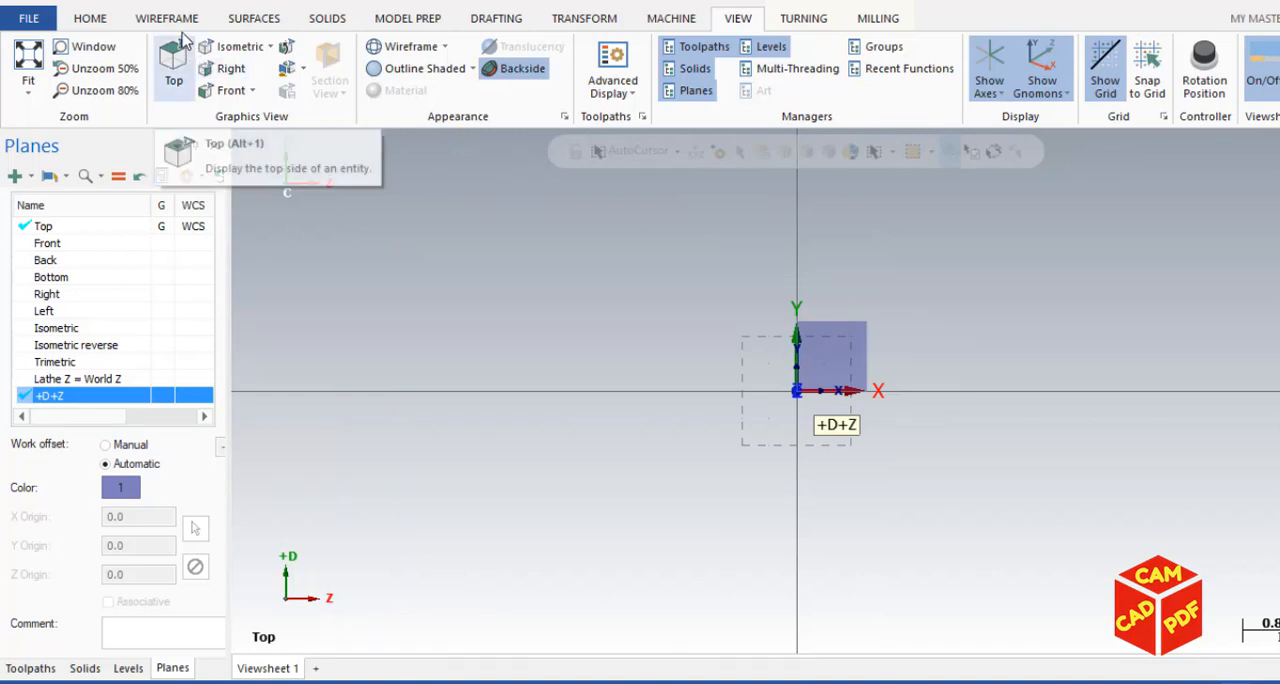
Draw a rectangle from the origin with a width of -2.
{"action": "left_click", "coordinate": [166, 18]}
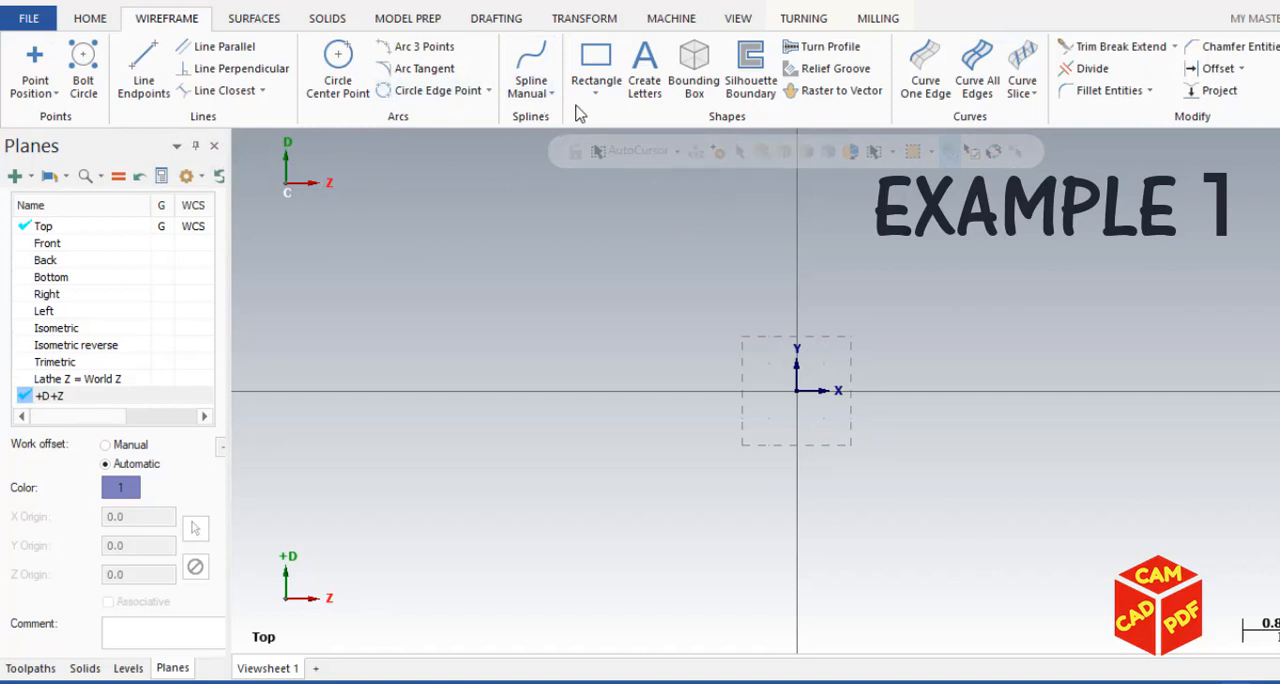
{"action": "left_click", "coordinate": [595, 60]}
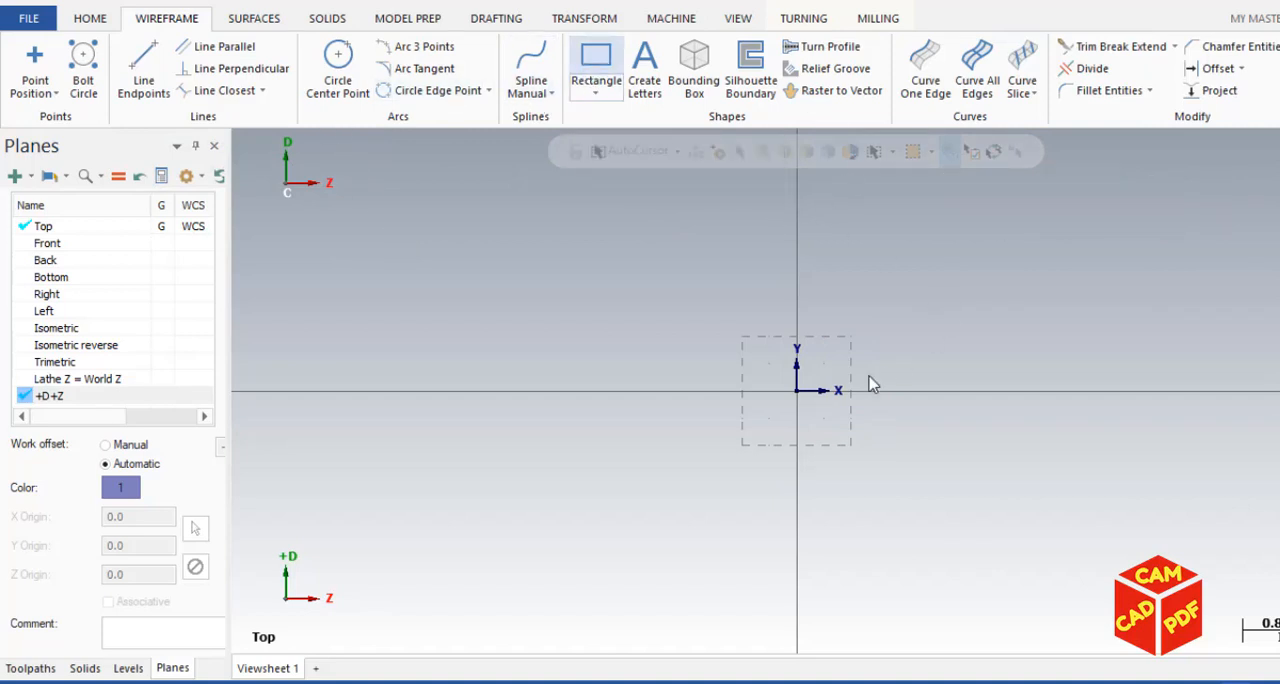
{"action": "left_click", "coordinate": [595, 55]}
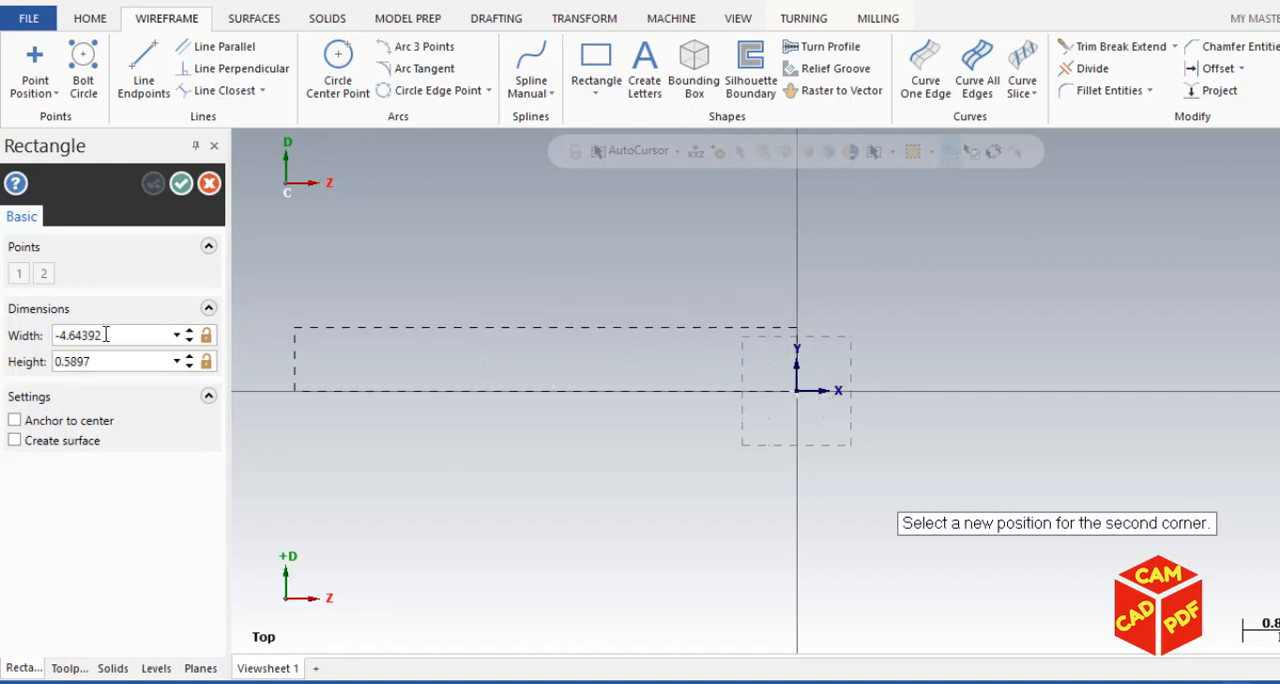
{"action": "type", "text": "-2"}
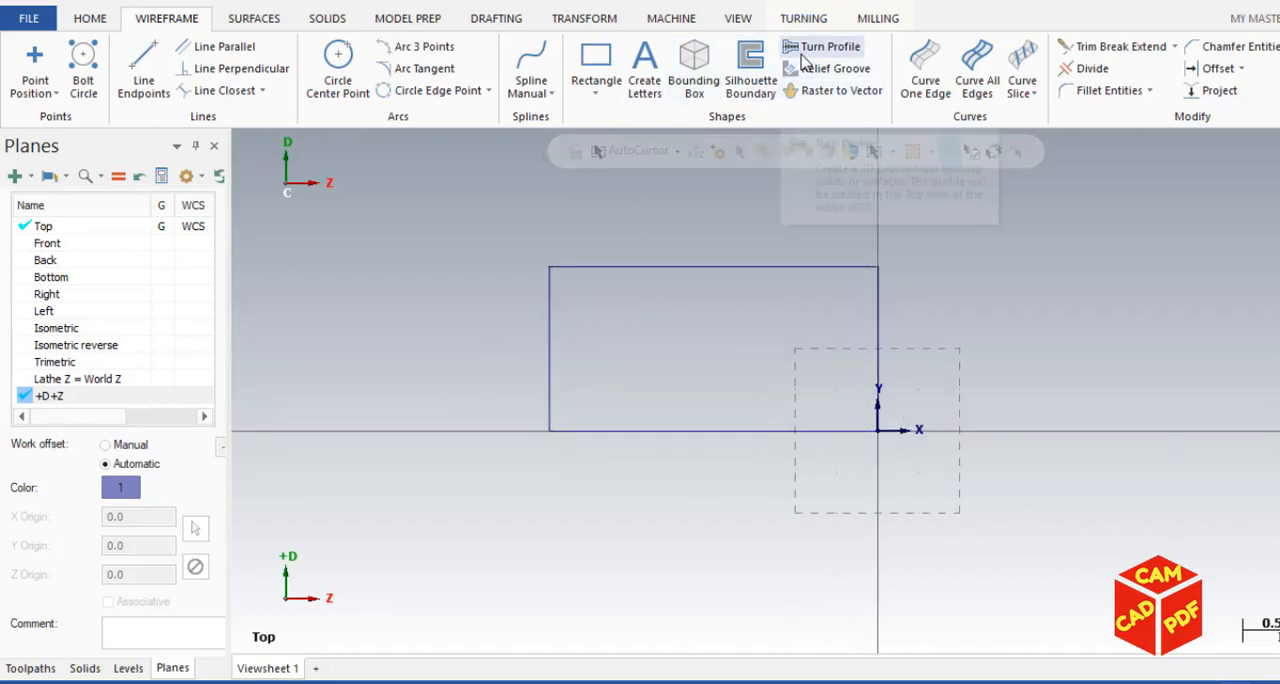
{"action": "left_click", "coordinate": [738, 18]}
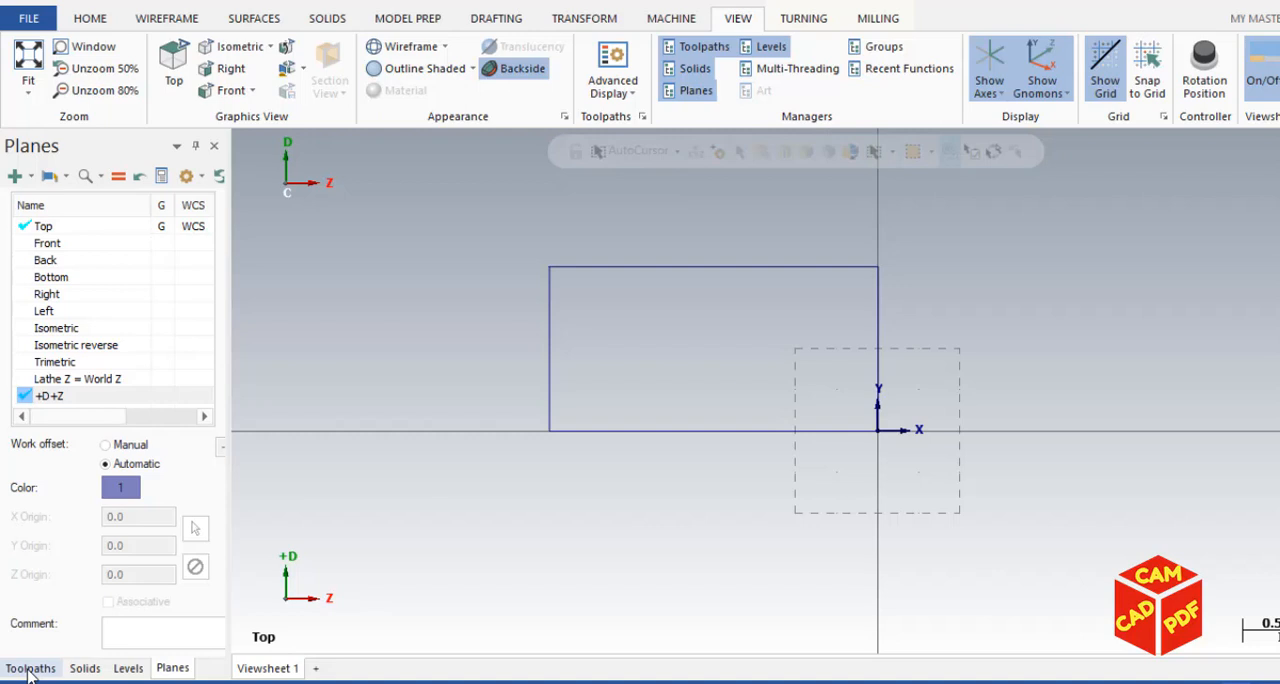
Set tool settings to program number 3 with sequential tool numbering.
{"action": "left_click", "coordinate": [30, 668]}
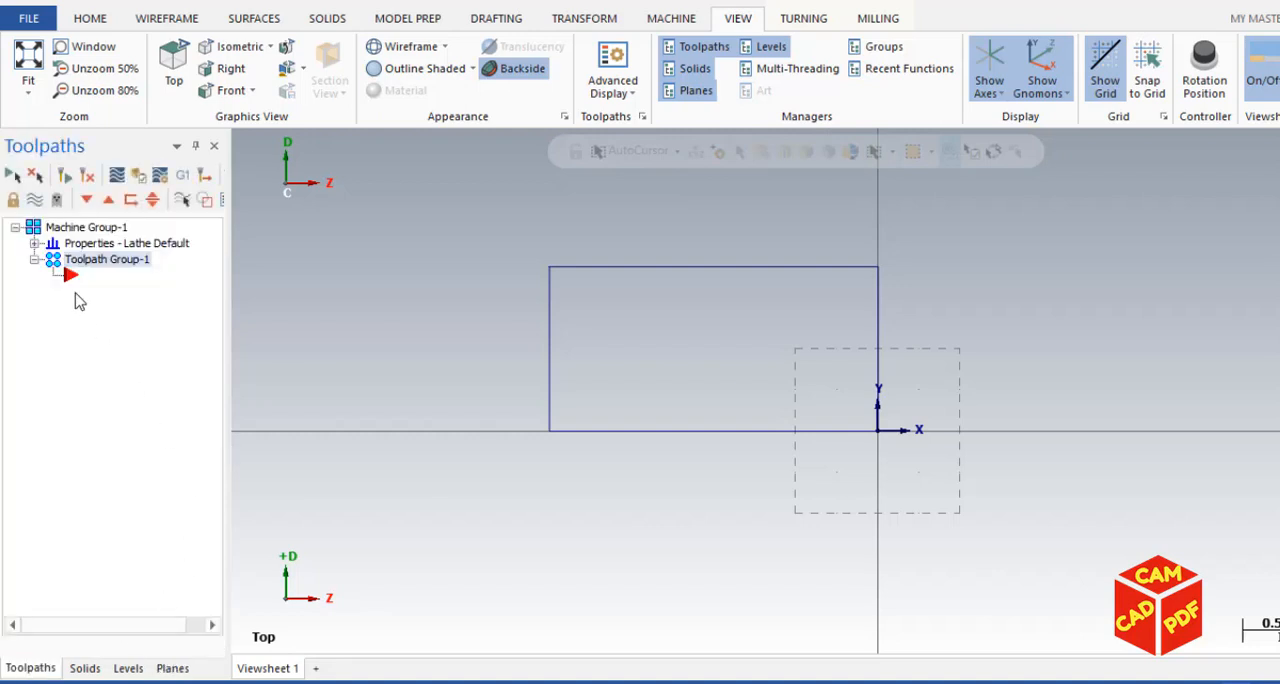
{"action": "left_click", "coordinate": [35, 243]}
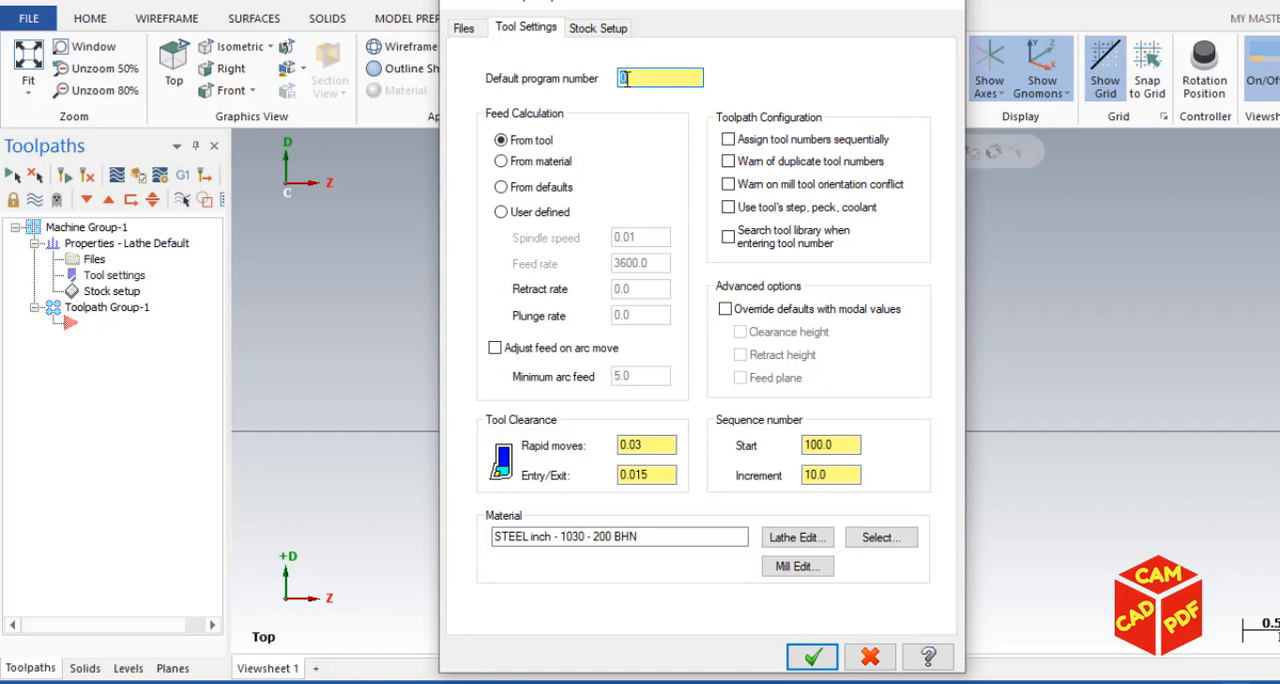
{"action": "type", "text": "3"}
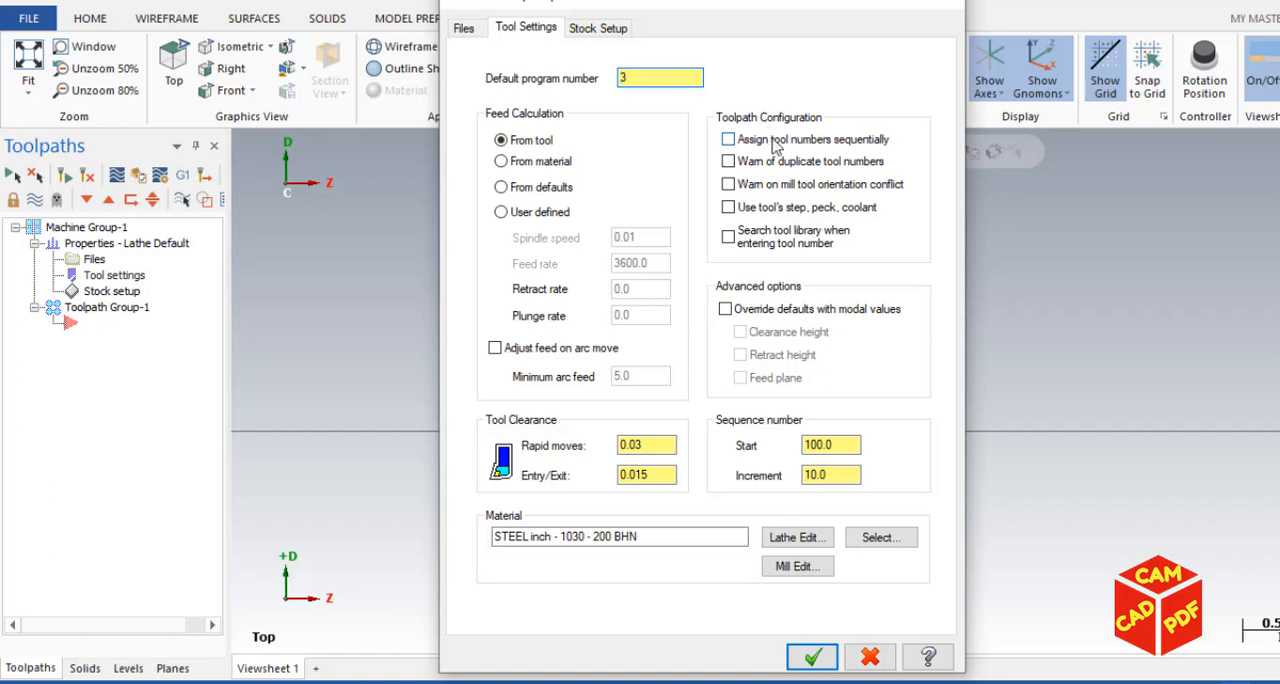
{"action": "left_click", "coordinate": [728, 139]}
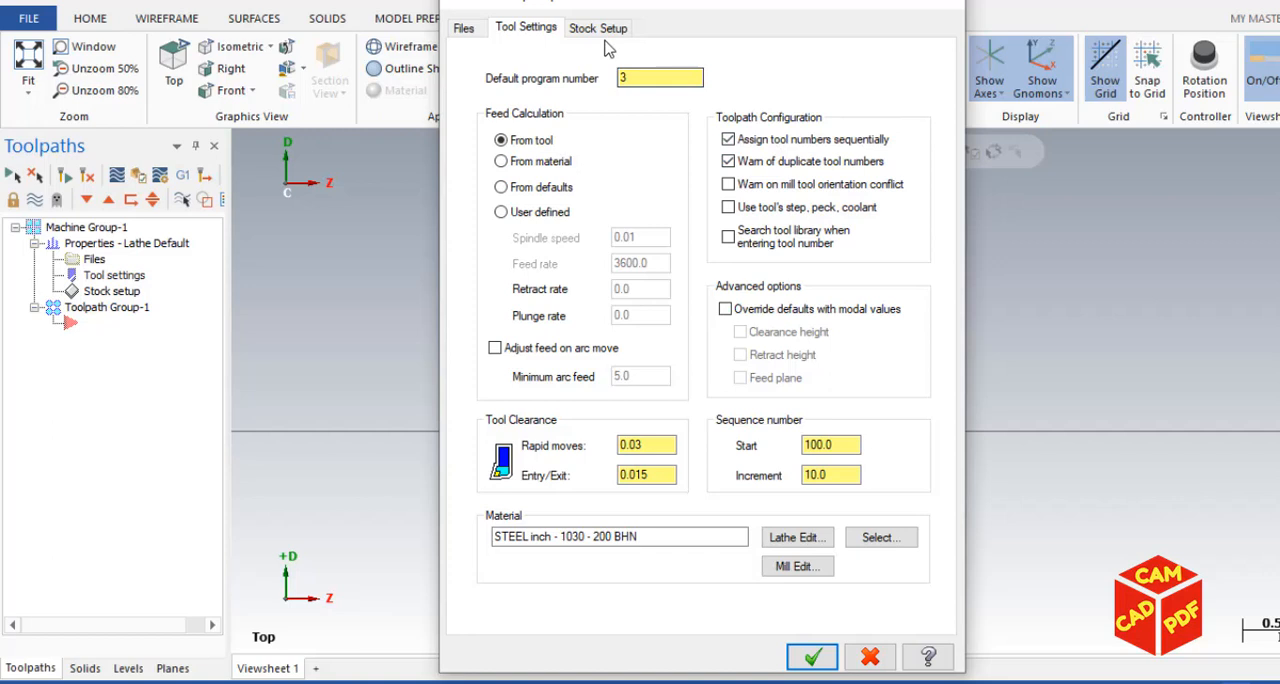
{"action": "left_click", "coordinate": [598, 27]}
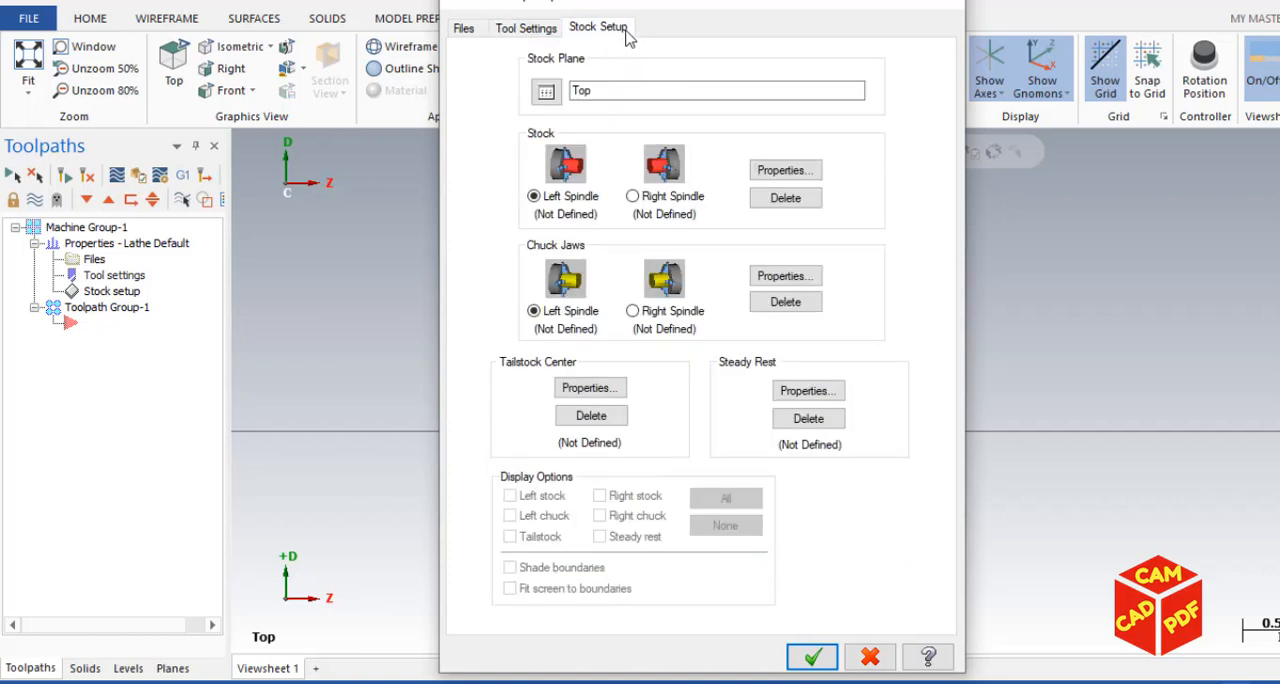
{"action": "mouse_move", "coordinate": [555, 217]}
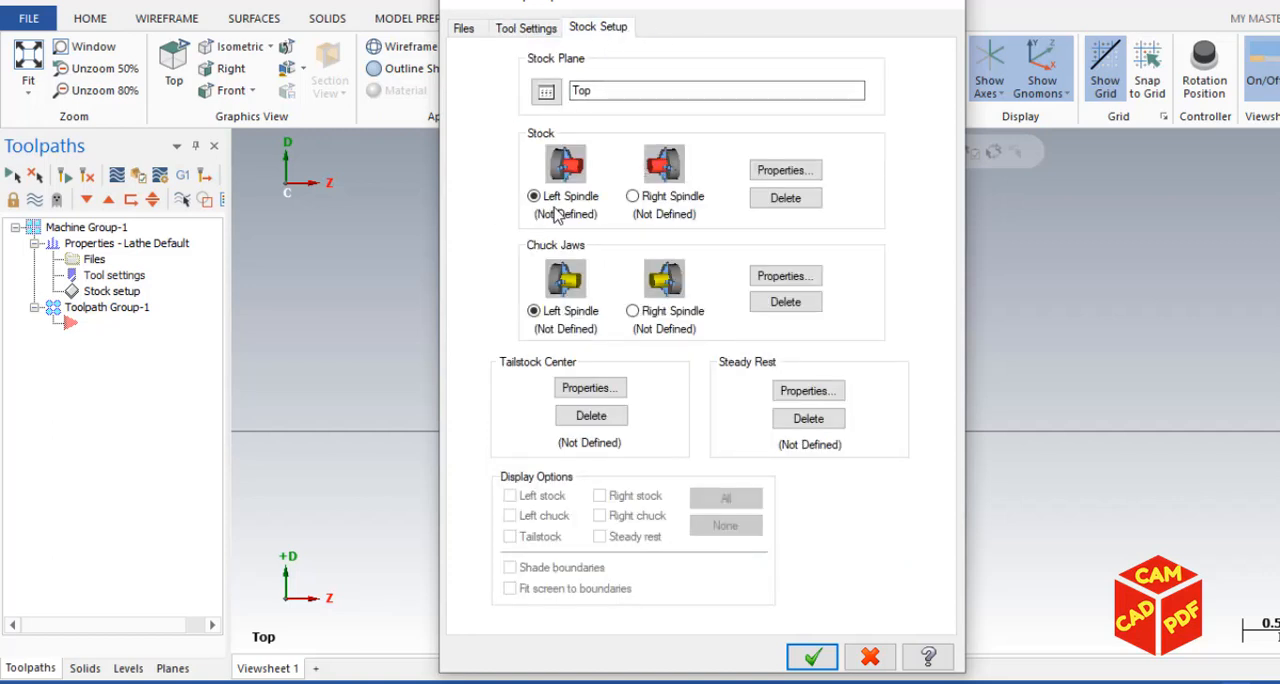
{"action": "mouse_move", "coordinate": [784, 170]}
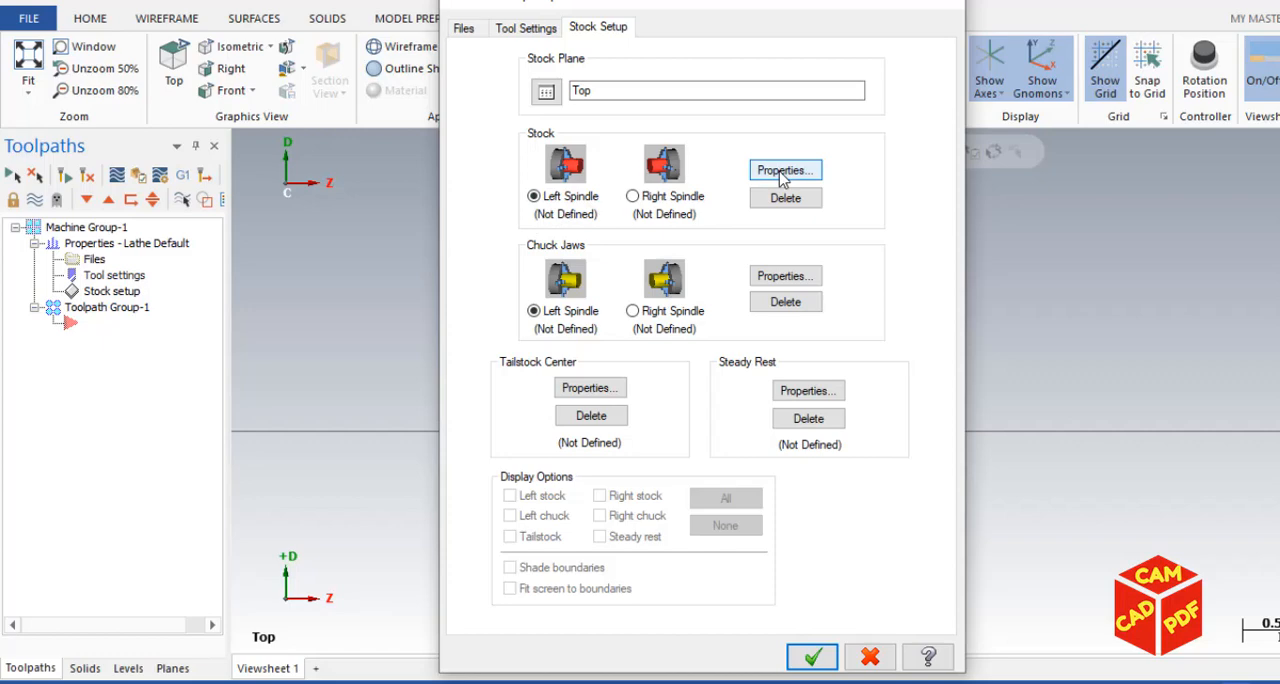
Set the left stock length to 2.0 with margins on: right 0.1, left 1.0.
{"action": "left_click", "coordinate": [785, 170]}
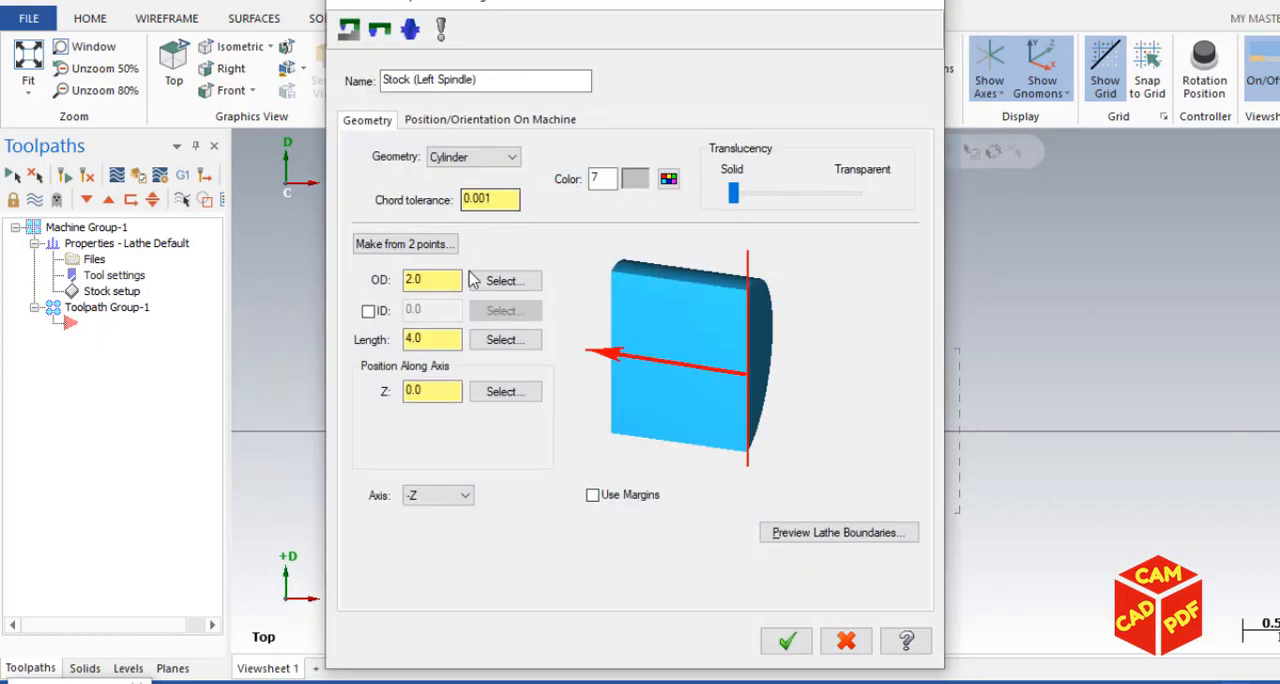
{"action": "left_click", "coordinate": [504, 280]}
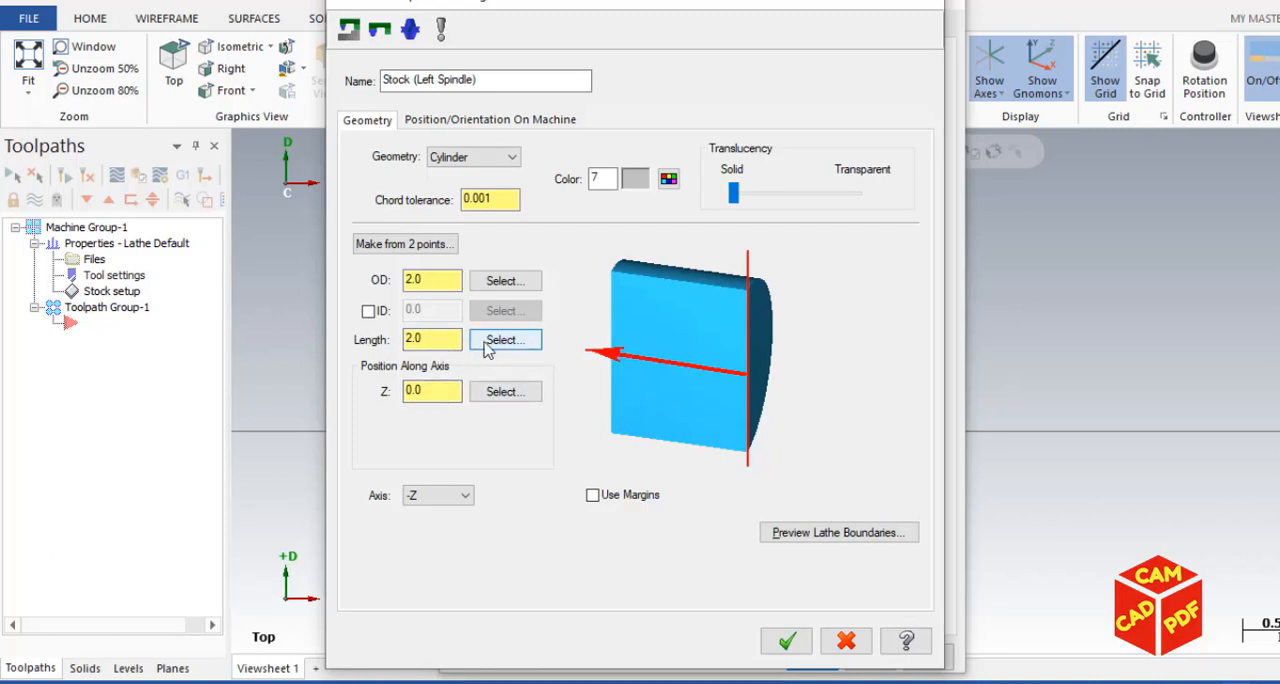
{"action": "left_click", "coordinate": [505, 339]}
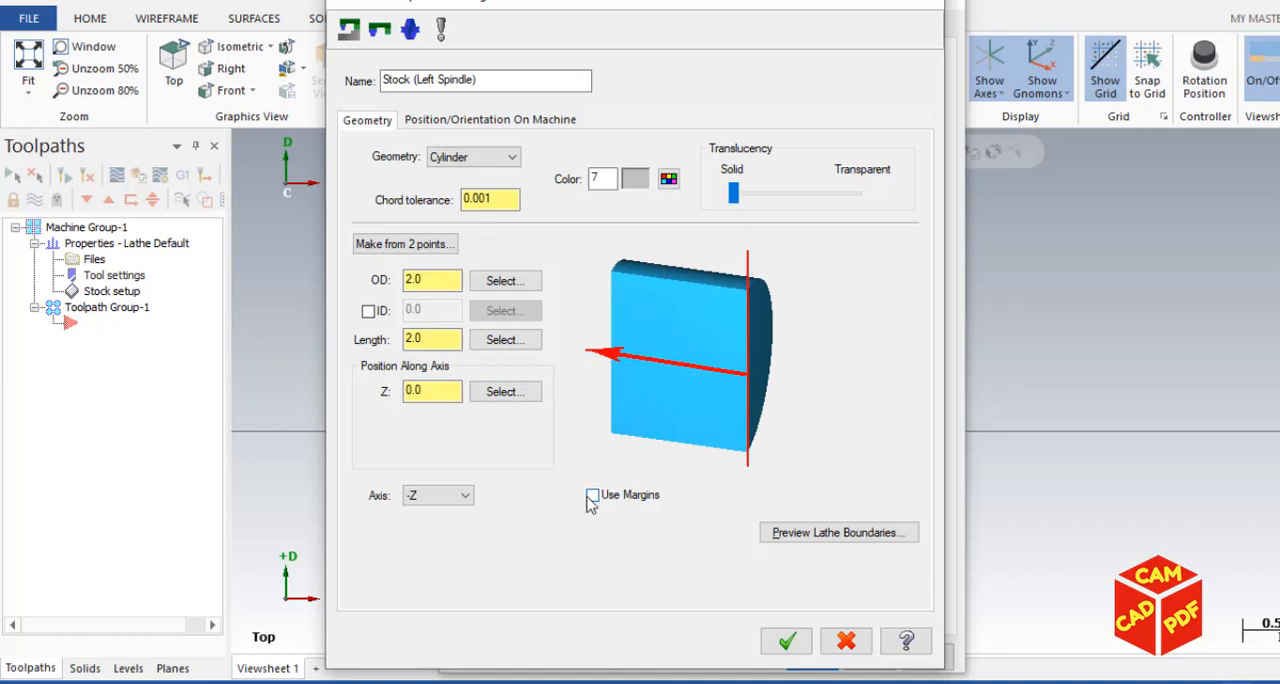
{"action": "left_click", "coordinate": [592, 495]}
{"action": "type", "text": "0"}
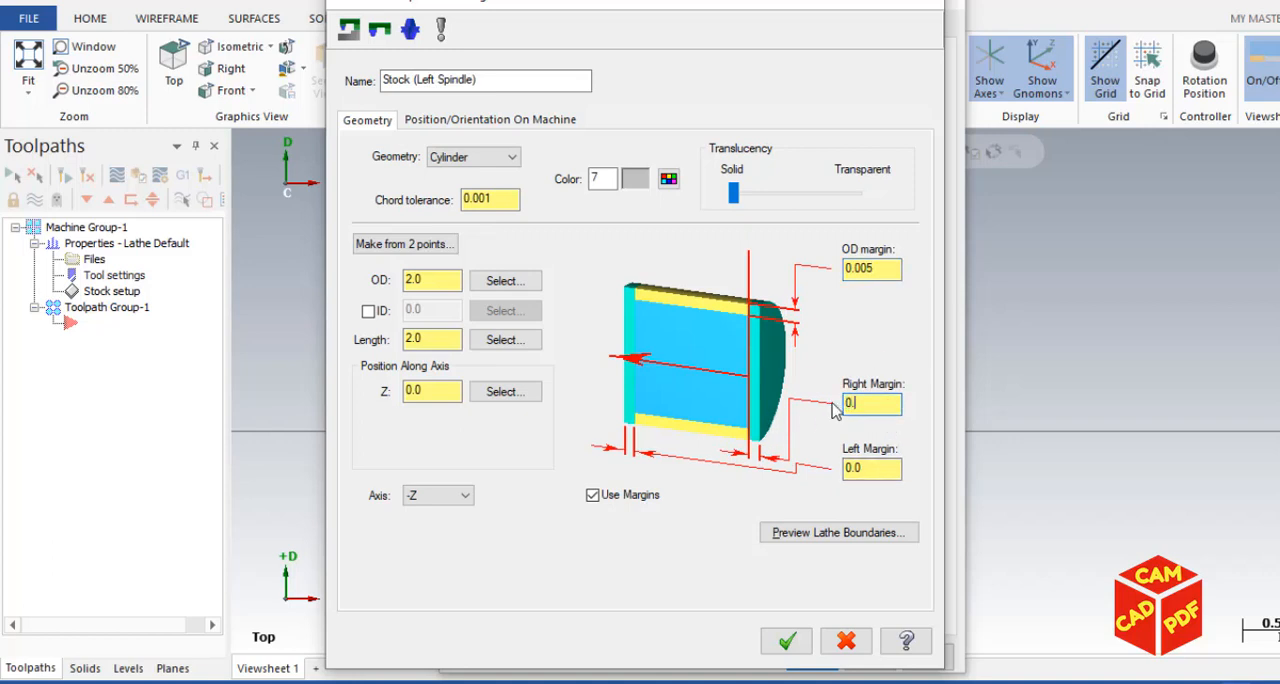
{"action": "type", "text": ".1"}
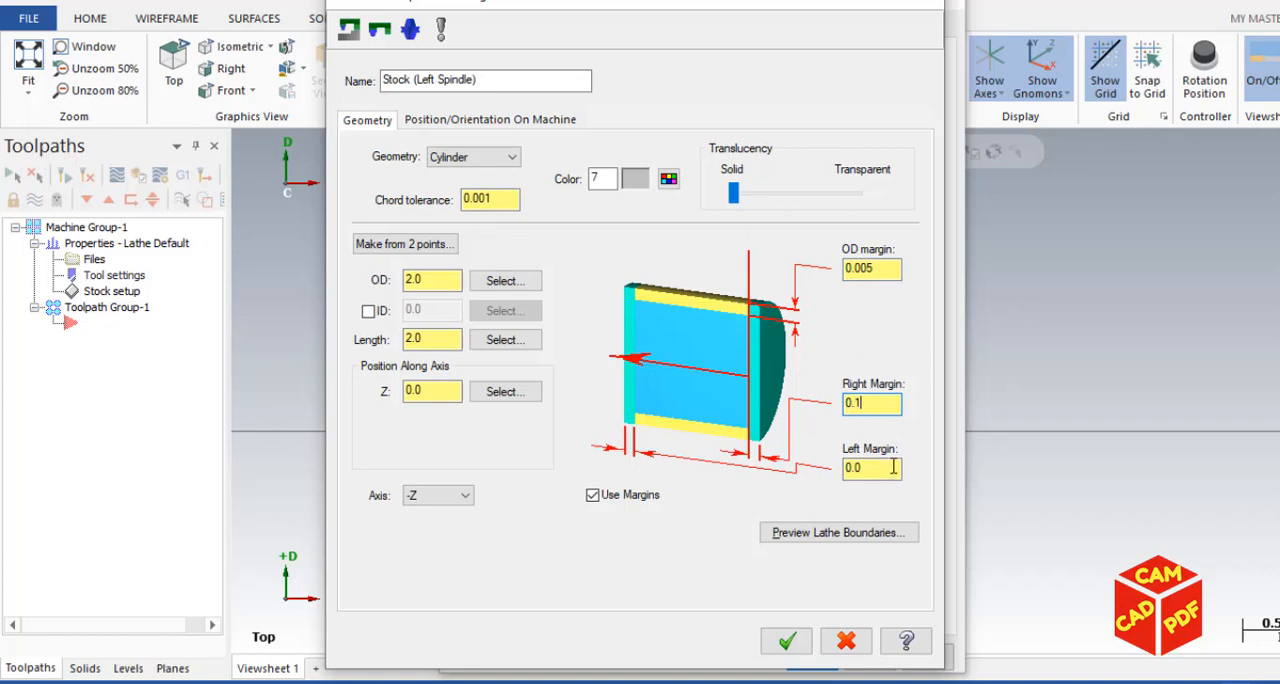
{"action": "left_click", "coordinate": [870, 468]}
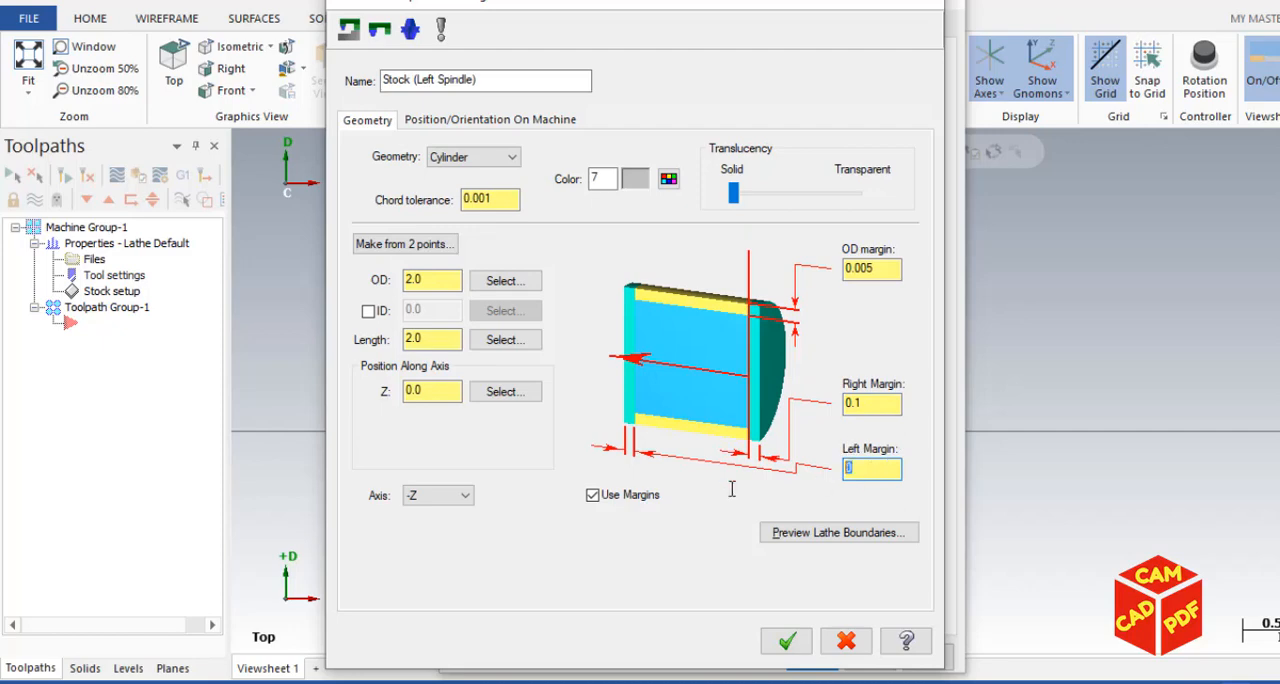
{"action": "type", "text": "1.0"}
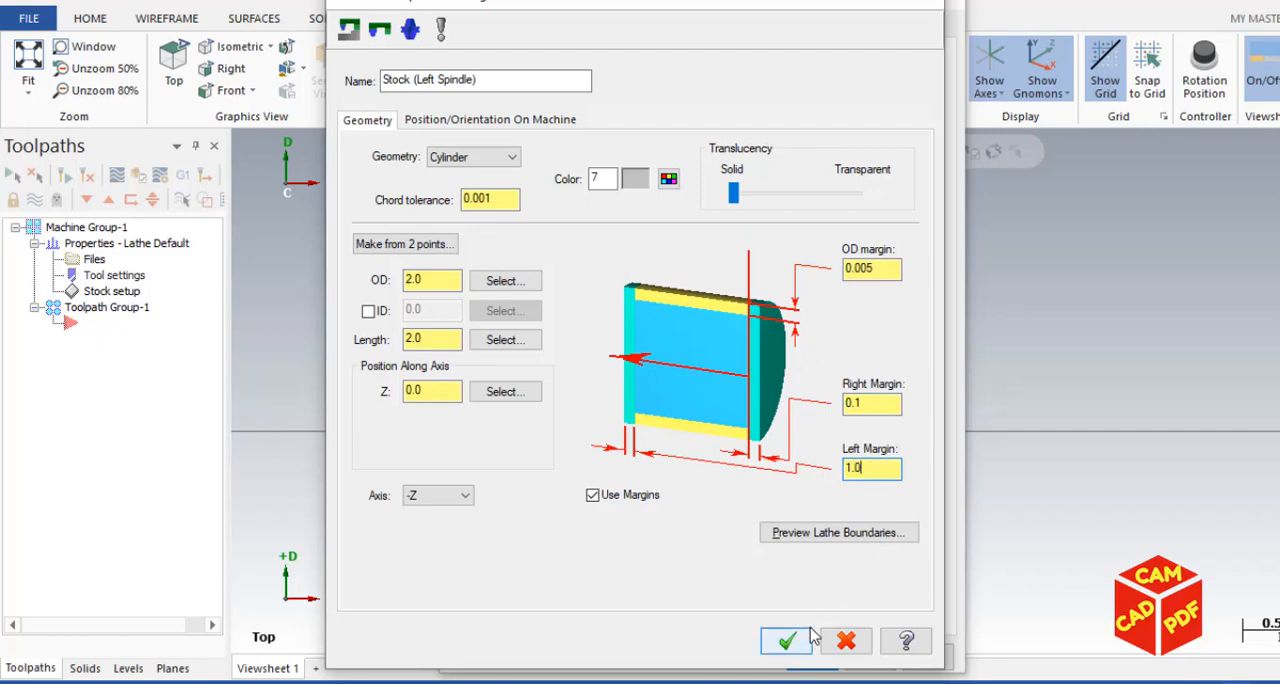
{"action": "left_click", "coordinate": [786, 640]}
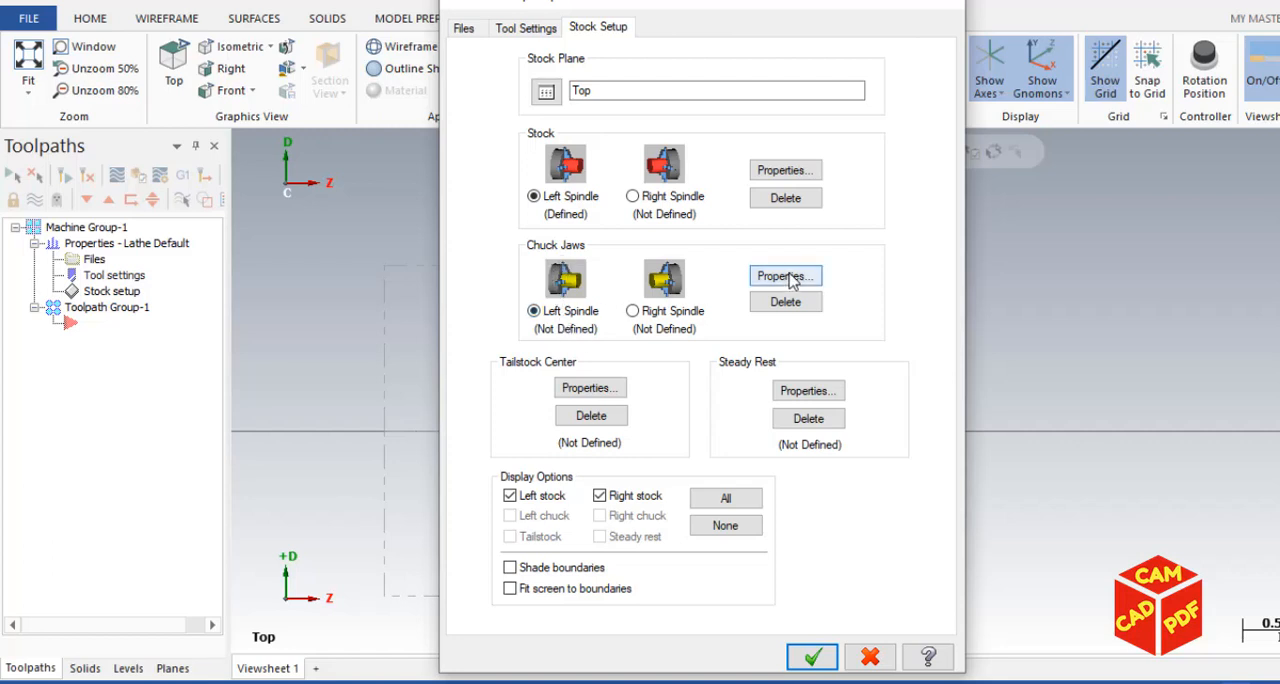
Position the left chuck jaws from stock, gripping maximum diameter with 0.75 grip length.
{"action": "left_click", "coordinate": [811, 657]}
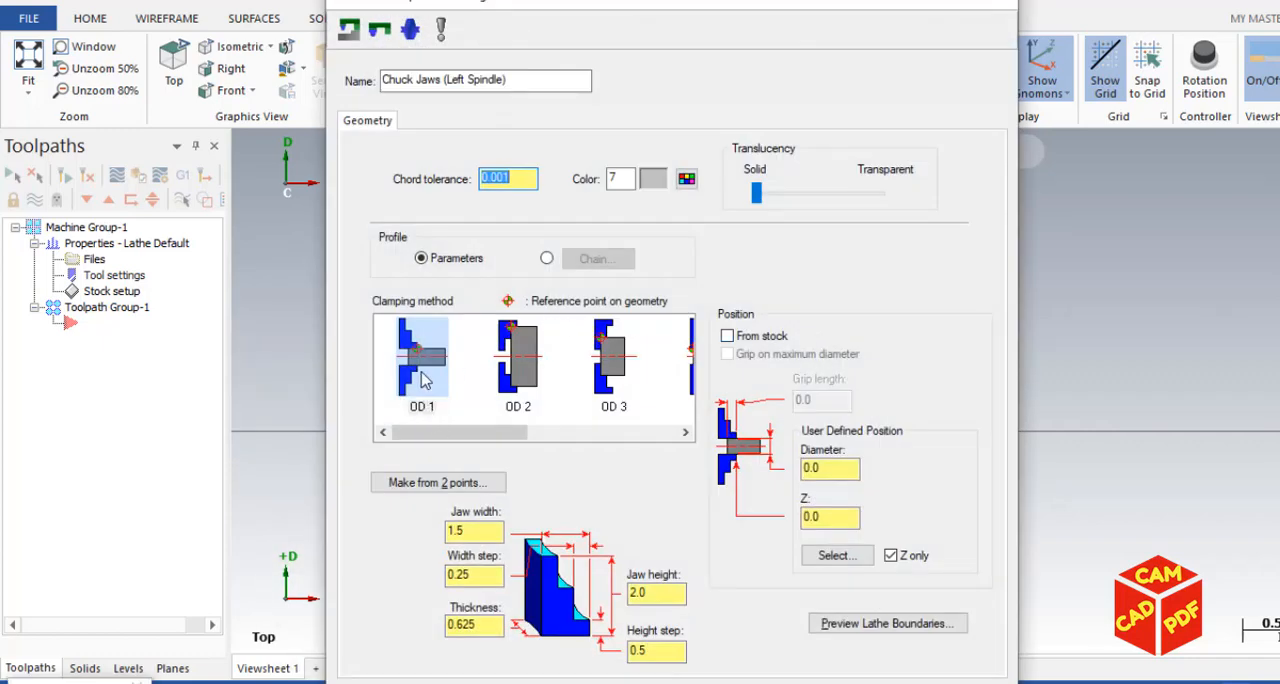
{"action": "mouse_move", "coordinate": [702, 357]}
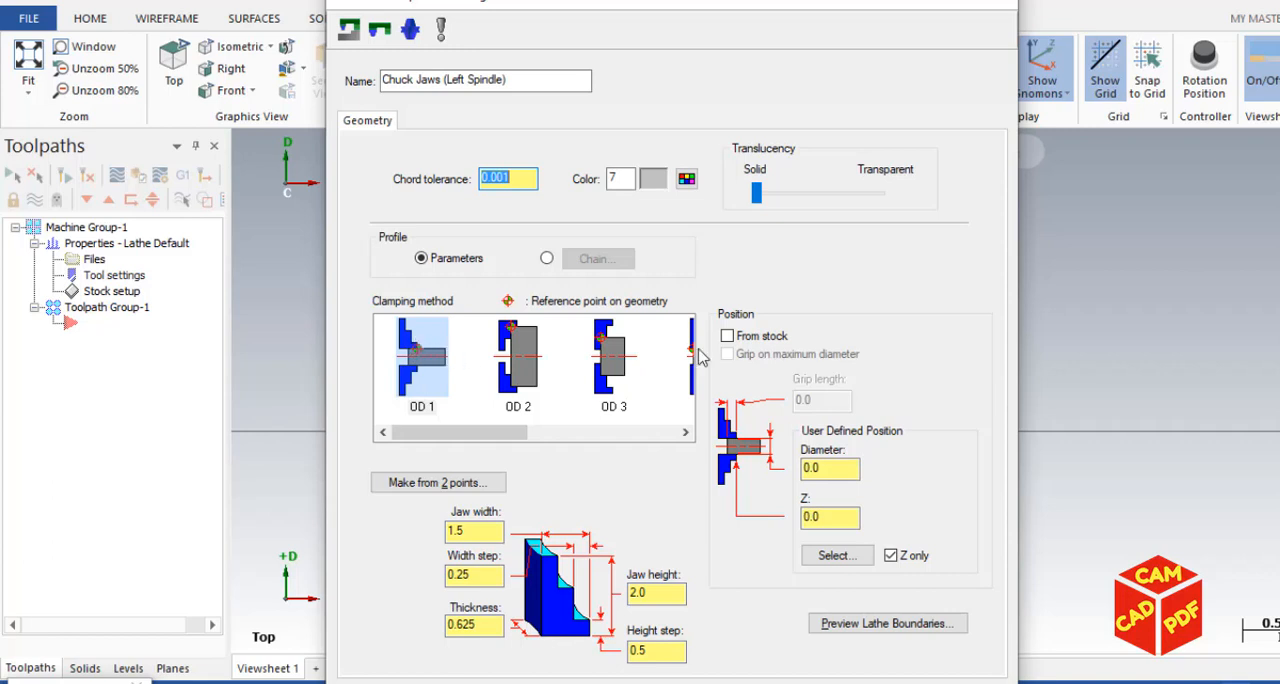
{"action": "left_click", "coordinate": [728, 335]}
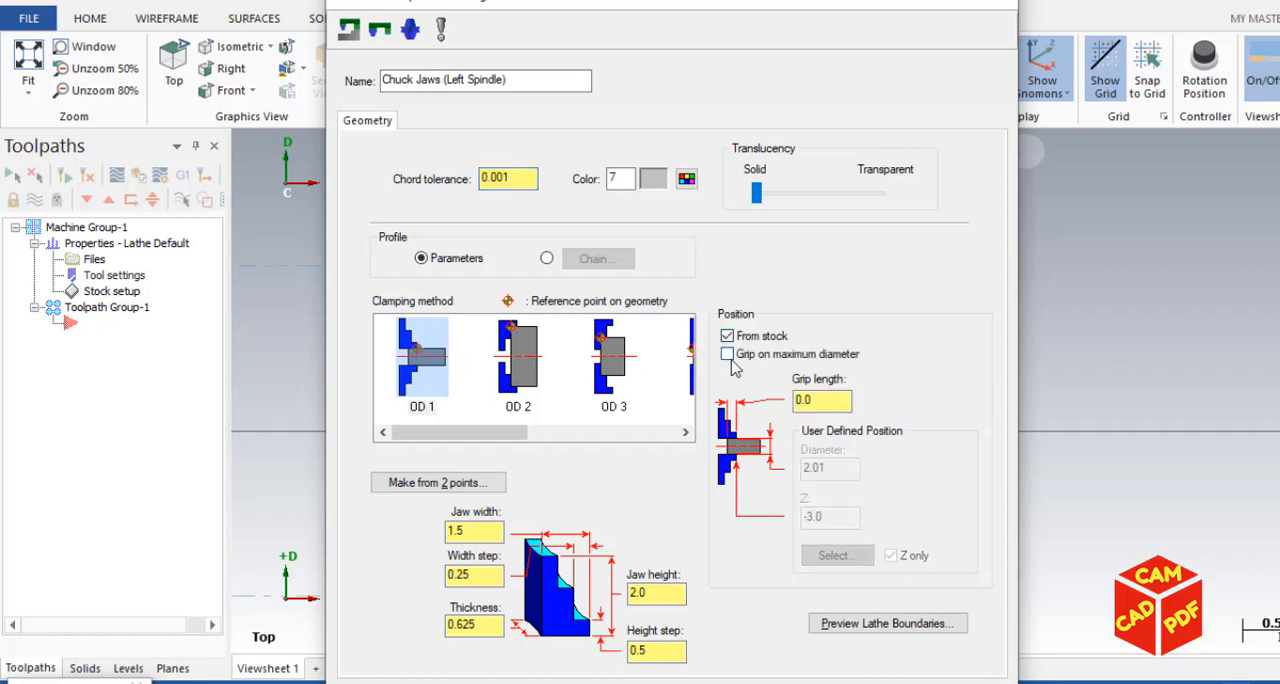
{"action": "left_click", "coordinate": [727, 354]}
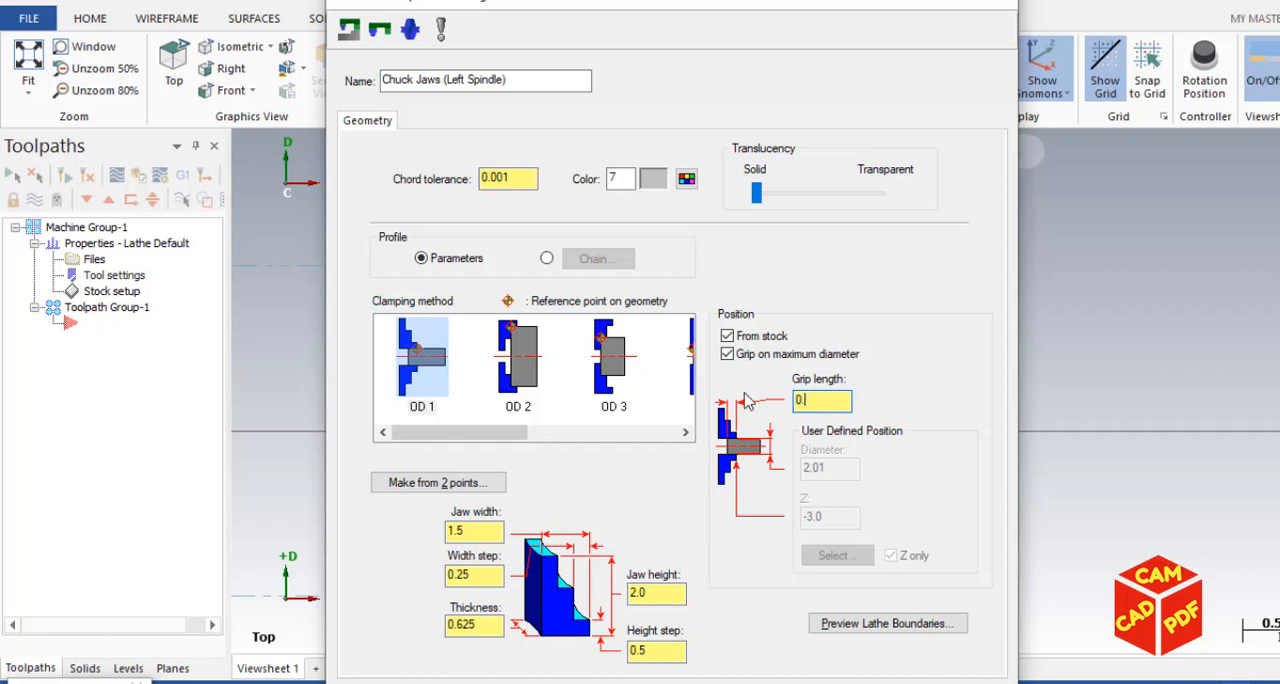
{"action": "type", "text": "0.75"}
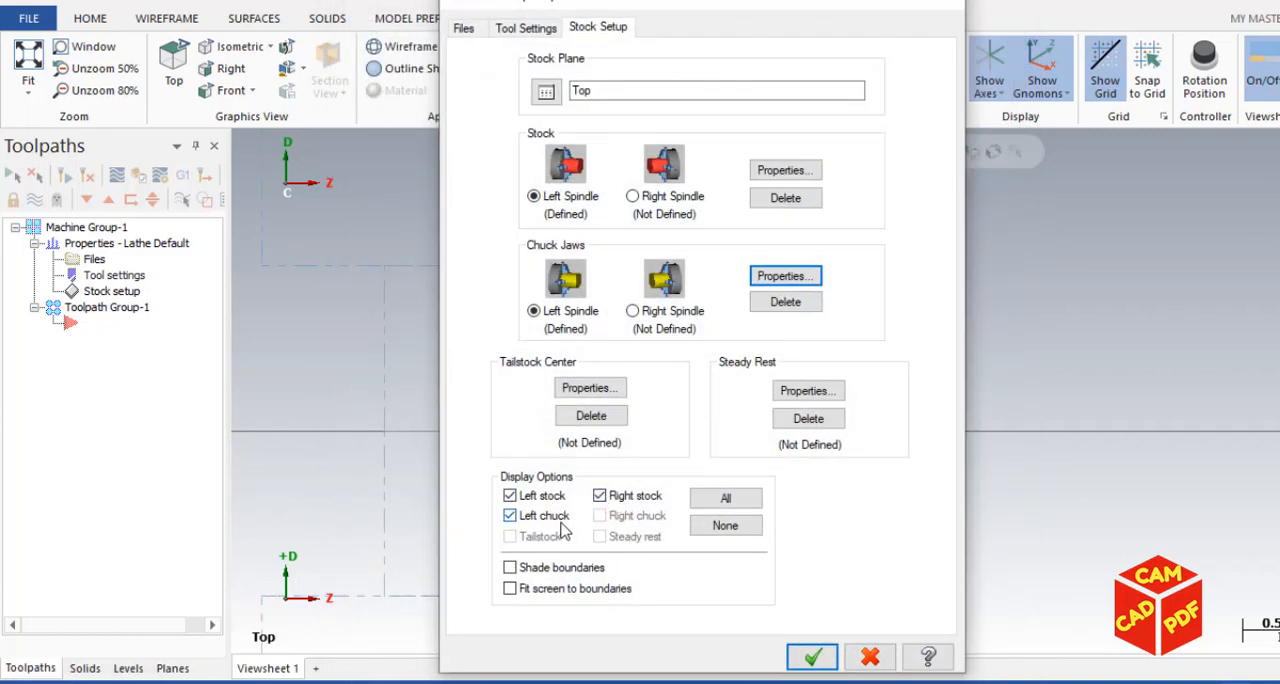
Hide the right stock display and confirm the stock and chuck setup.
{"action": "left_click", "coordinate": [599, 495]}
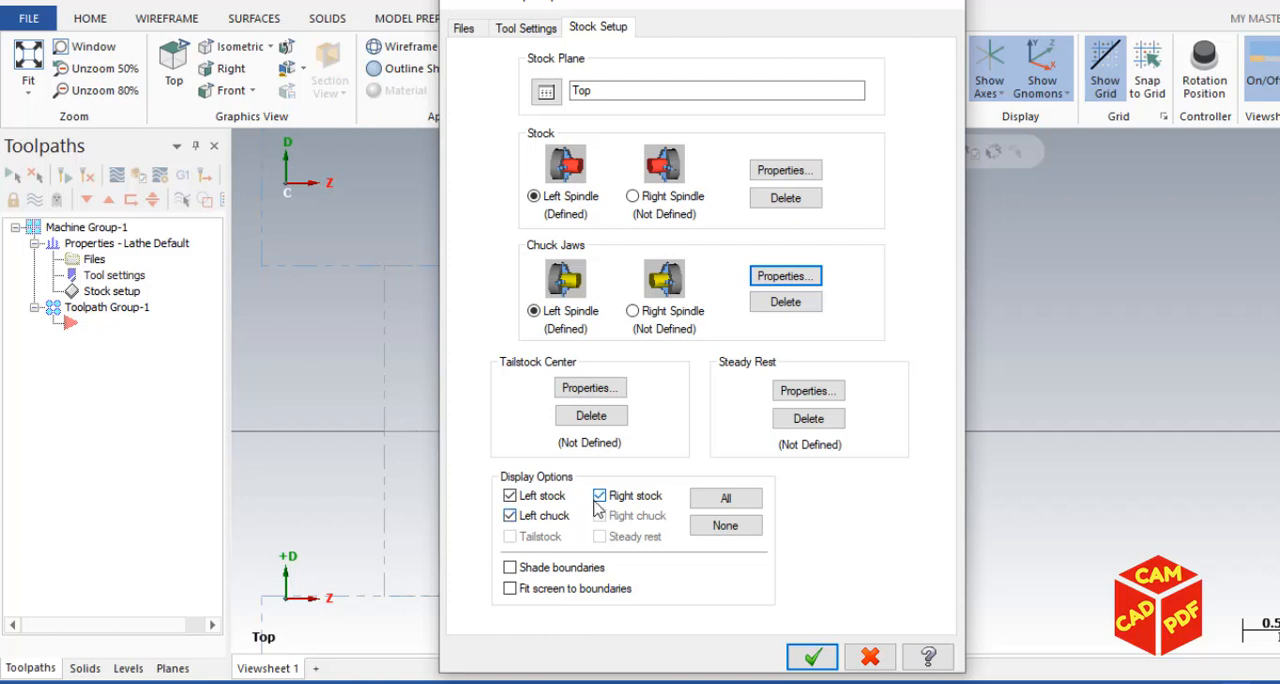
{"action": "left_click", "coordinate": [599, 495]}
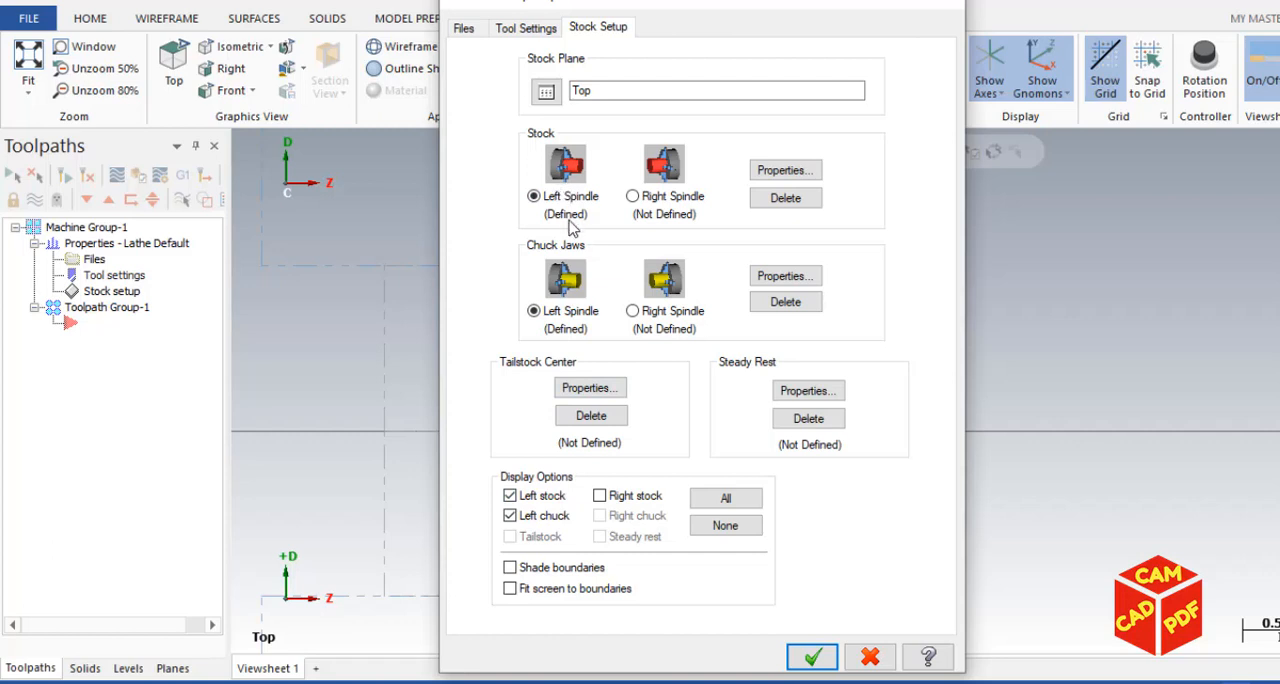
{"action": "mouse_move", "coordinate": [575, 226]}
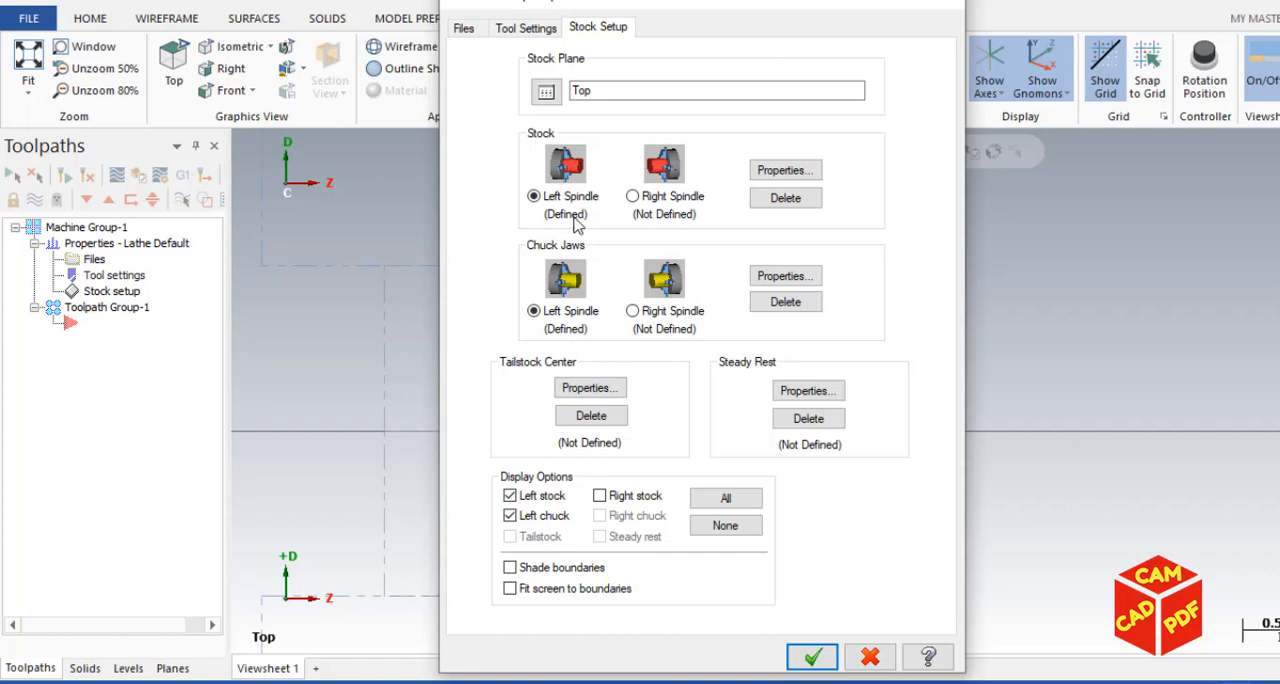
{"action": "mouse_move", "coordinate": [688, 8]}
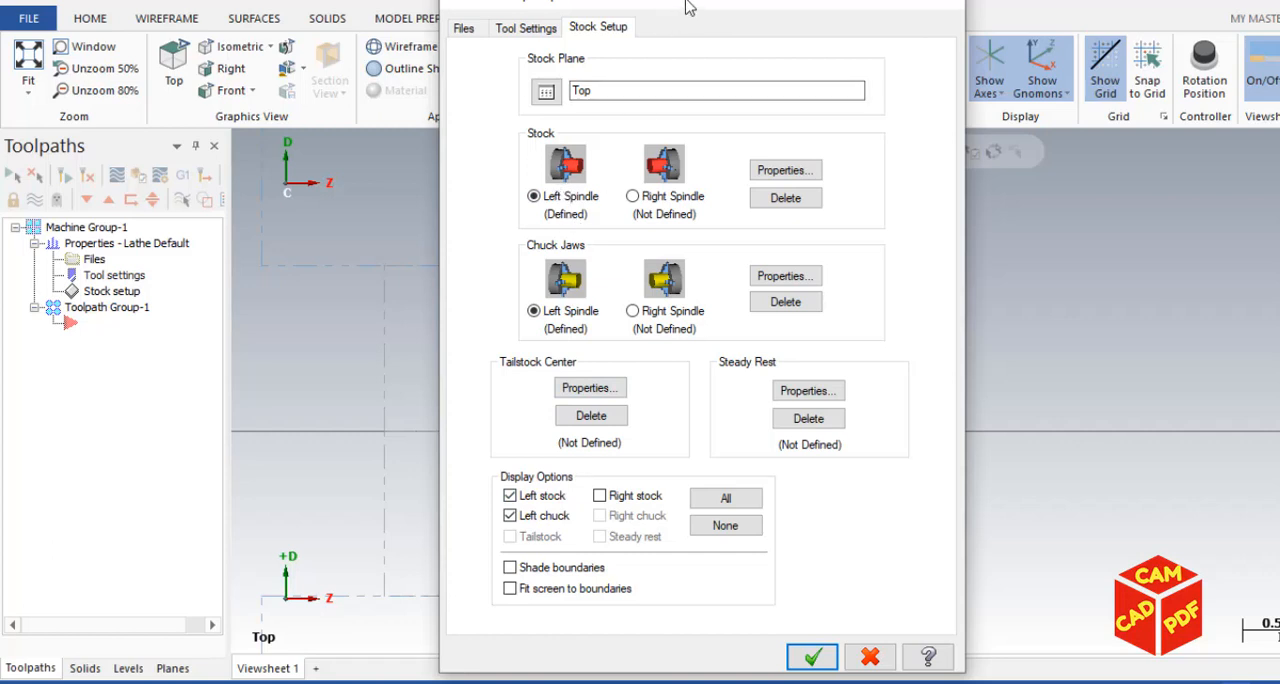
{"action": "mouse_move", "coordinate": [618, 317]}
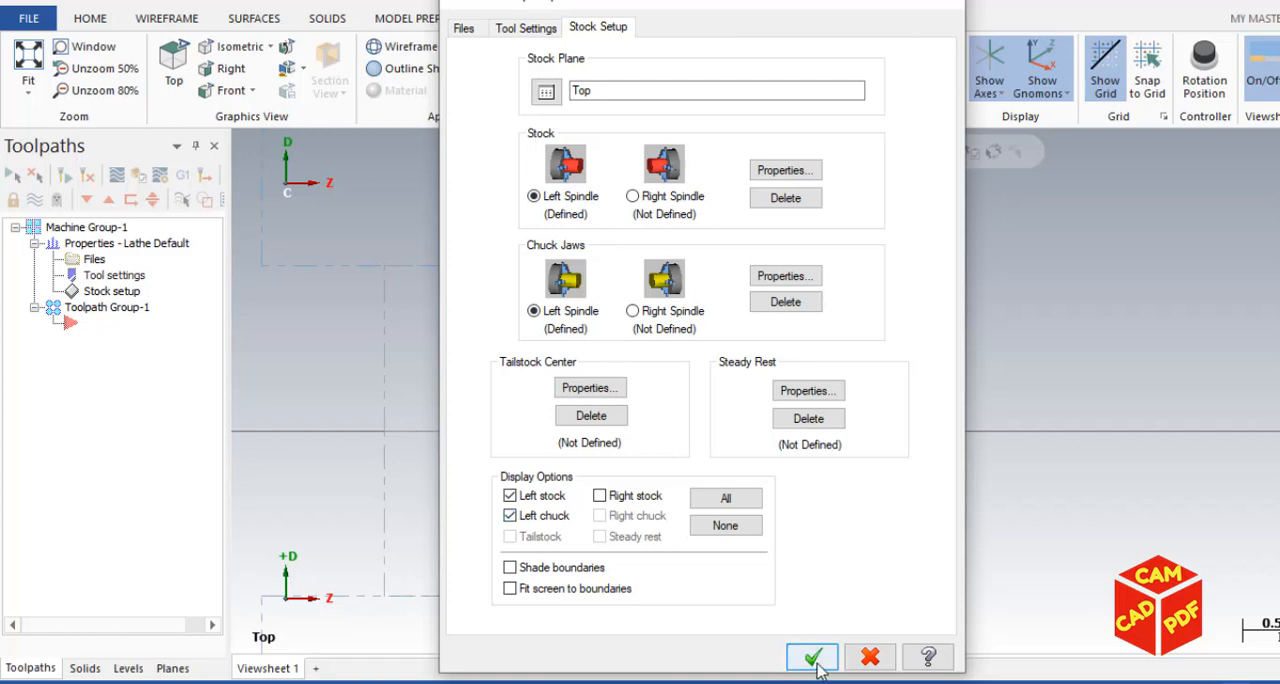
{"action": "left_click", "coordinate": [811, 657]}
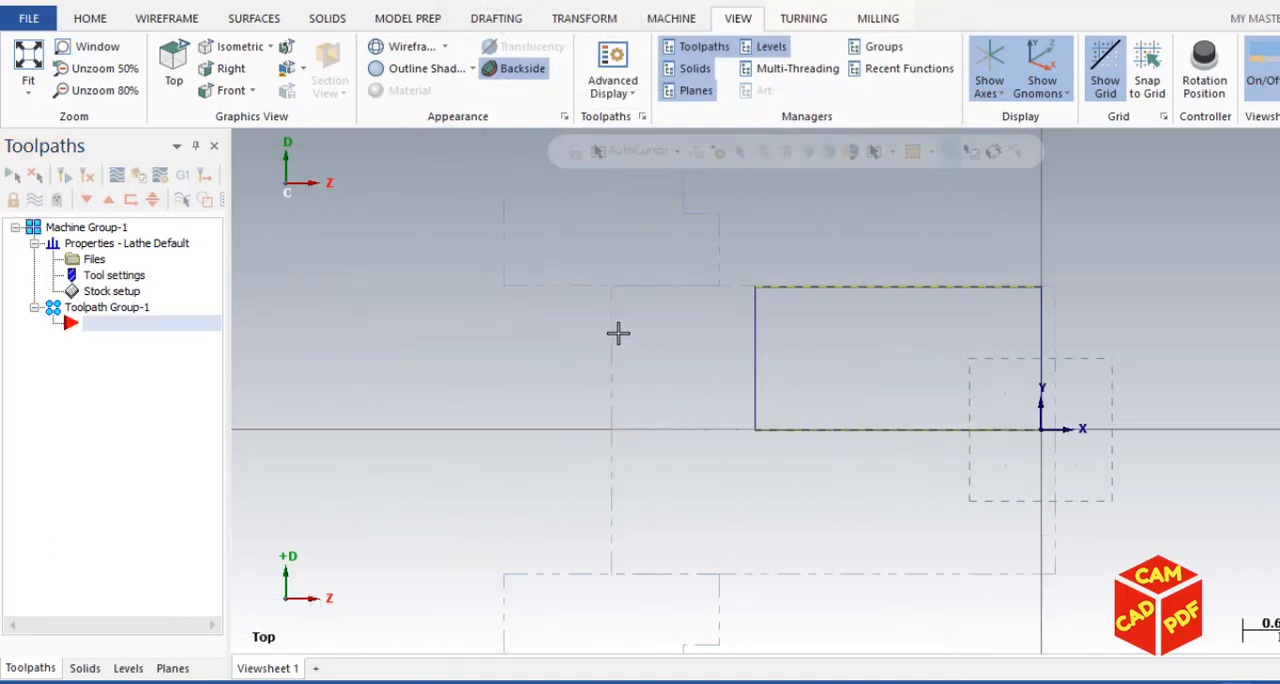
{"action": "mouse_move", "coordinate": [630, 311]}
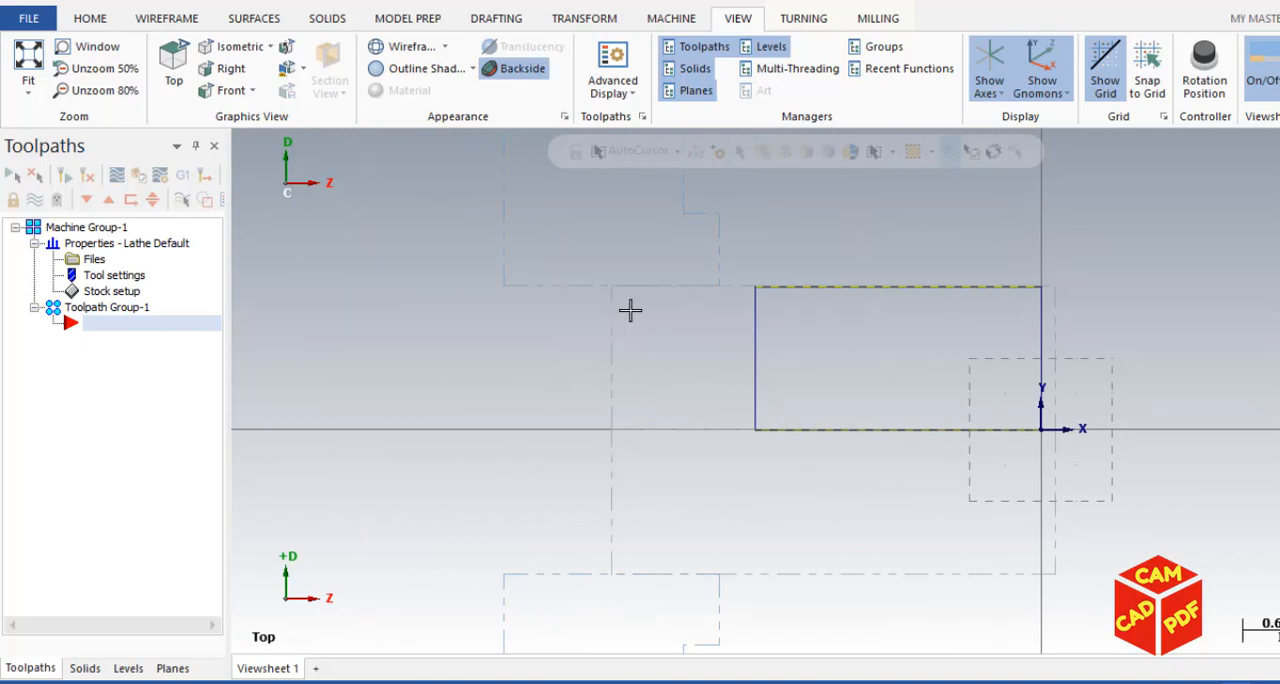
{"action": "mouse_move", "coordinate": [1060, 486]}
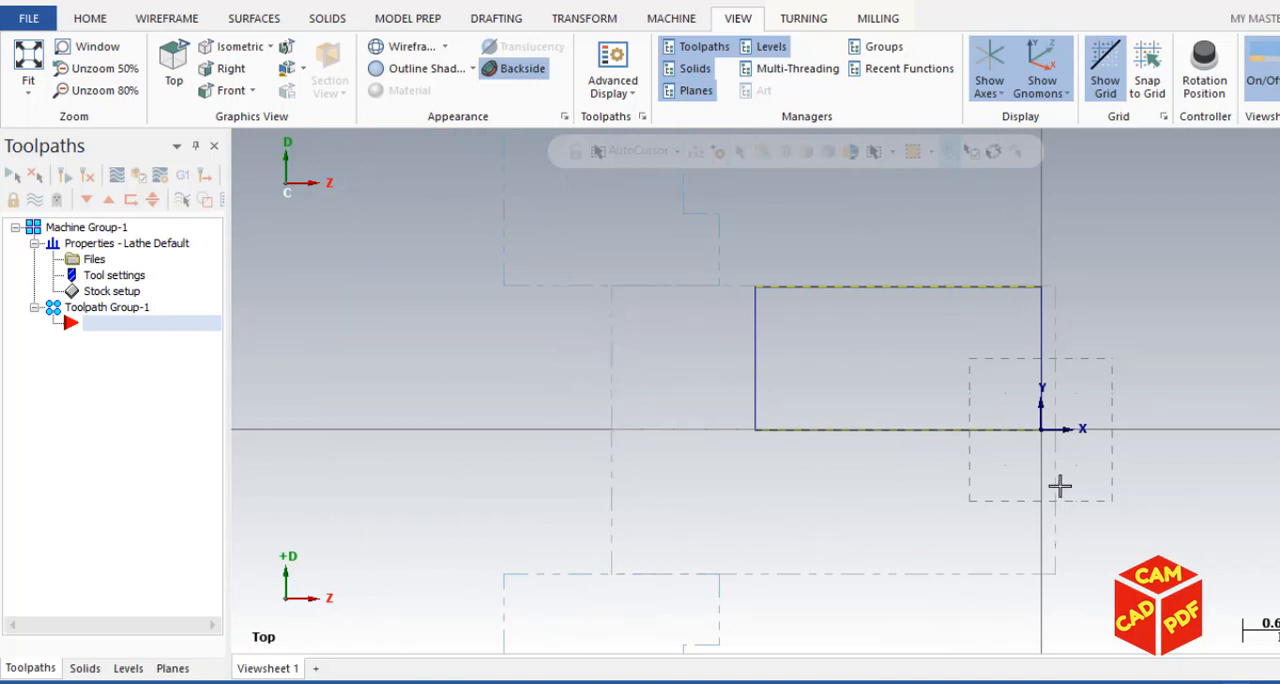
{"action": "mouse_move", "coordinate": [570, 244]}
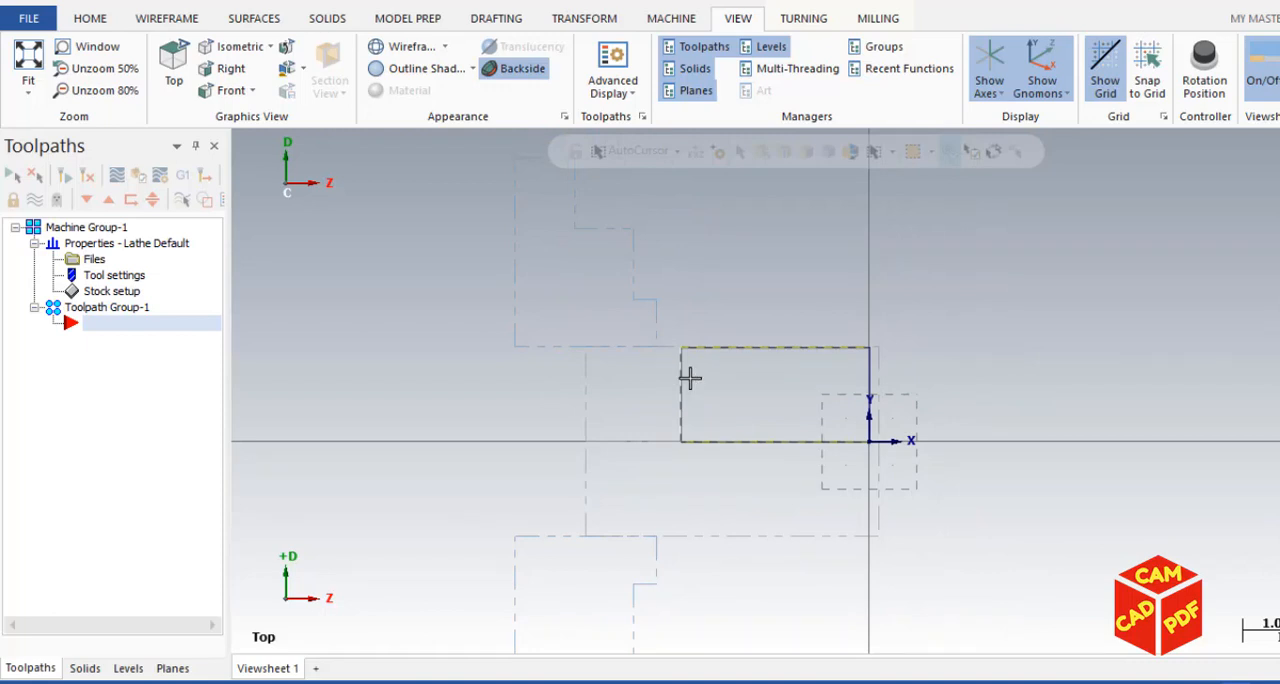
{"action": "left_click", "coordinate": [802, 18]}
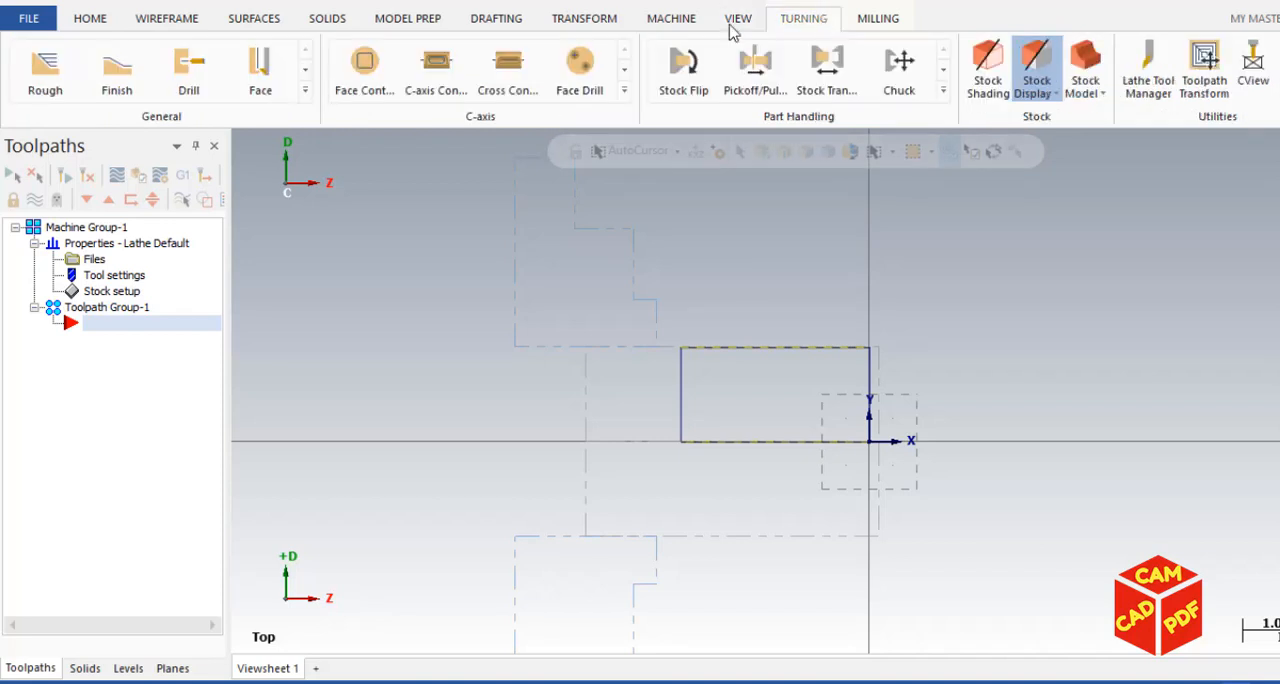
{"action": "mouse_move", "coordinate": [188, 70]}
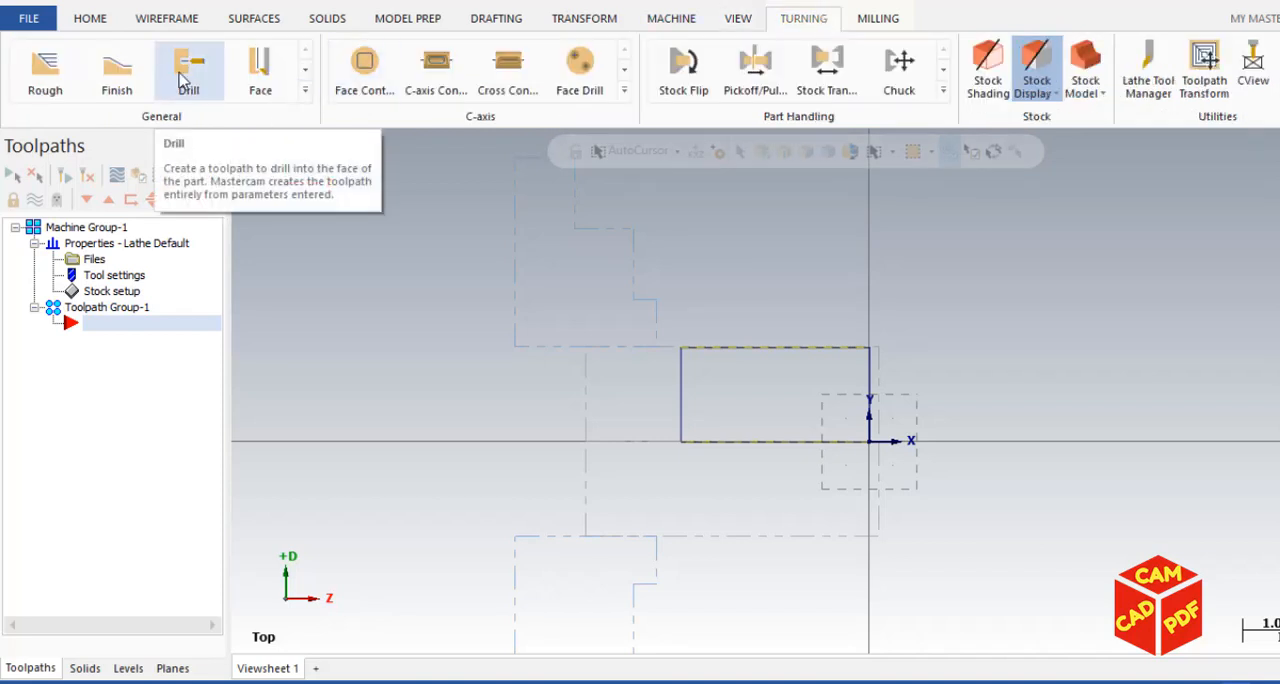
{"action": "mouse_move", "coordinate": [232, 78]}
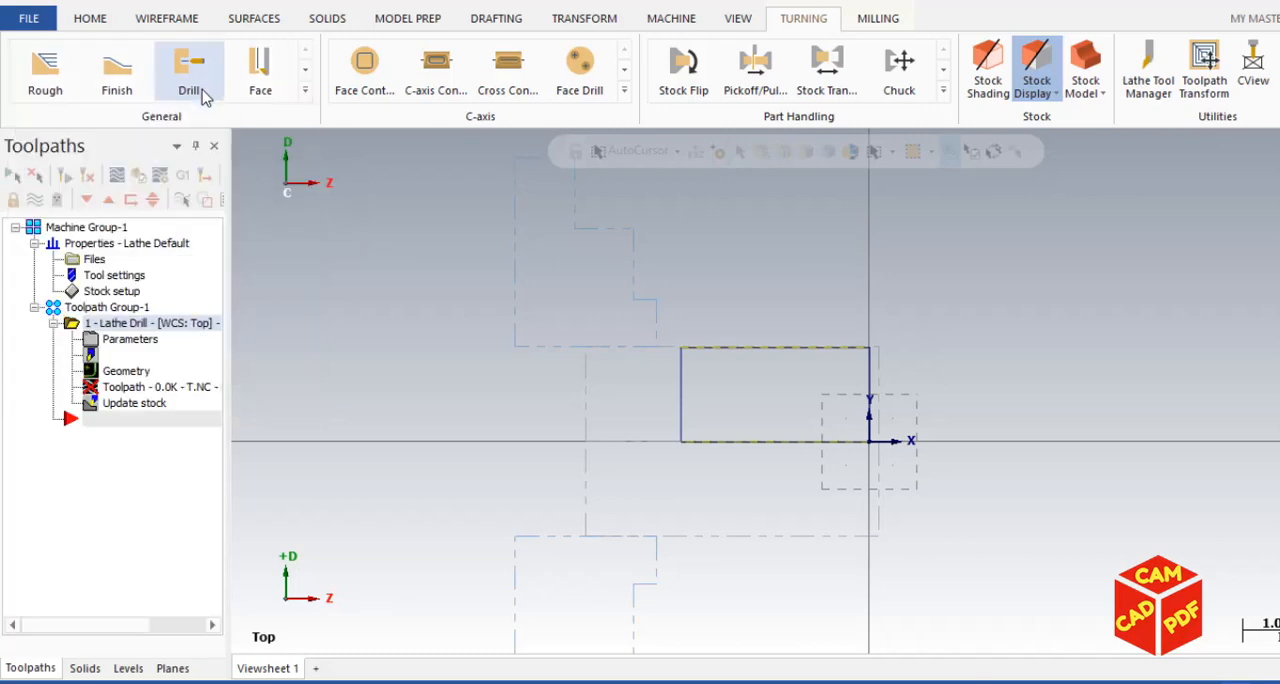
Start a Lathe Drill using the 0.25 Dia. spot tool, commented 'spotdrill the part'.
{"action": "left_click", "coordinate": [189, 70]}
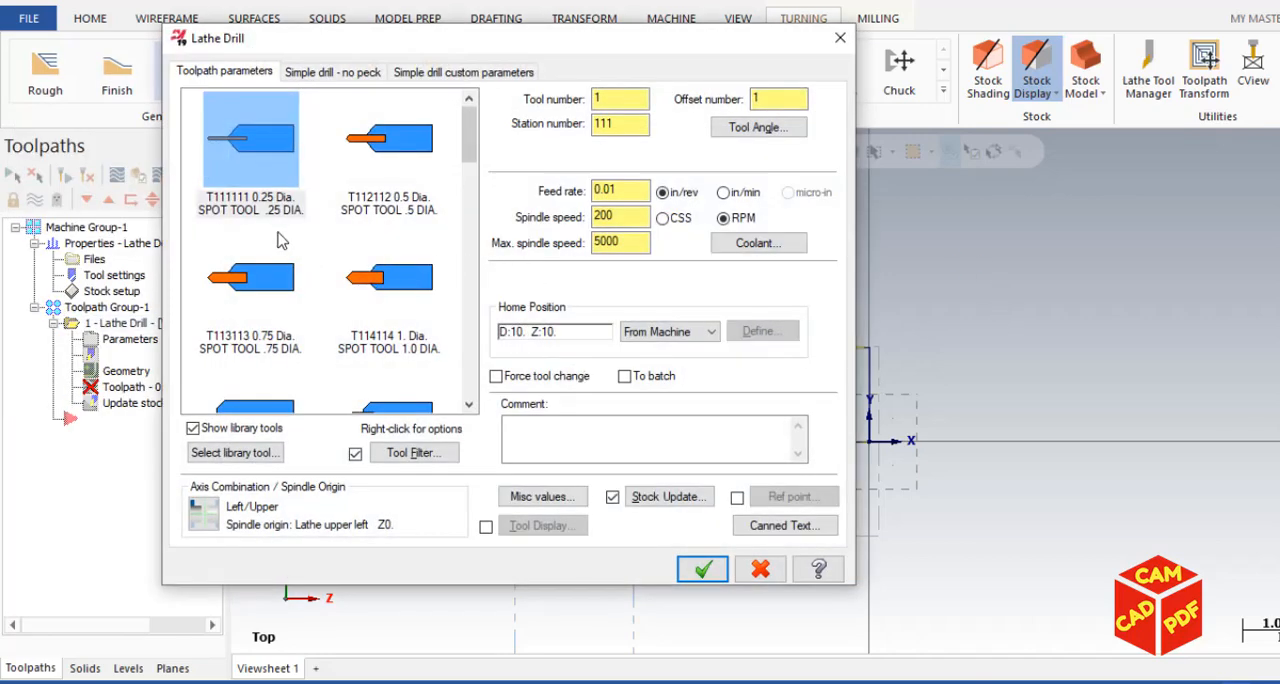
{"action": "mouse_move", "coordinate": [241, 180]}
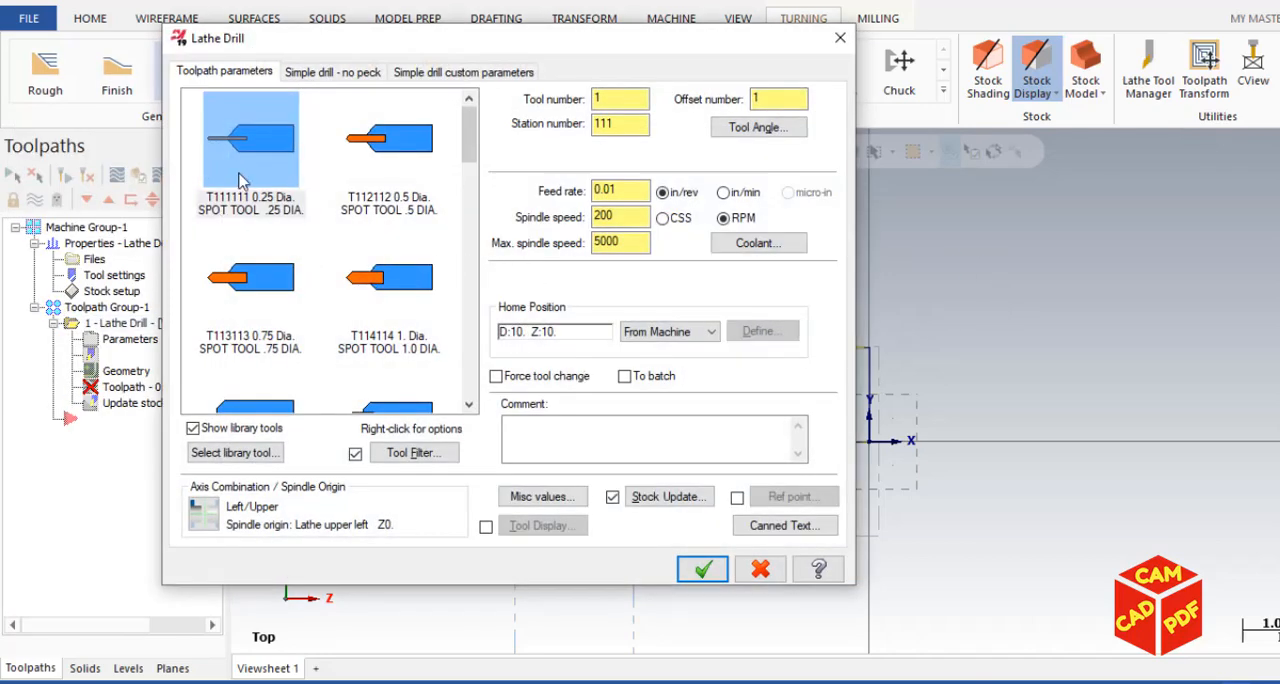
{"action": "type", "text": "a"}
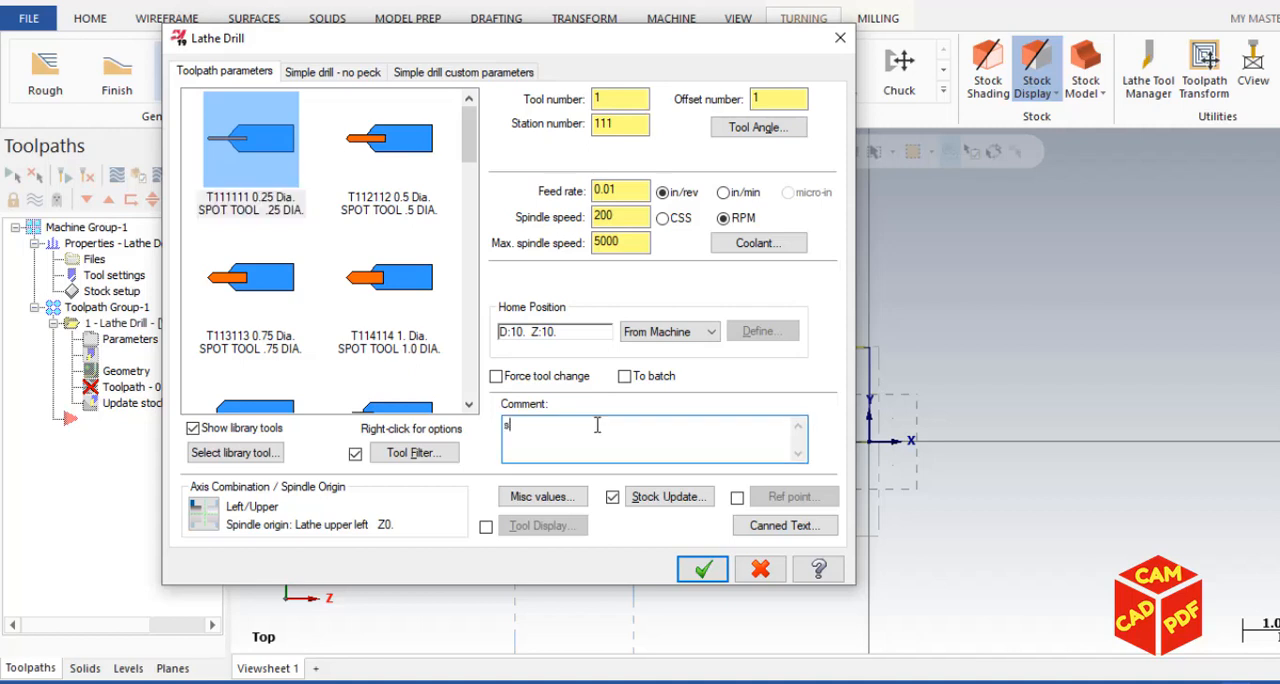
{"action": "type", "text": "potdrill"}
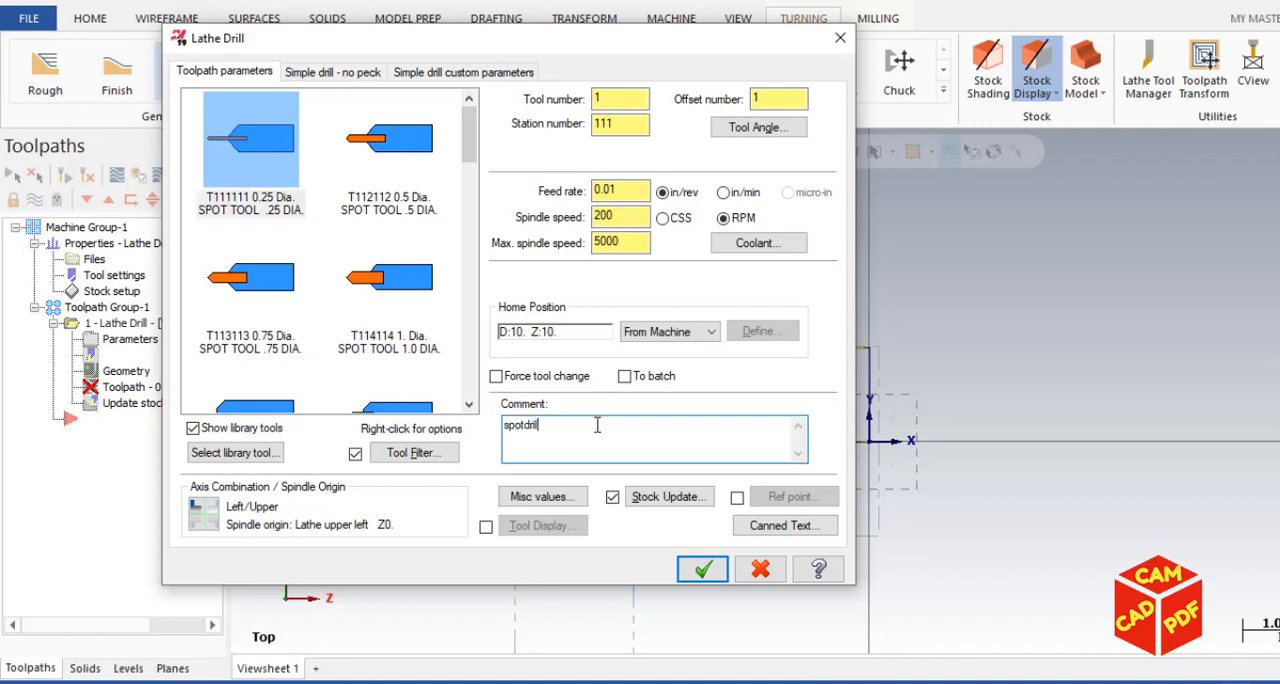
{"action": "type", "text": "the part"}
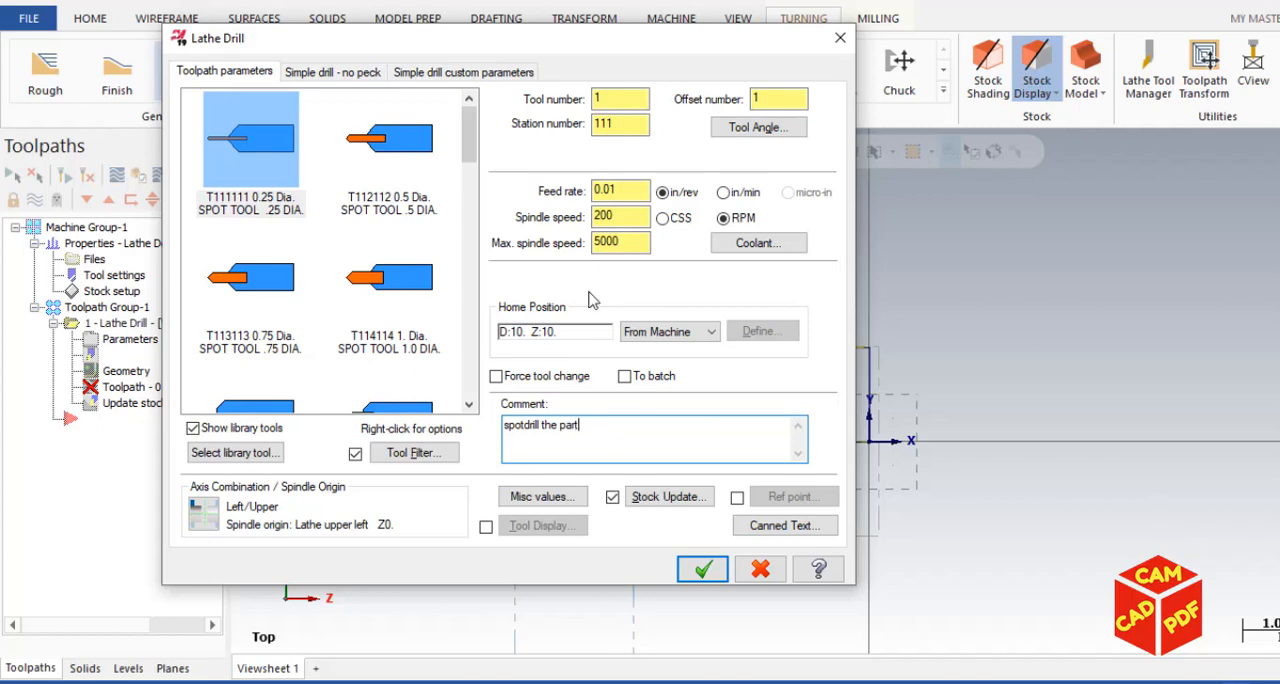
Set the simple drill depth to -0.25 and accept the spot drill toolpath.
{"action": "left_click", "coordinate": [332, 71]}
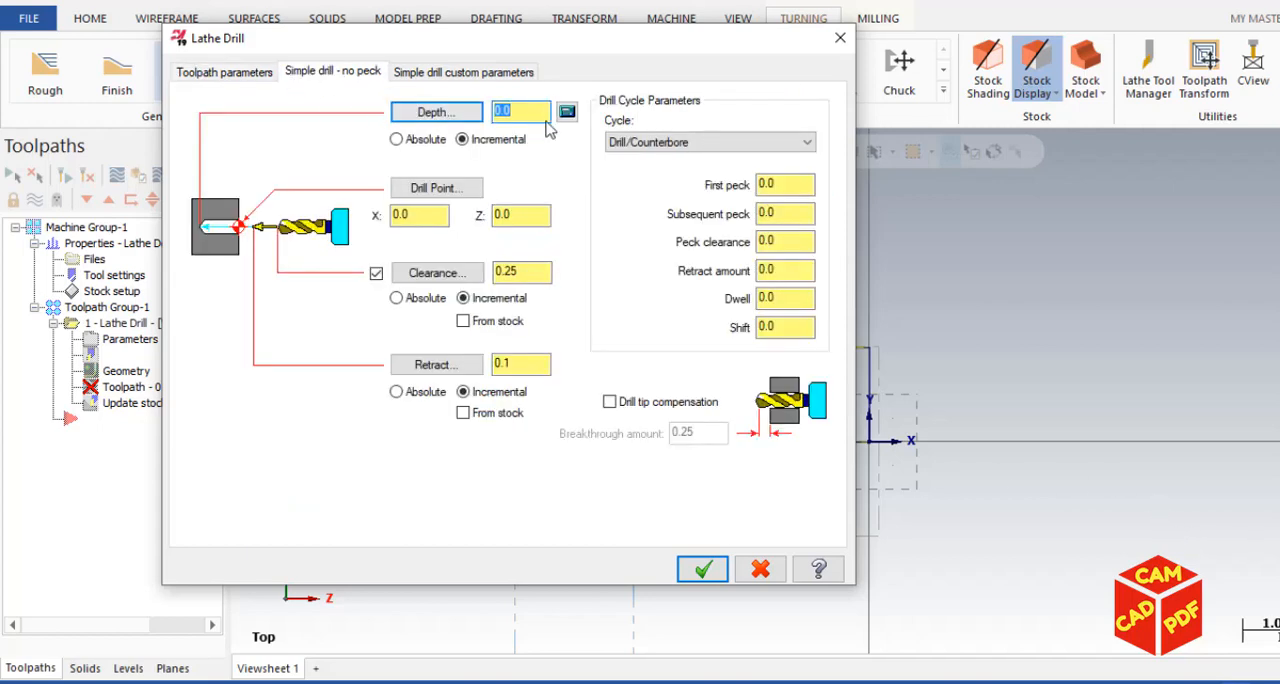
{"action": "type", "text": "-0.1"}
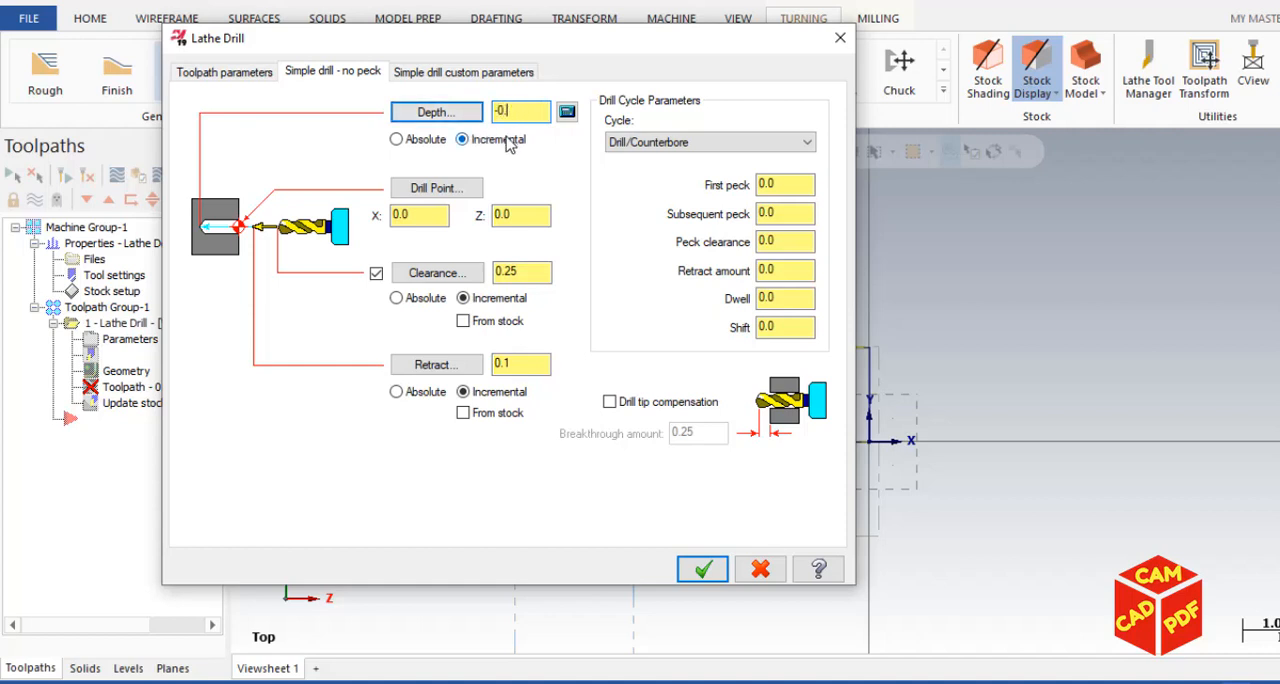
{"action": "type", "text": "-0.25"}
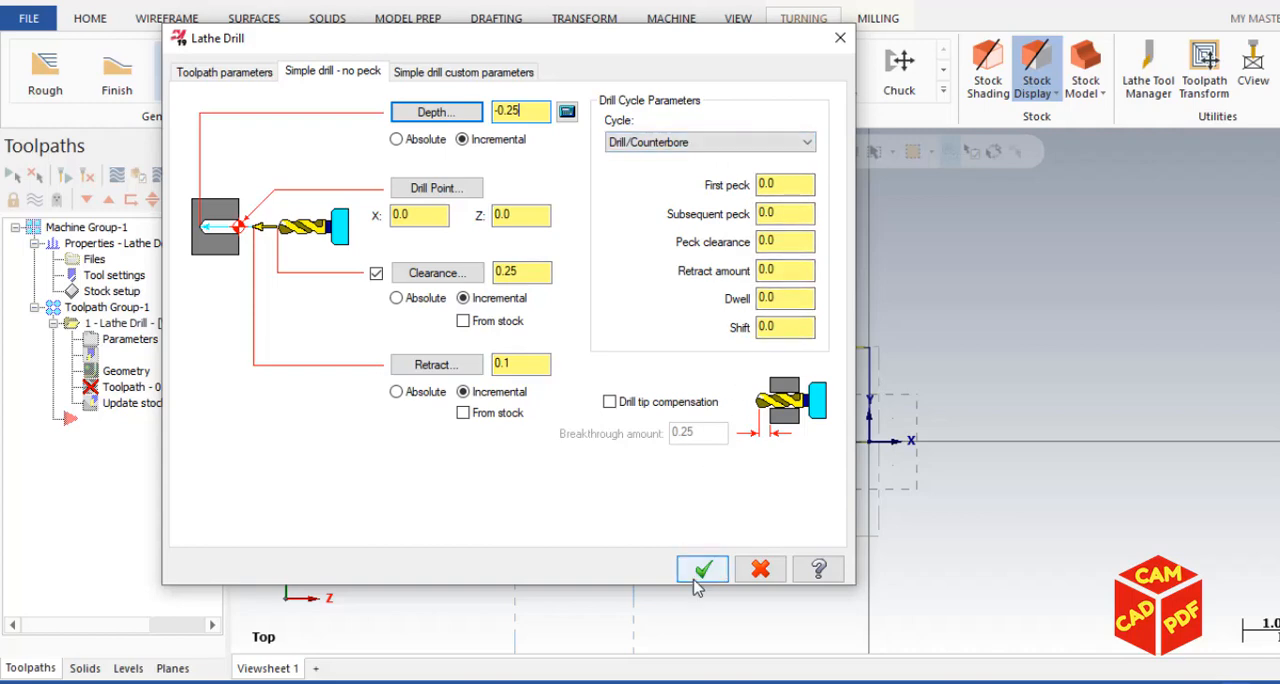
{"action": "left_click", "coordinate": [701, 568]}
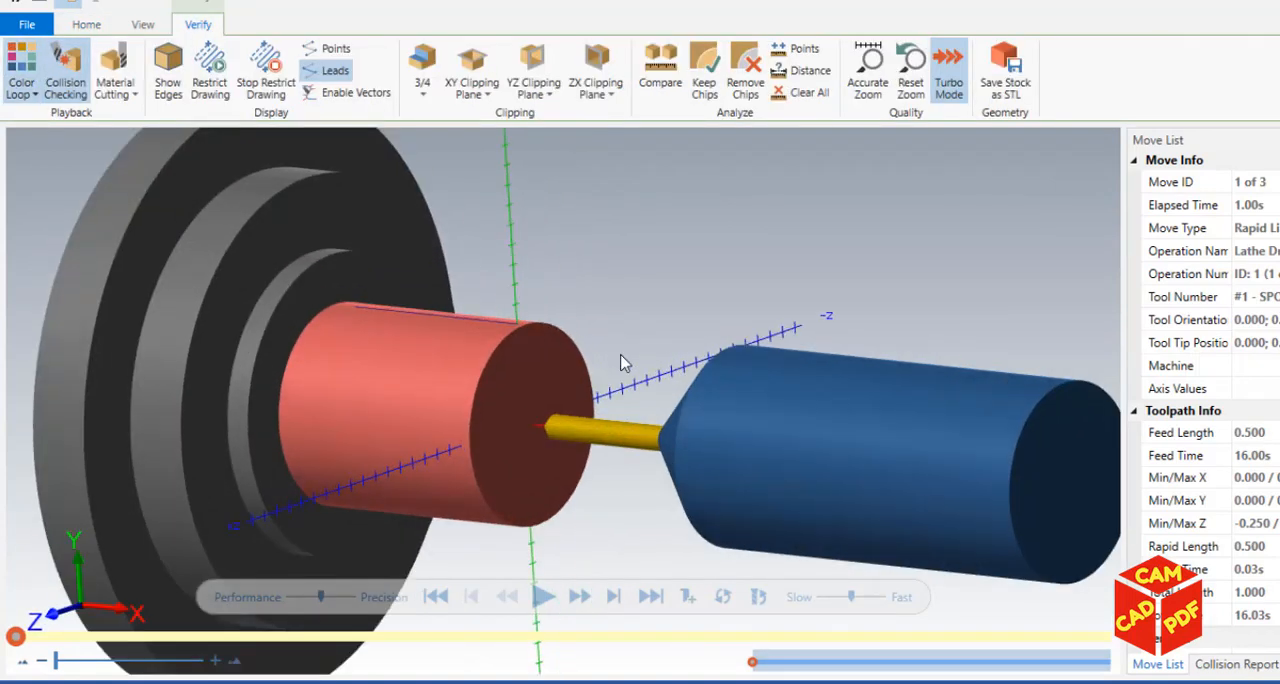
Turn off the axes in Simulator and play the spot drilling forward.
{"action": "left_click", "coordinate": [142, 24]}
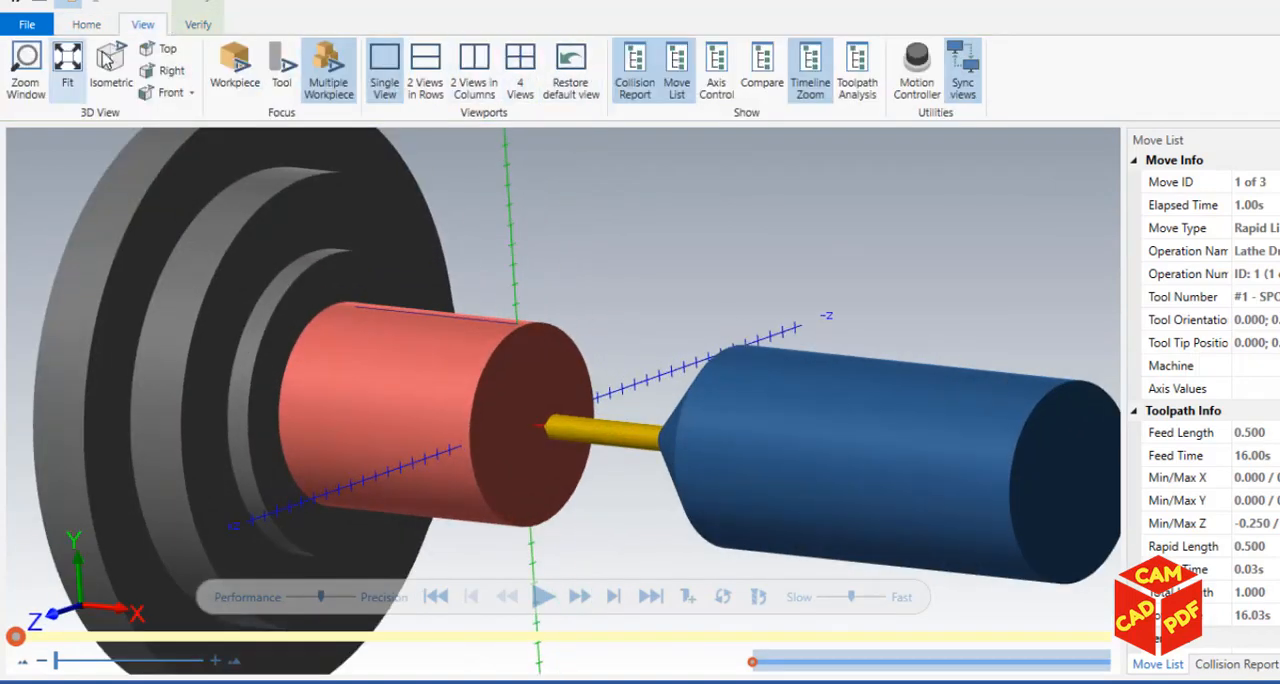
{"action": "left_click", "coordinate": [86, 24]}
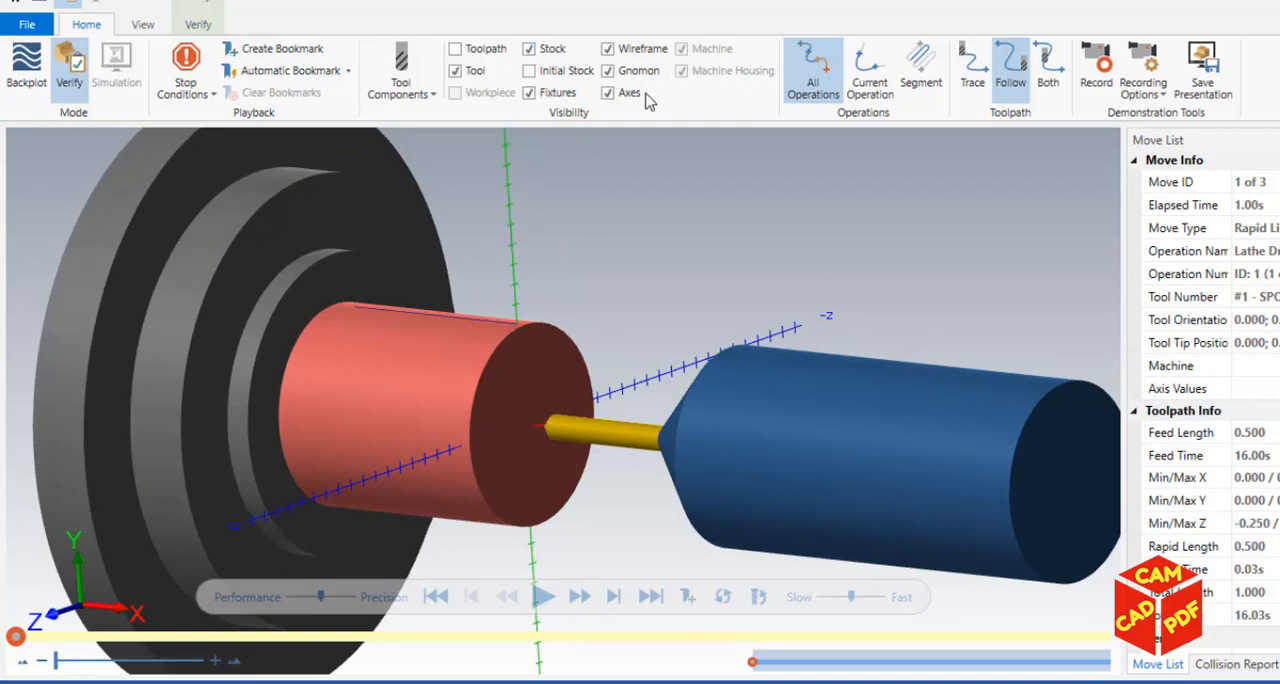
{"action": "left_click", "coordinate": [607, 92]}
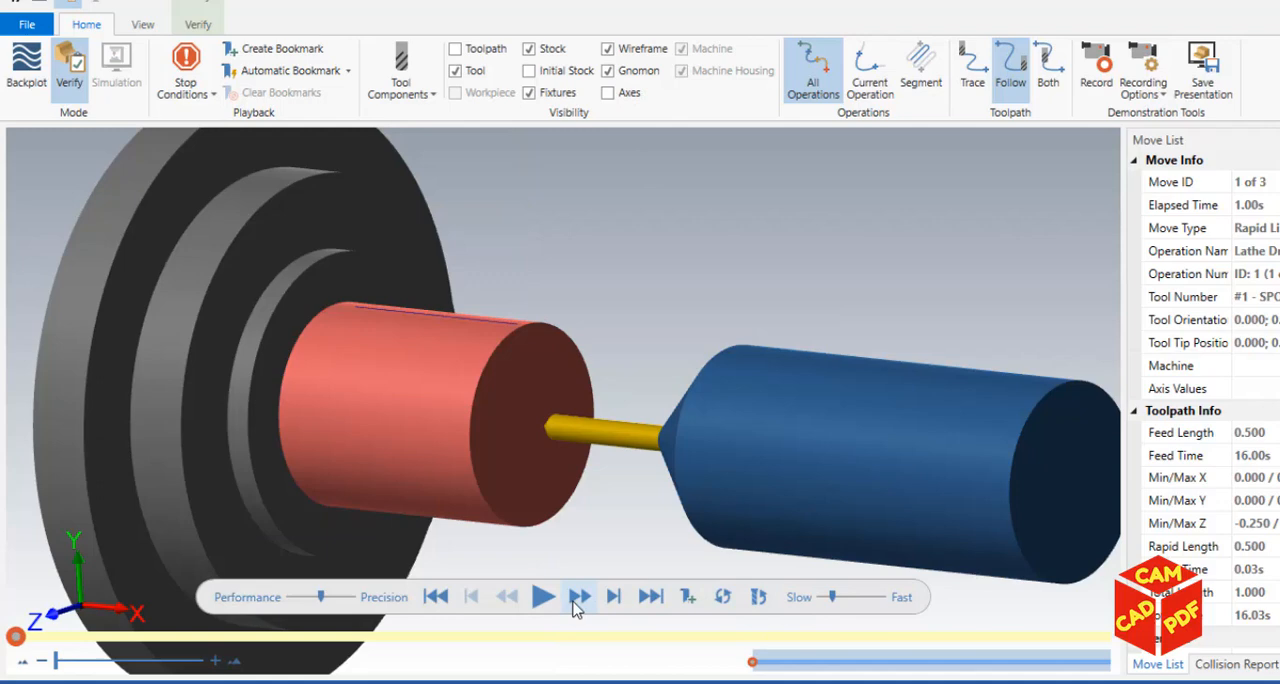
{"action": "left_click", "coordinate": [543, 597]}
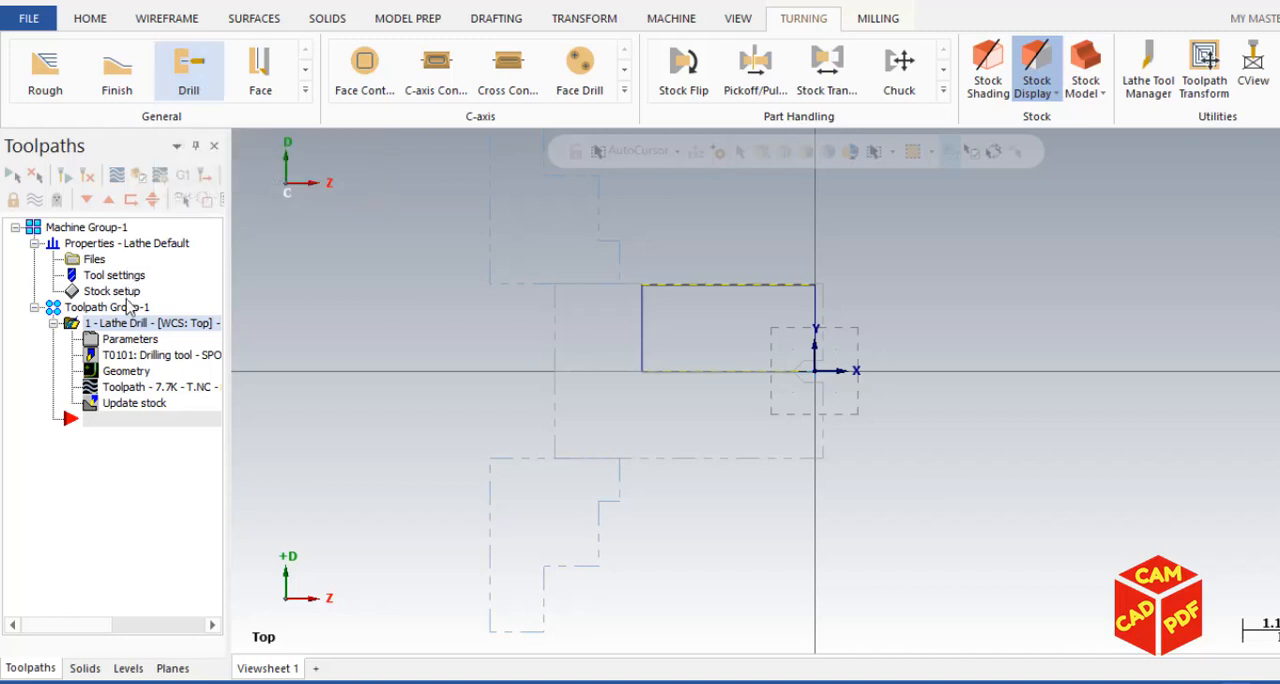
{"action": "mouse_move", "coordinate": [238, 198]}
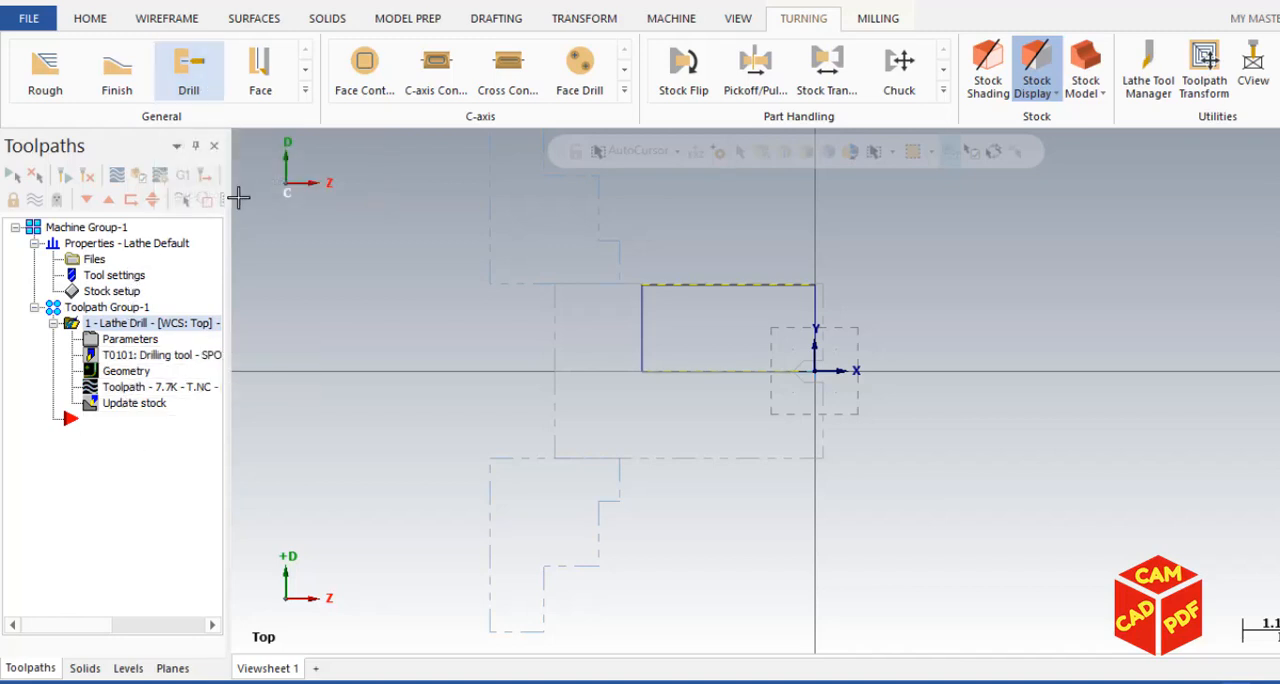
{"action": "mouse_move", "coordinate": [189, 70]}
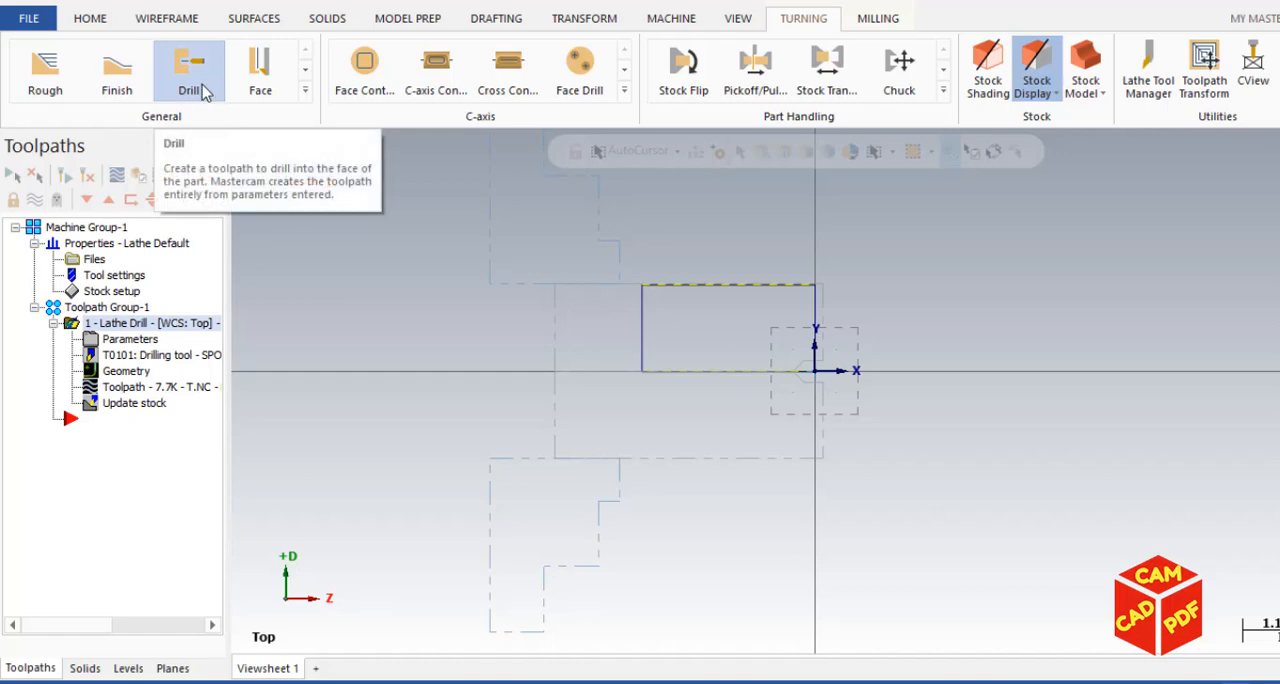
Add a second lathe drill toolpath using drill T124124 (0.5 dia.), commented 'Drill the hole'.
{"action": "left_click", "coordinate": [189, 70]}
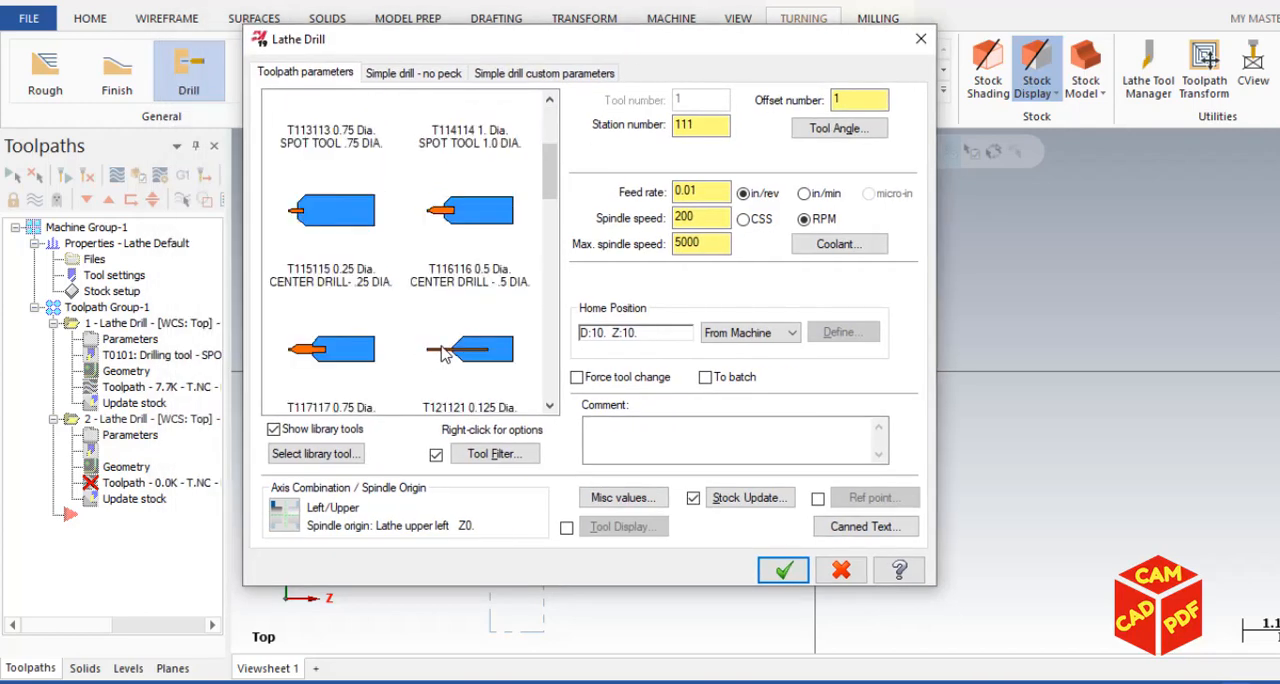
{"action": "scroll", "scroll_direction": "down", "scroll_amount": 3}
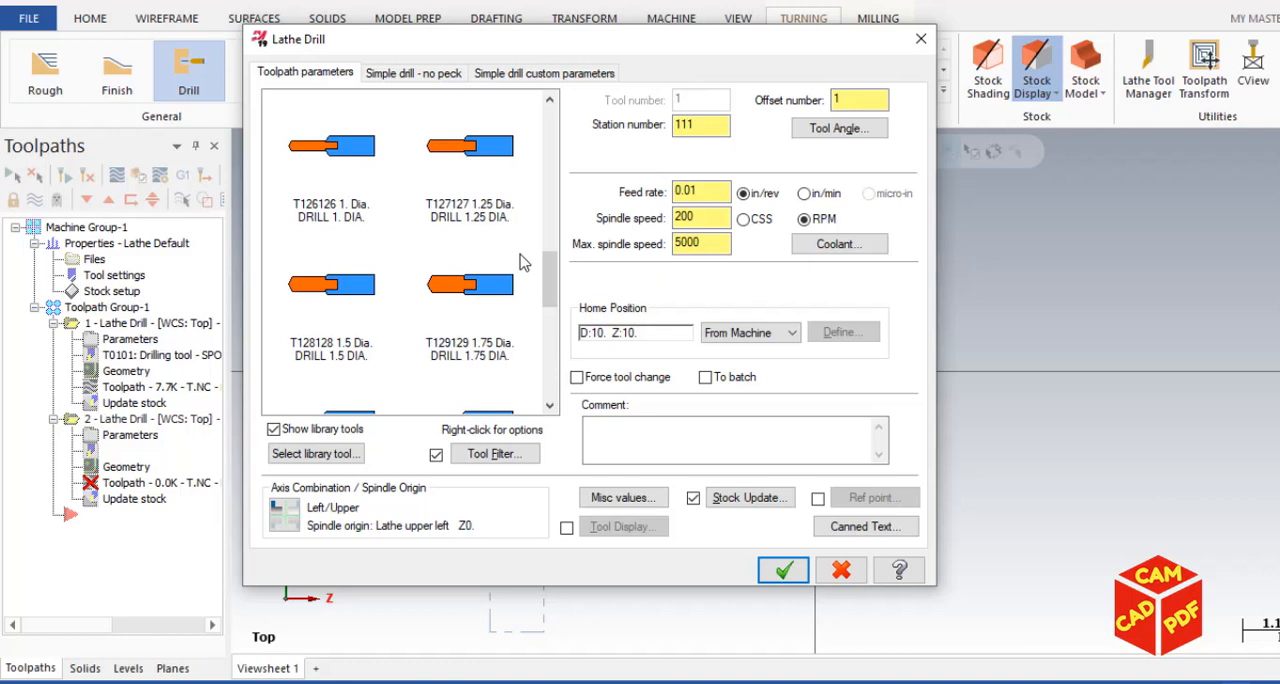
{"action": "mouse_move", "coordinate": [407, 265]}
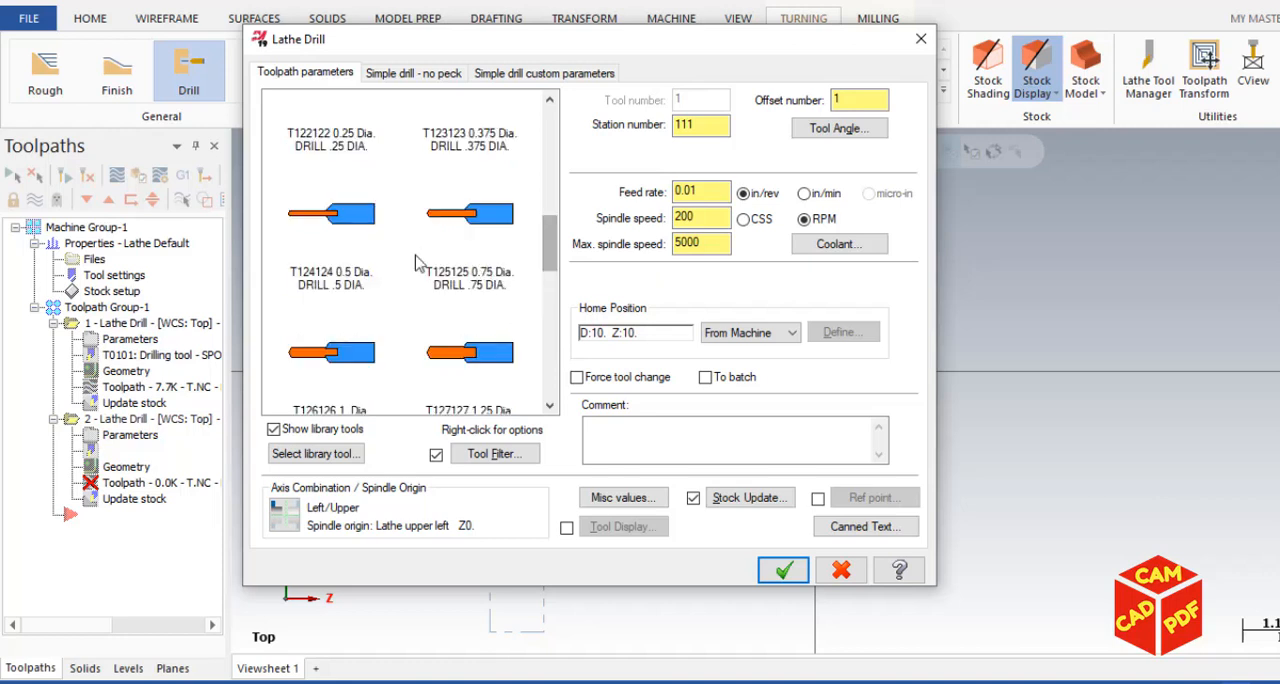
{"action": "left_click", "coordinate": [331, 214]}
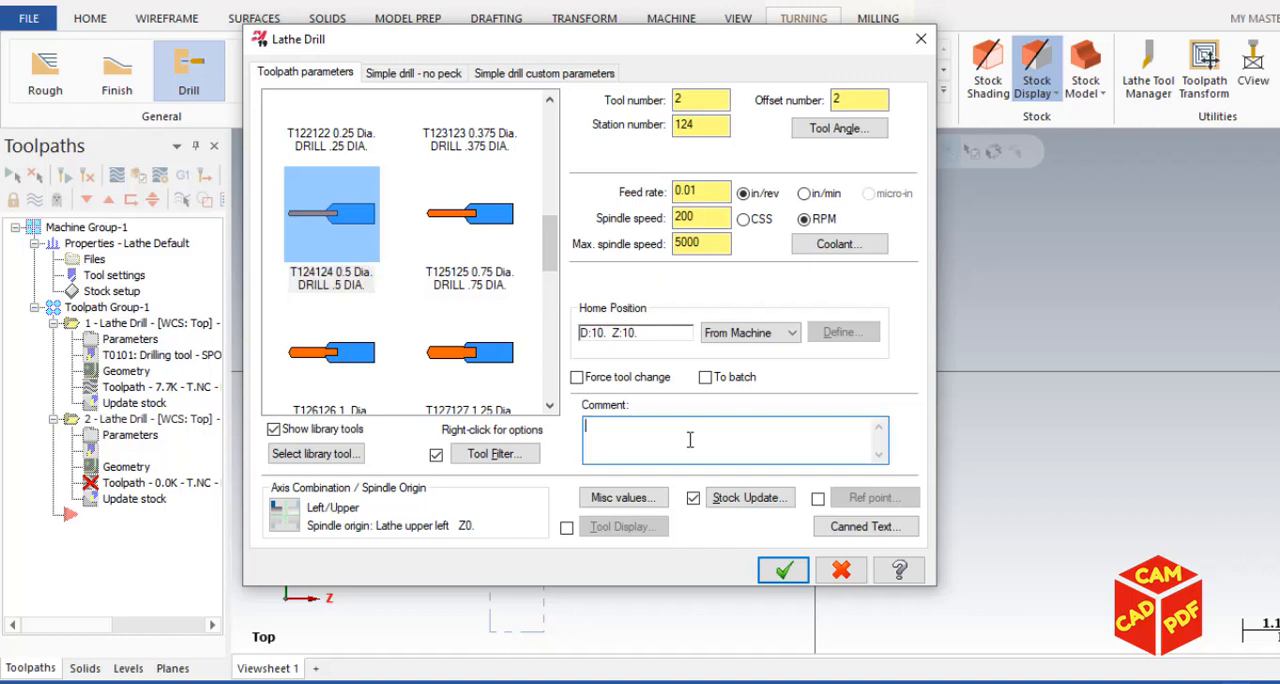
{"action": "type", "text": "Drill"}
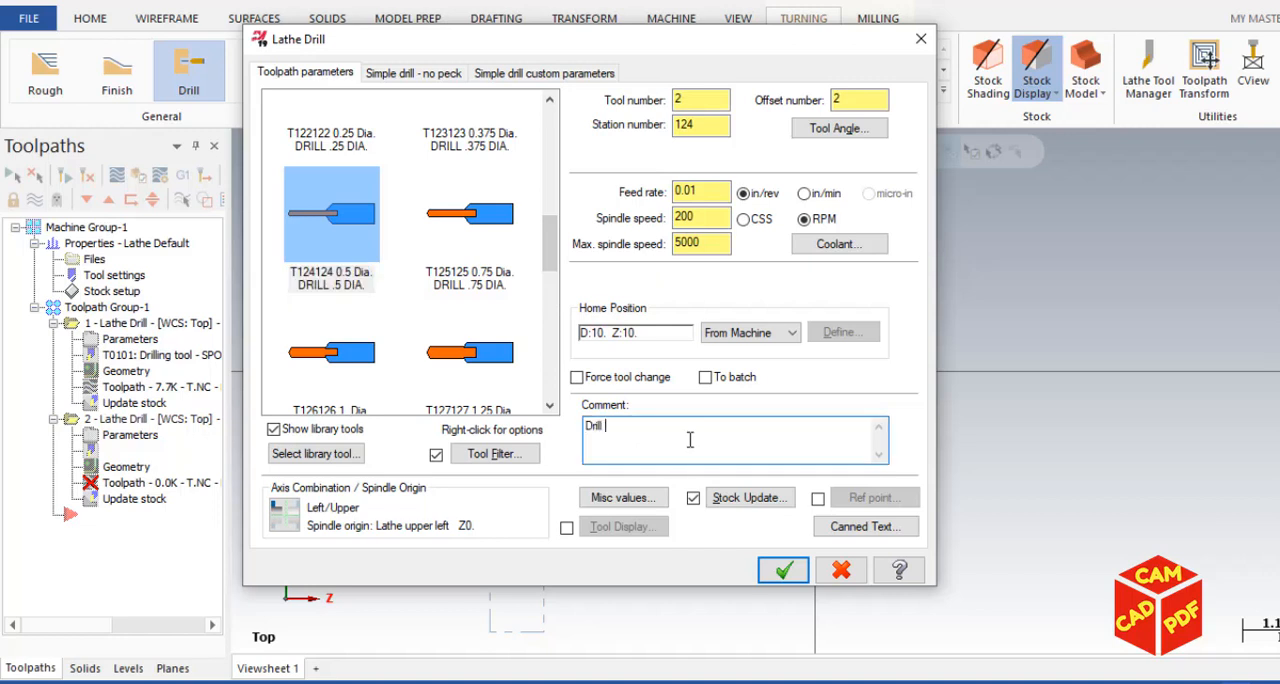
{"action": "type", "text": "the hole"}
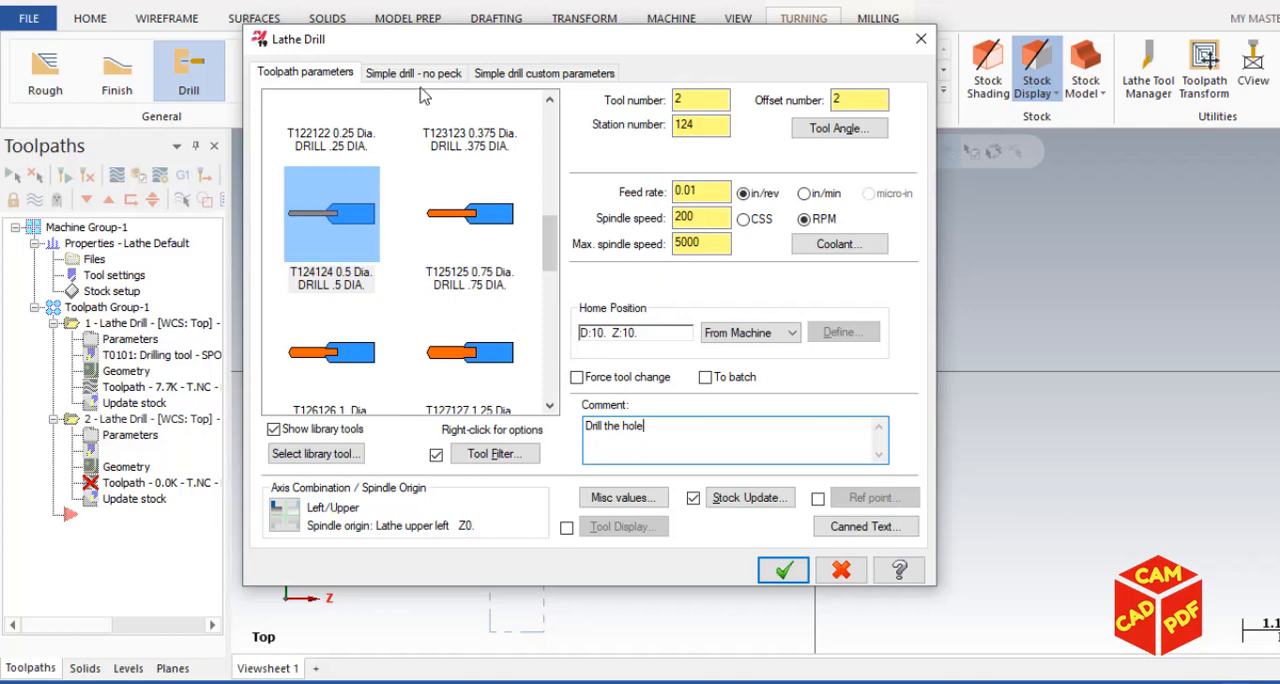
{"action": "left_click", "coordinate": [413, 72]}
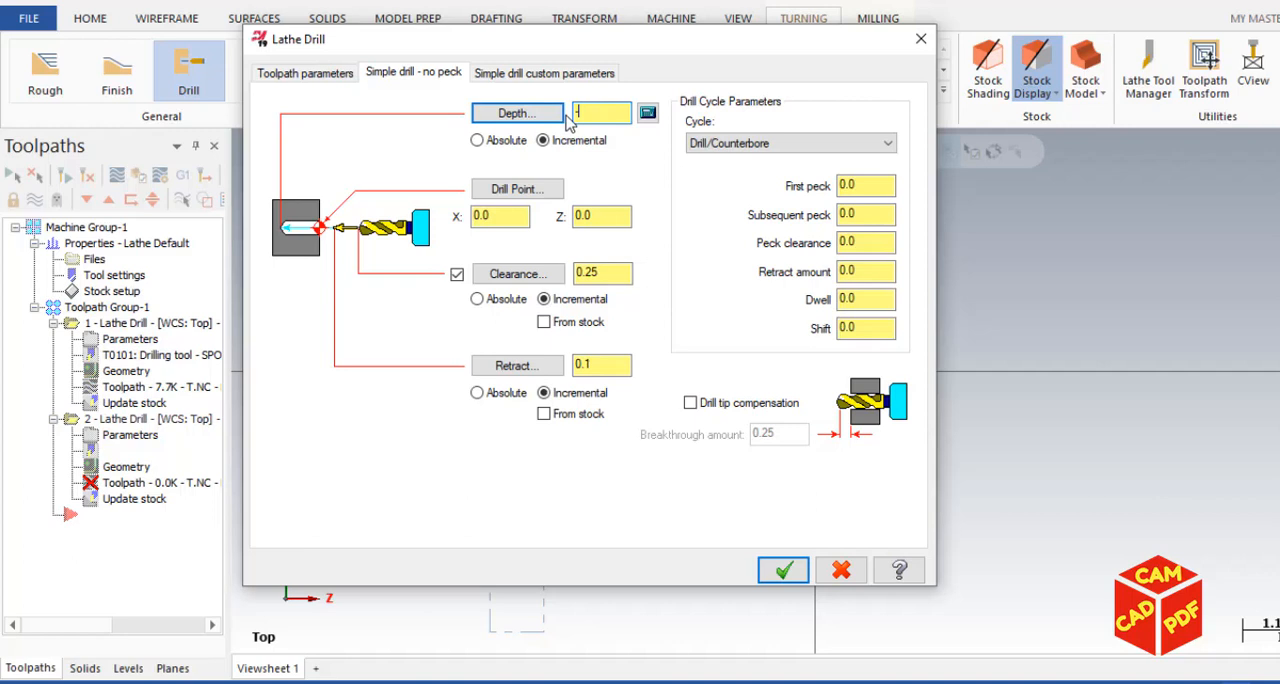
Make it a Peck Drill at -0.75 depth, 0.25 first peck, 0.15 subsequent pecks, and accept.
{"action": "type", "text": "-0.75"}
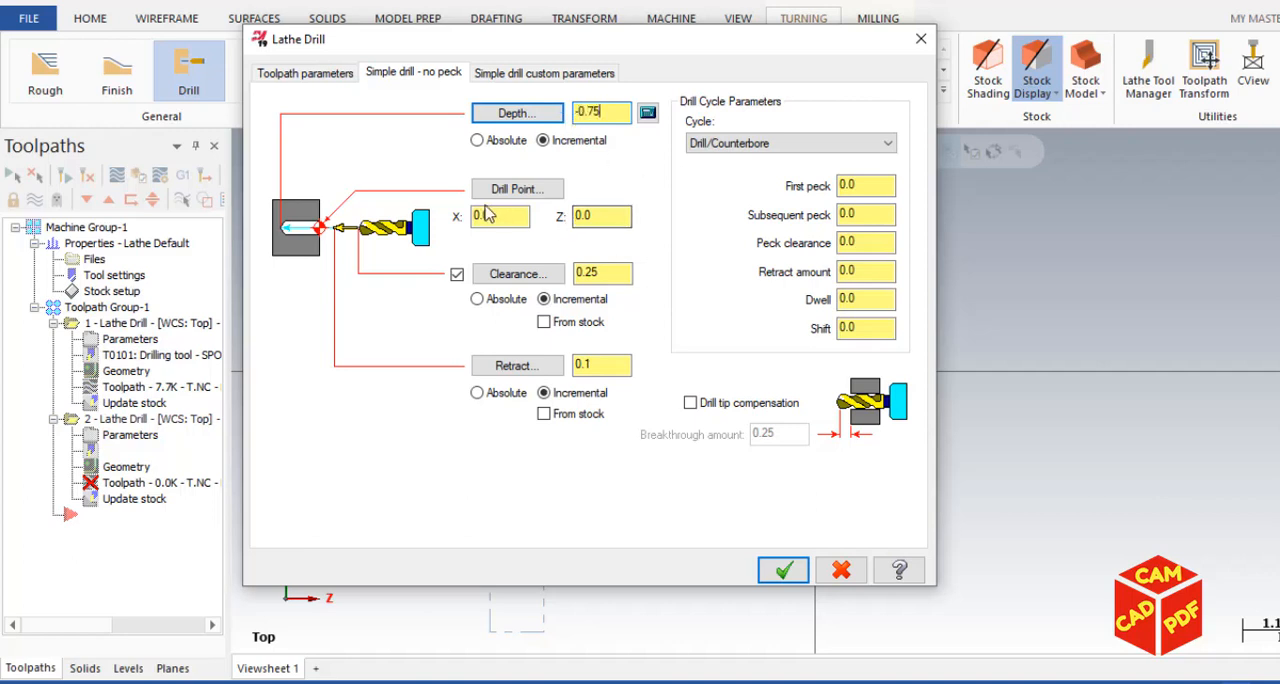
{"action": "left_click", "coordinate": [499, 216]}
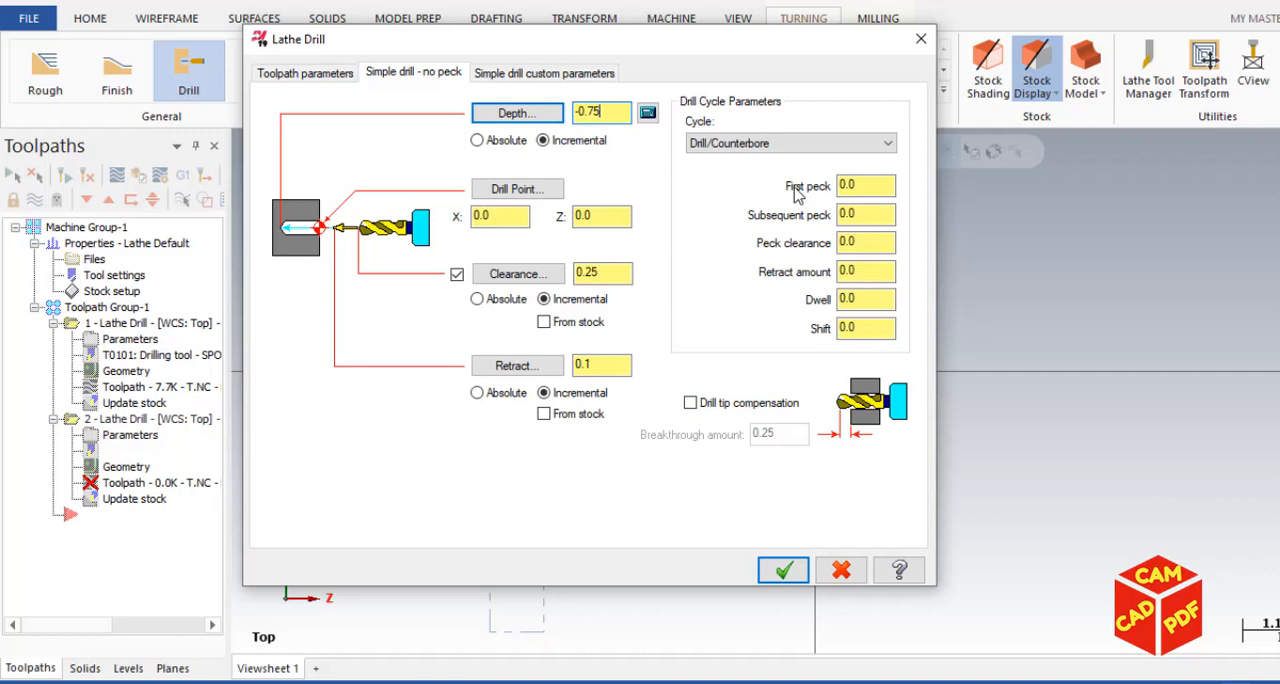
{"action": "left_click", "coordinate": [884, 143]}
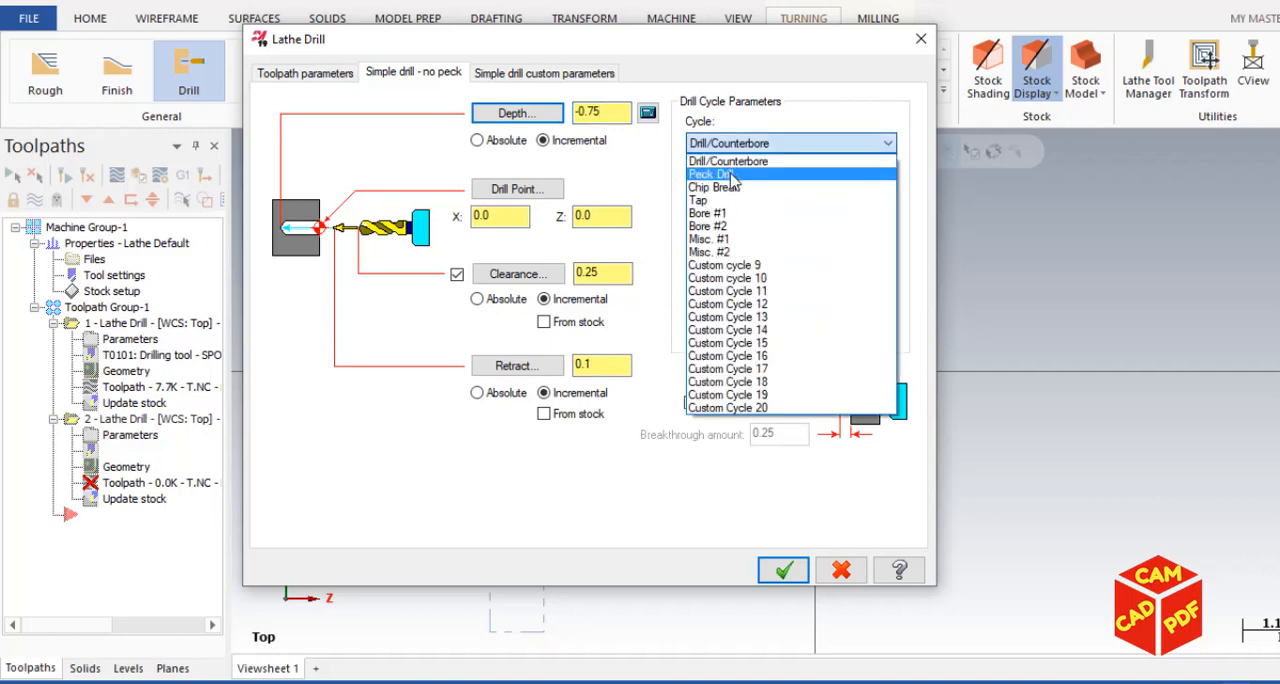
{"action": "left_click", "coordinate": [712, 174]}
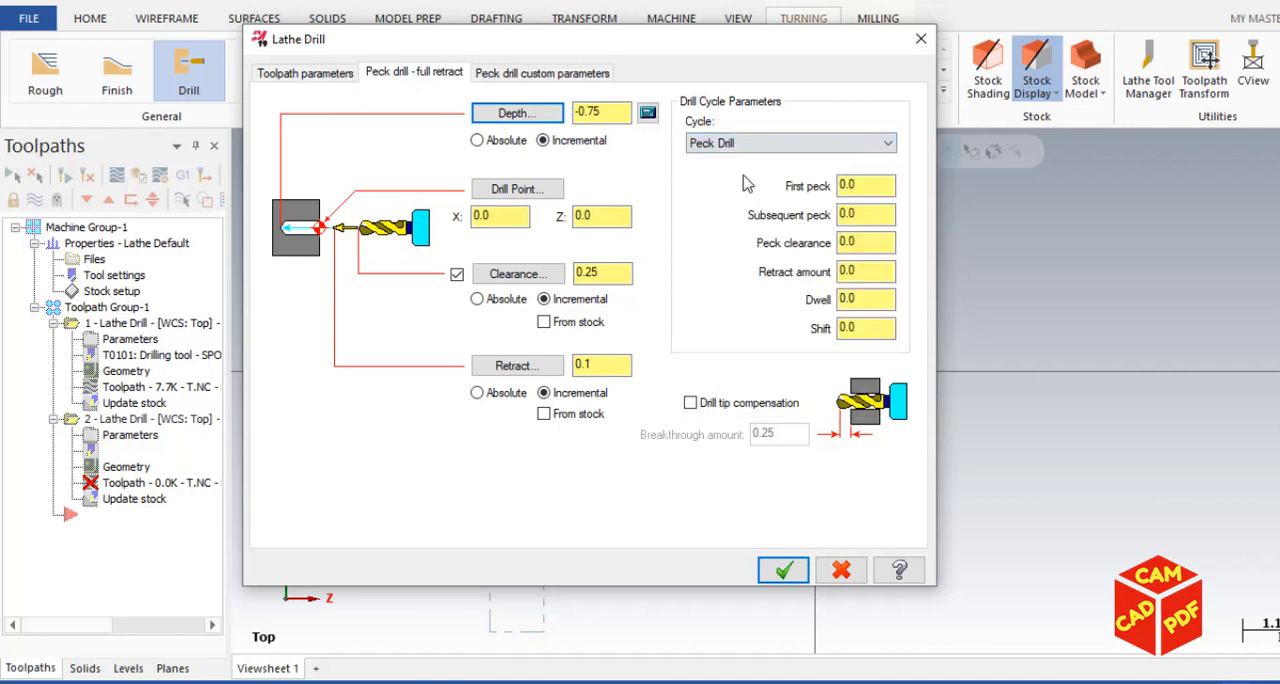
{"action": "type", "text": "0.025"}
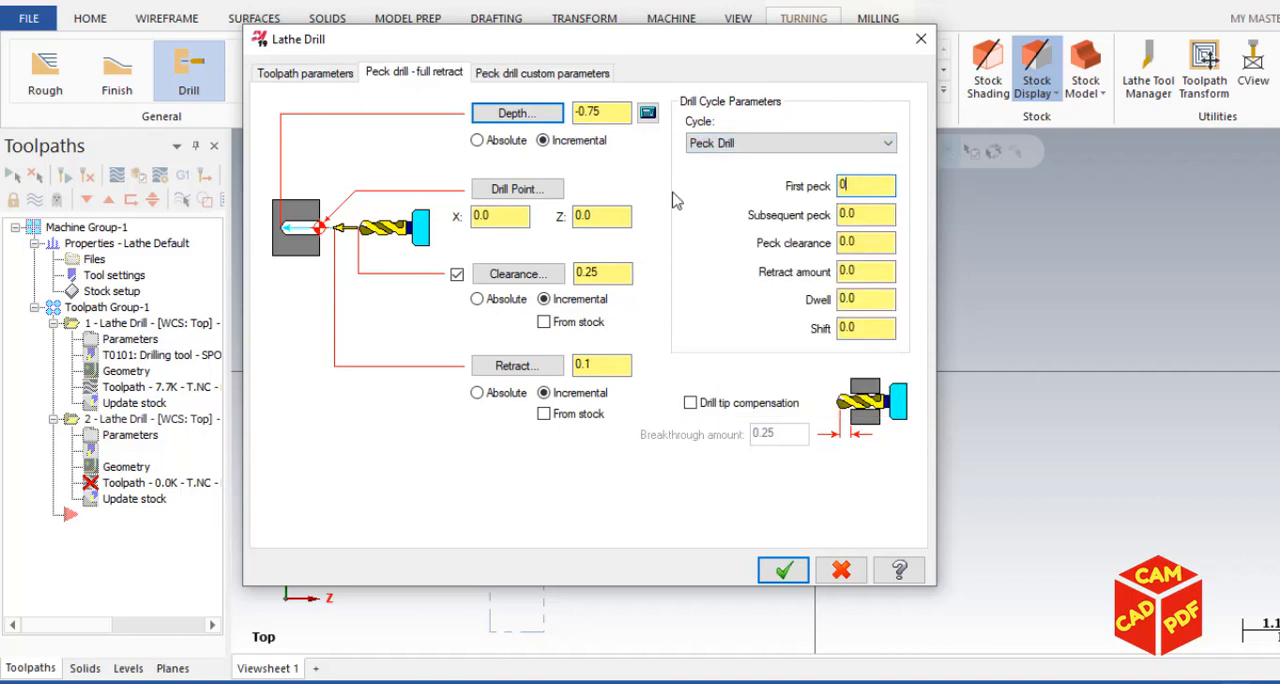
{"action": "type", "text": "0.25"}
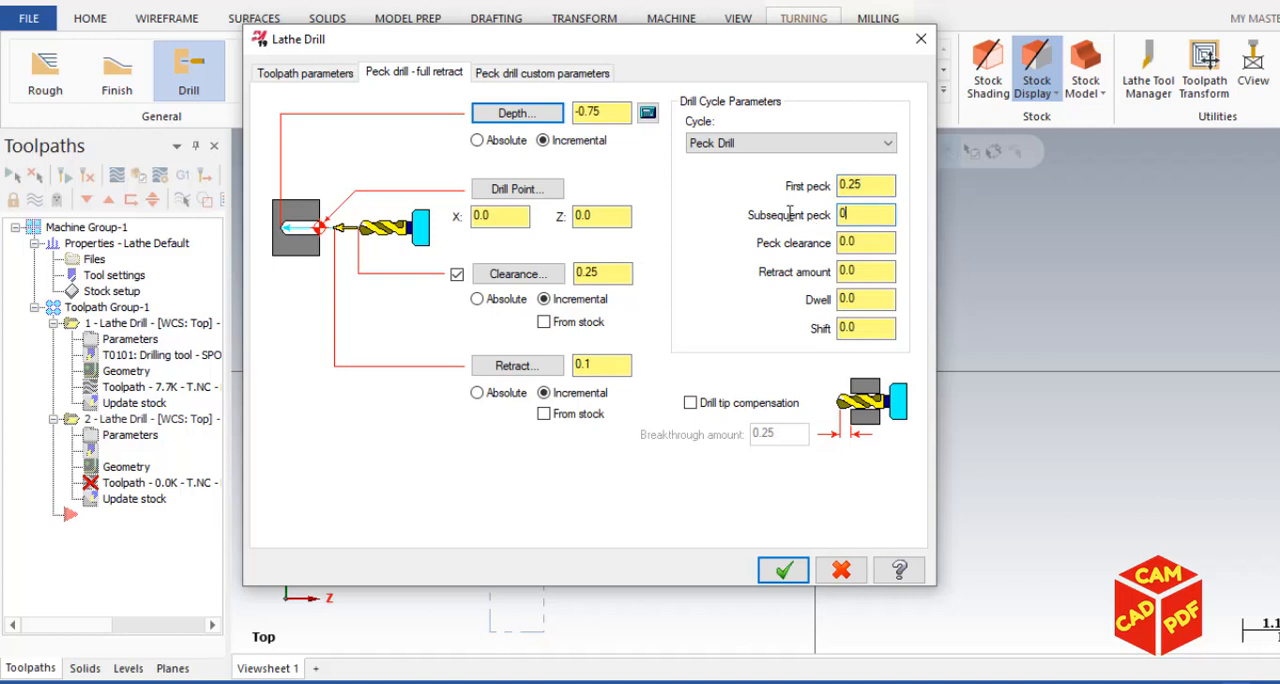
{"action": "type", "text": "0."}
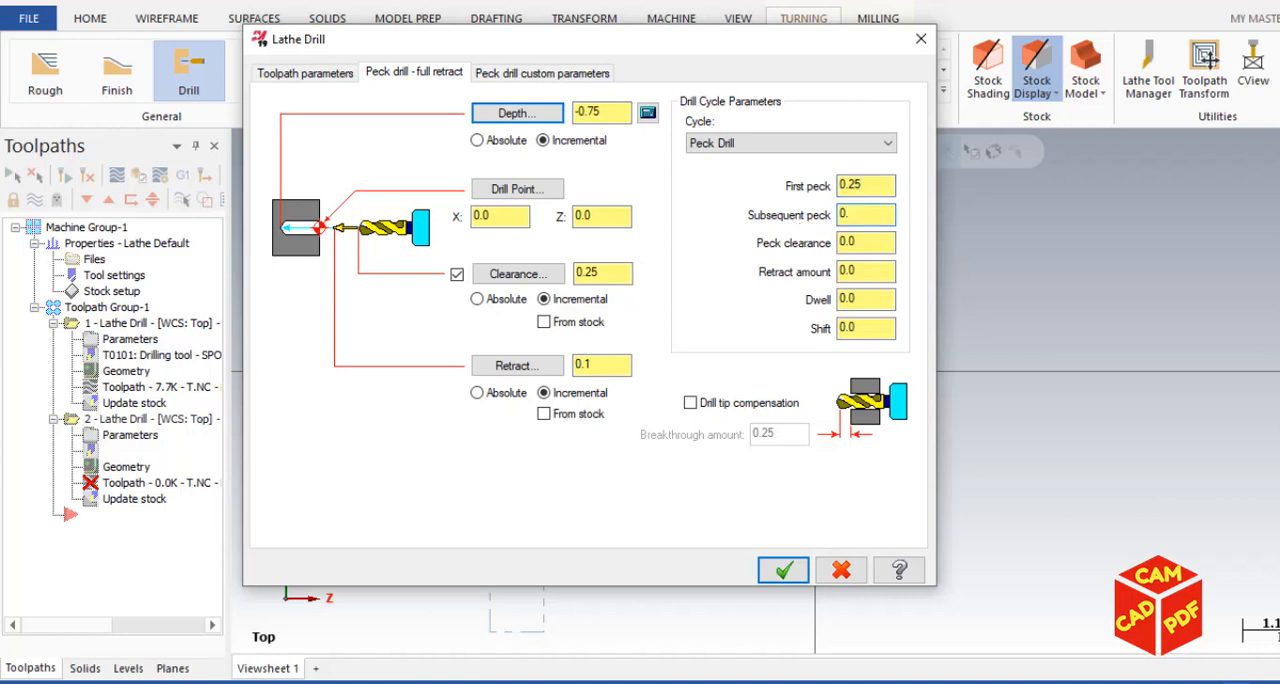
{"action": "type", "text": "0.150"}
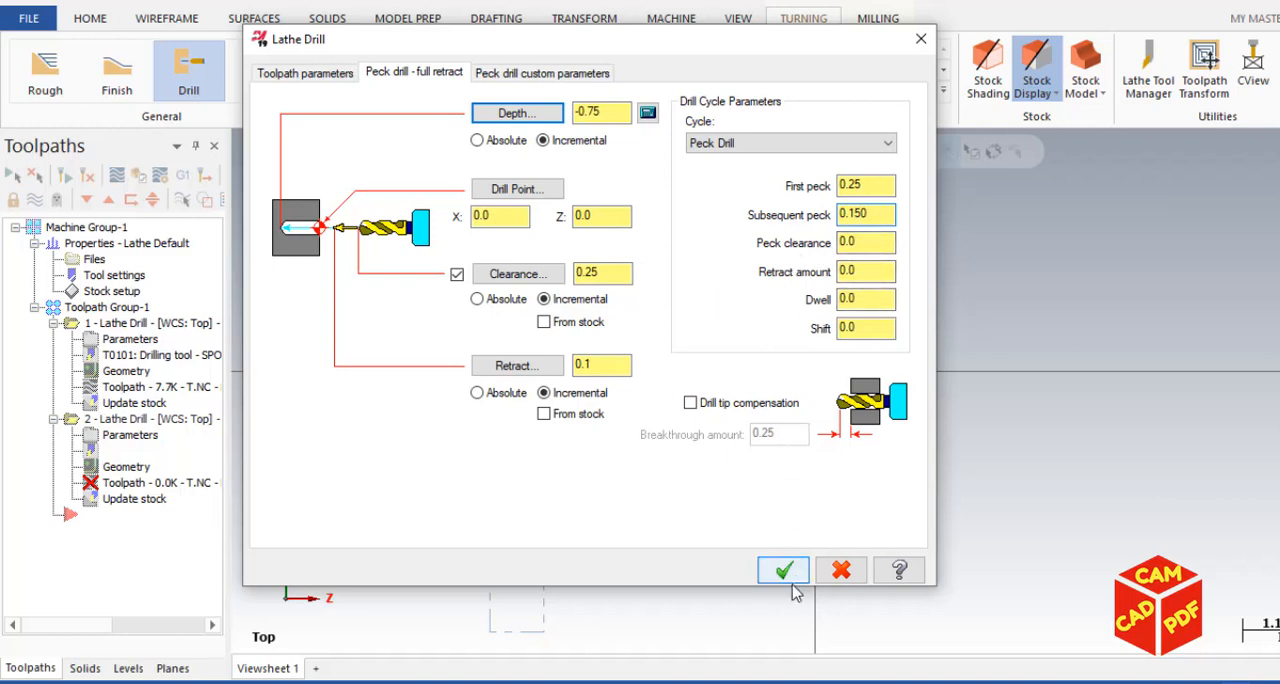
{"action": "left_click", "coordinate": [783, 569]}
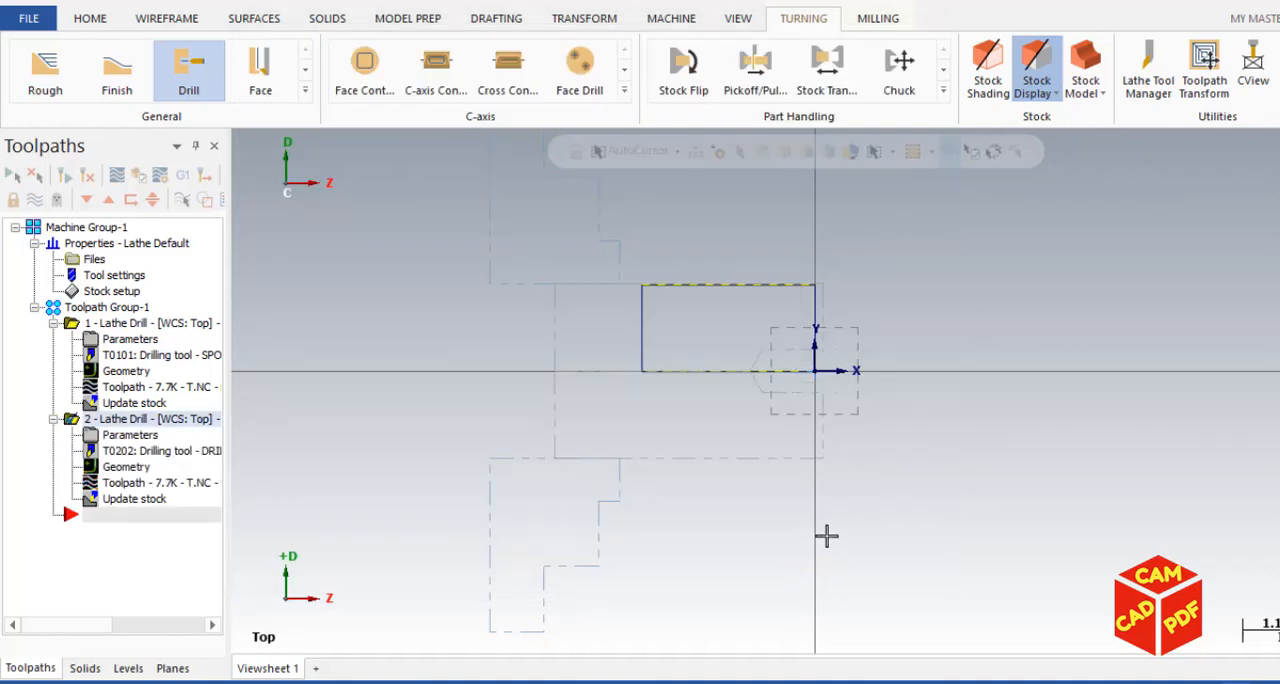
{"action": "mouse_move", "coordinate": [553, 353]}
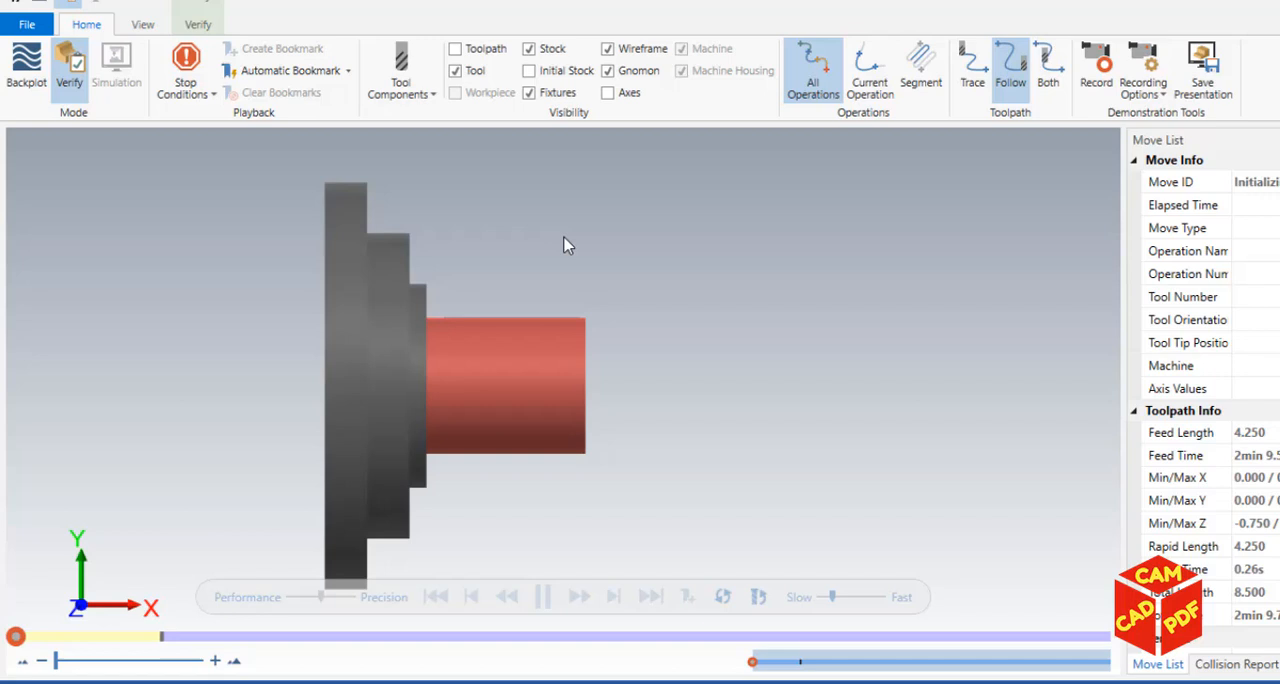
Play both drilling operations in Simulator Verify so the hole appears in the stock.
{"action": "left_click", "coordinate": [543, 596]}
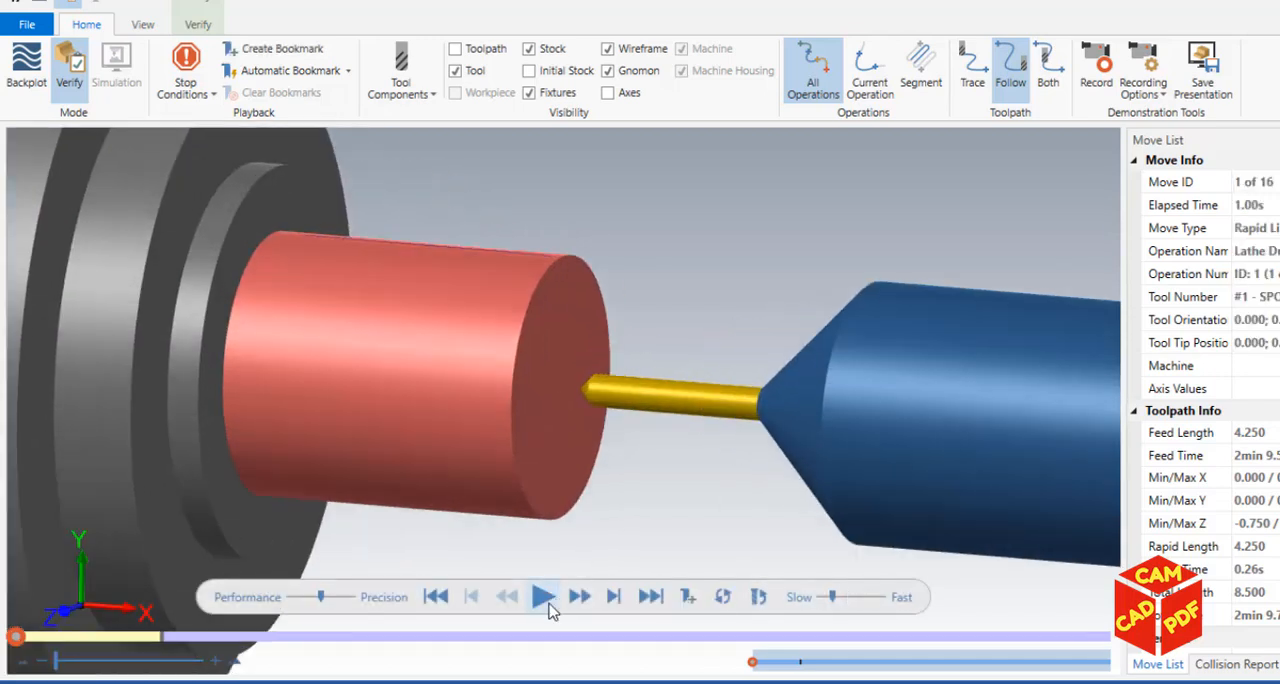
{"action": "left_click", "coordinate": [543, 596]}
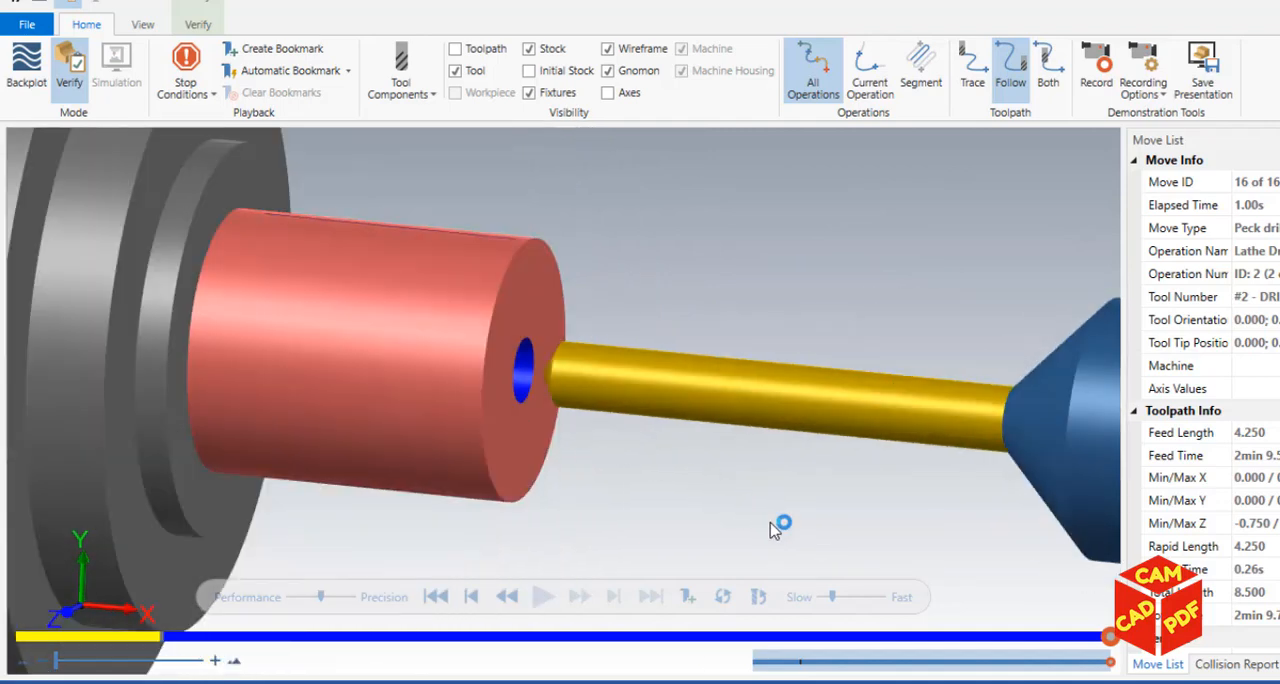
{"action": "mouse_move", "coordinate": [806, 553]}
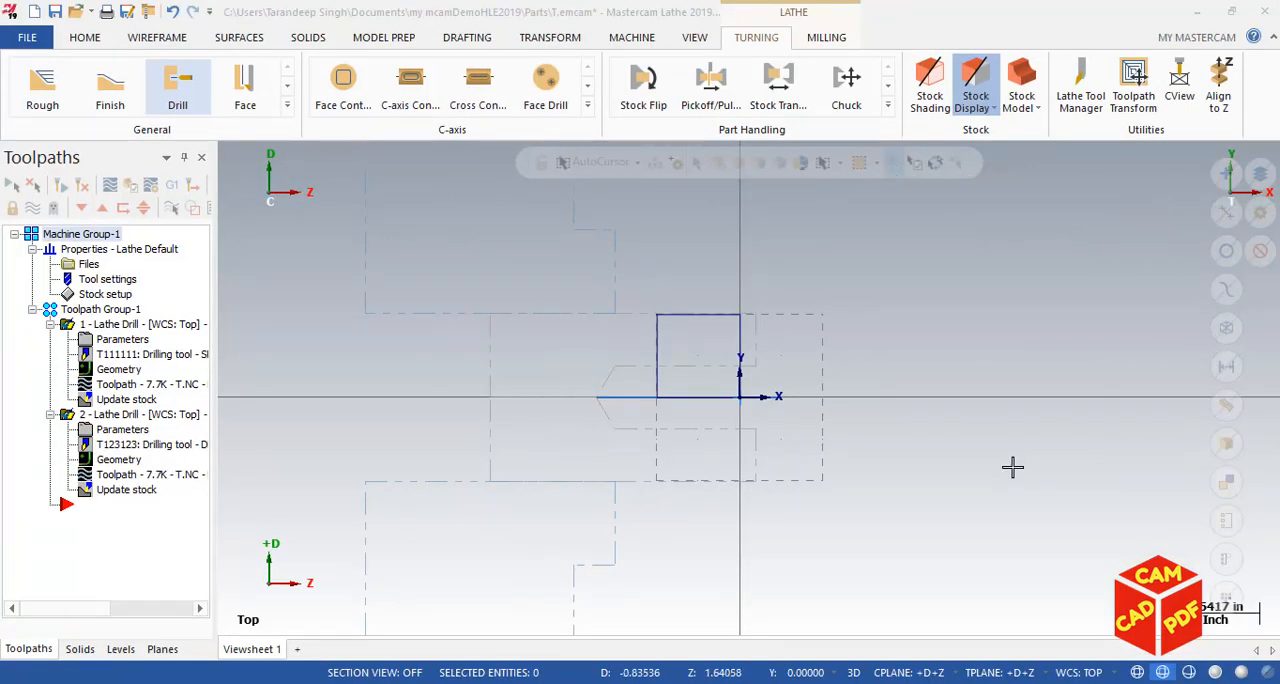
{"action": "mouse_move", "coordinate": [1004, 467]}
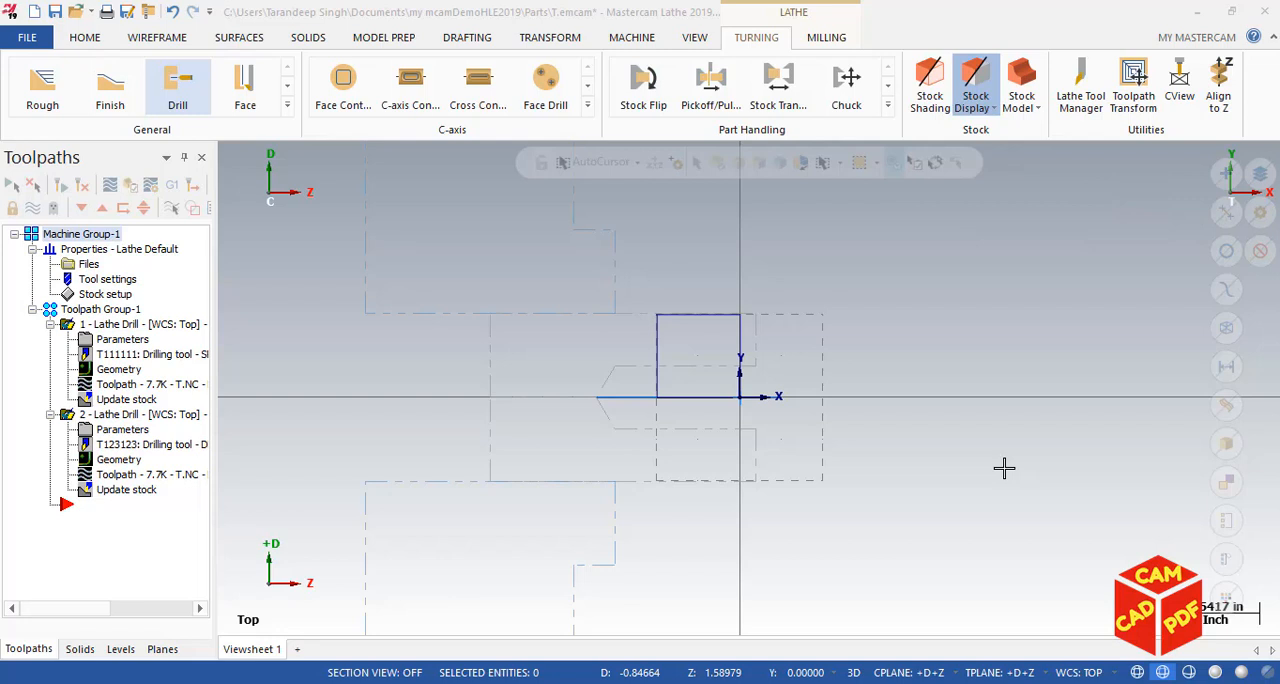
{"action": "mouse_move", "coordinate": [593, 329]}
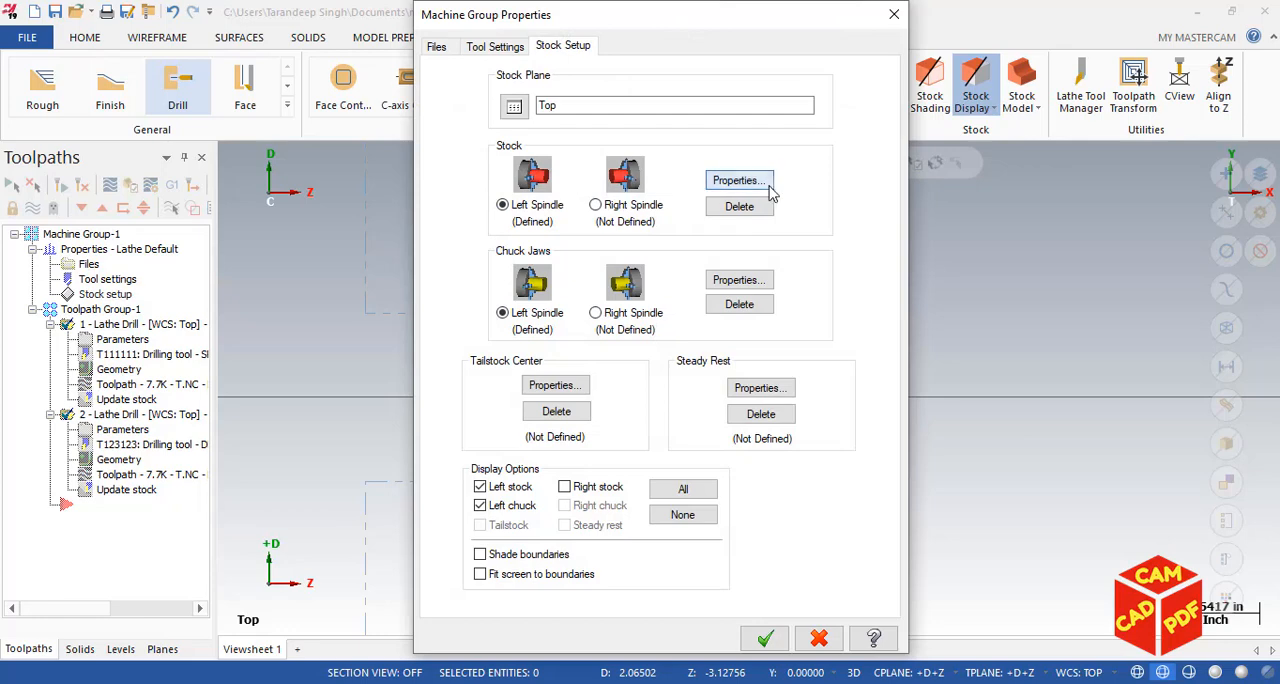
Review the 1.0 OD by 0.5 long stock, set chuck jaws From stock, edit grip length, and apply.
{"action": "left_click", "coordinate": [738, 180]}
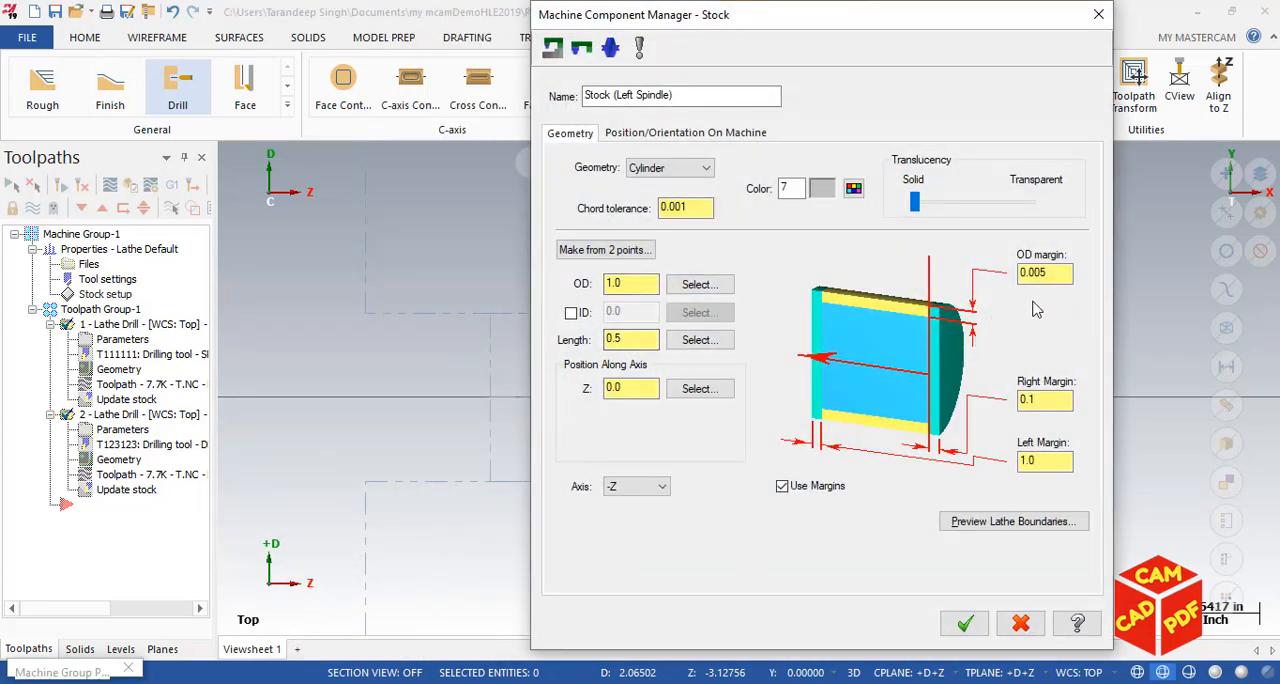
{"action": "left_click", "coordinate": [1045, 272]}
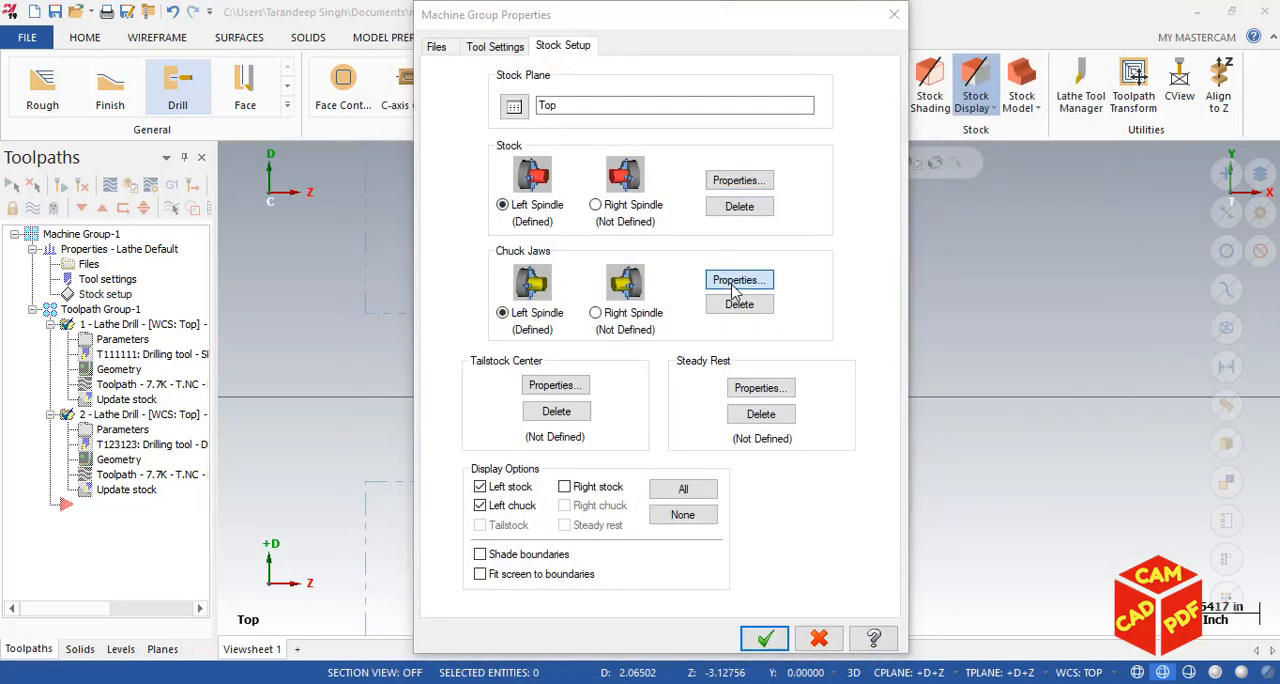
{"action": "left_click", "coordinate": [738, 279]}
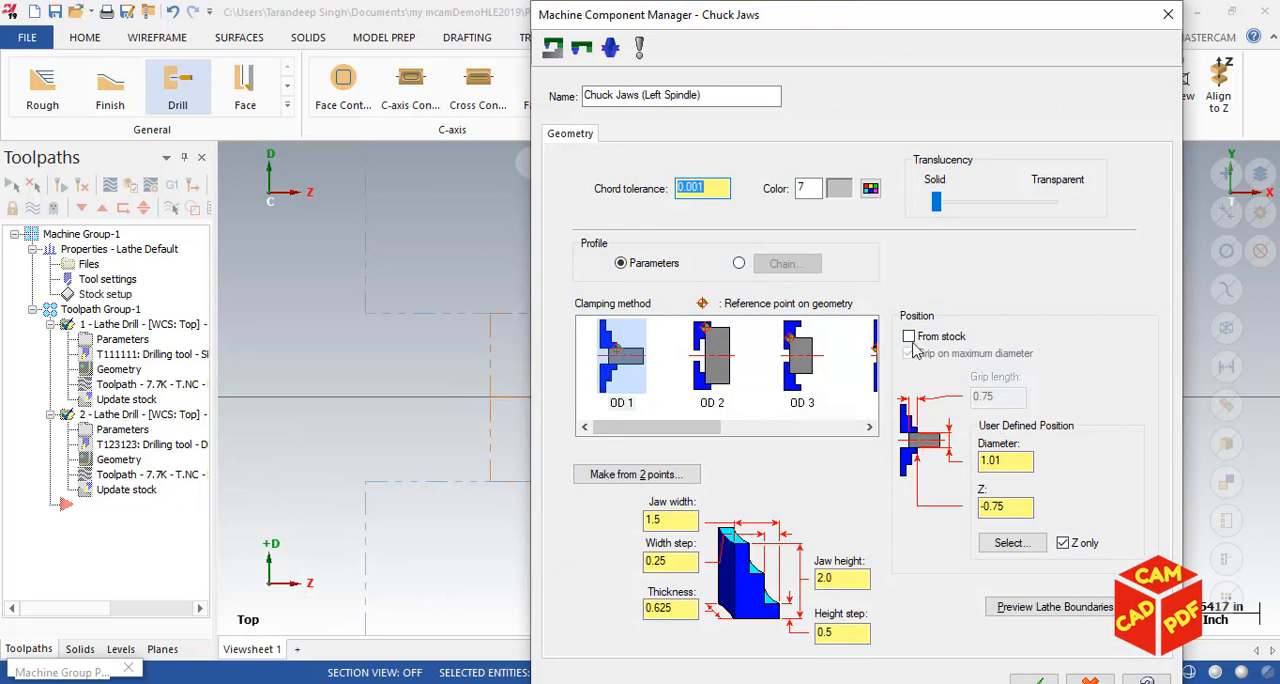
{"action": "left_click", "coordinate": [908, 336]}
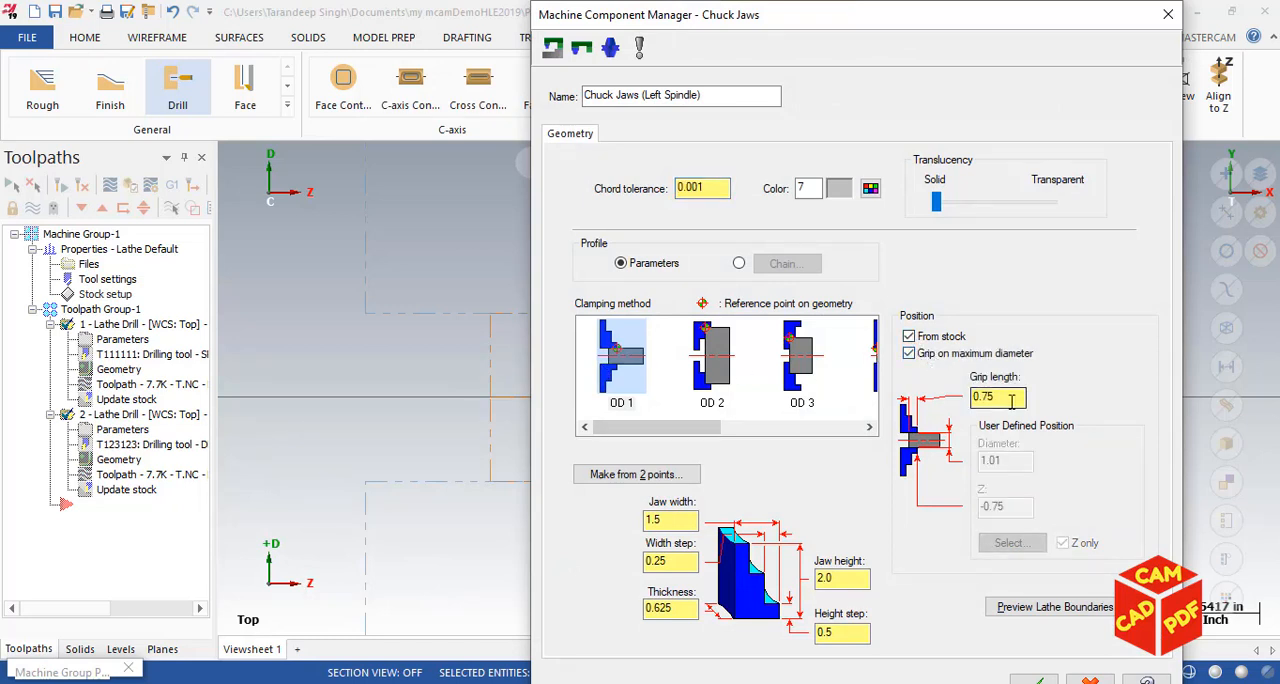
{"action": "triple_click", "coordinate": [997, 397]}
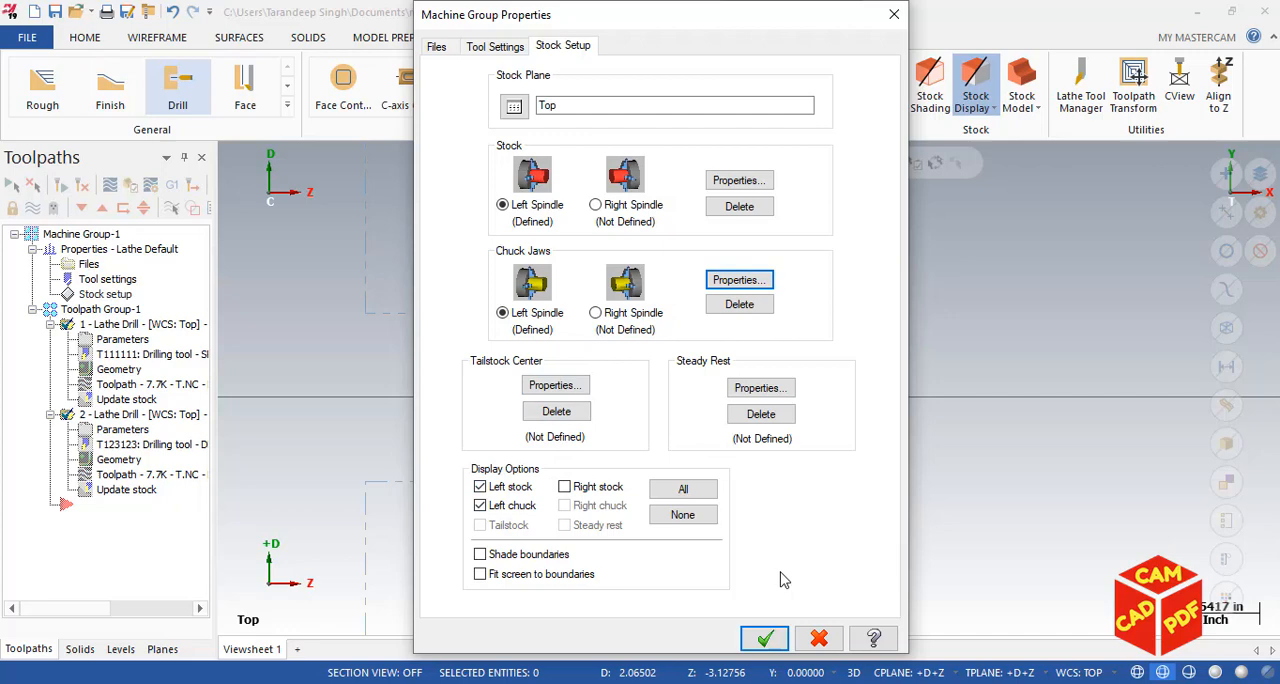
{"action": "left_click", "coordinate": [764, 638]}
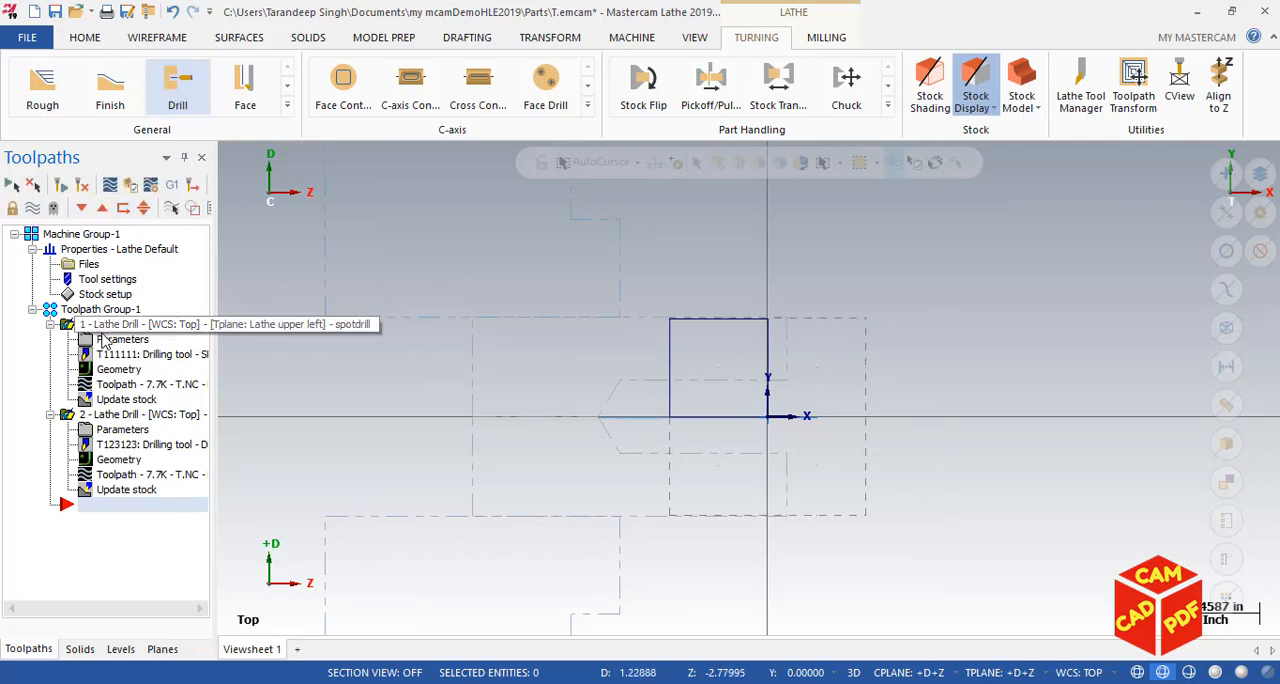
Recheck the spot drill parameters and confirm the second drill as a -0.5 deep Peck Drill.
{"action": "double_click", "coordinate": [122, 339]}
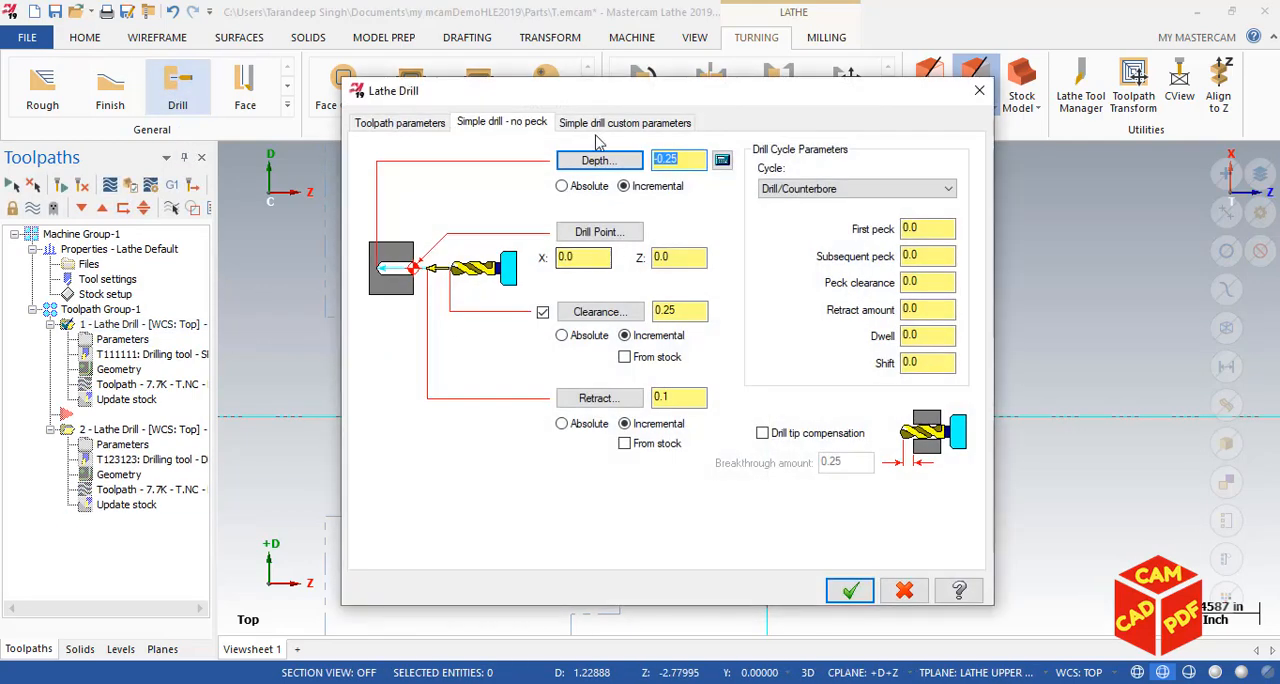
{"action": "left_click", "coordinate": [400, 122]}
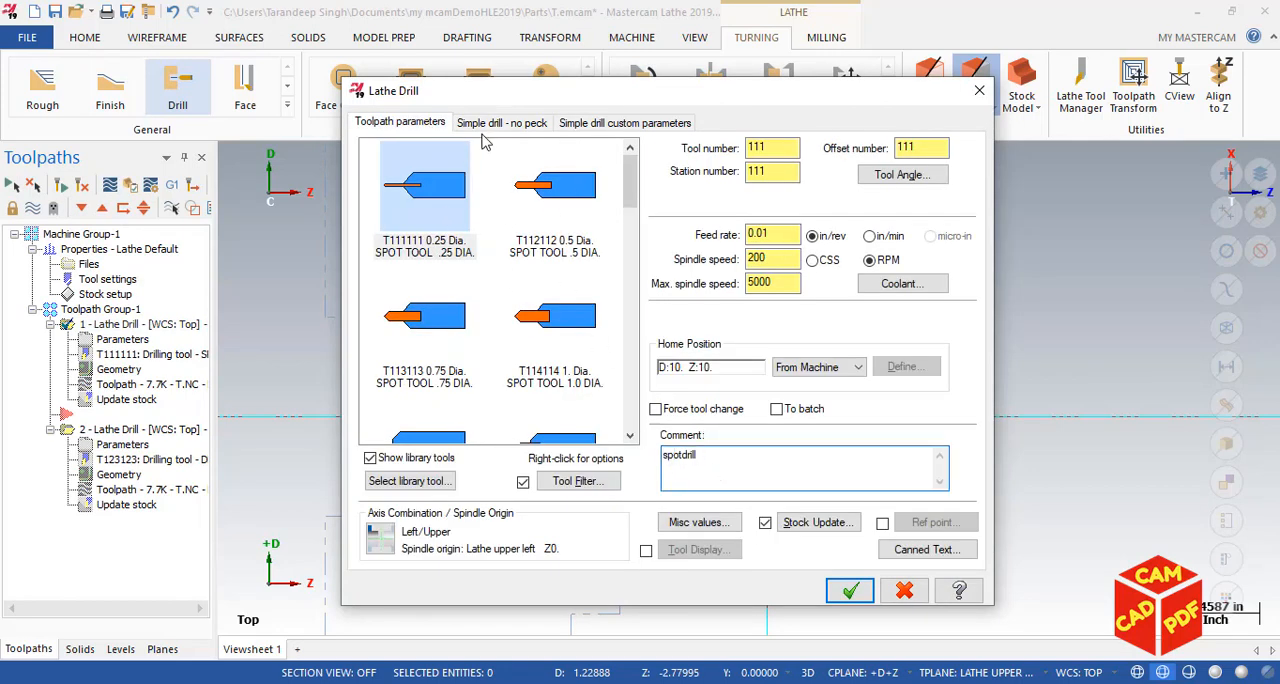
{"action": "left_click", "coordinate": [501, 122]}
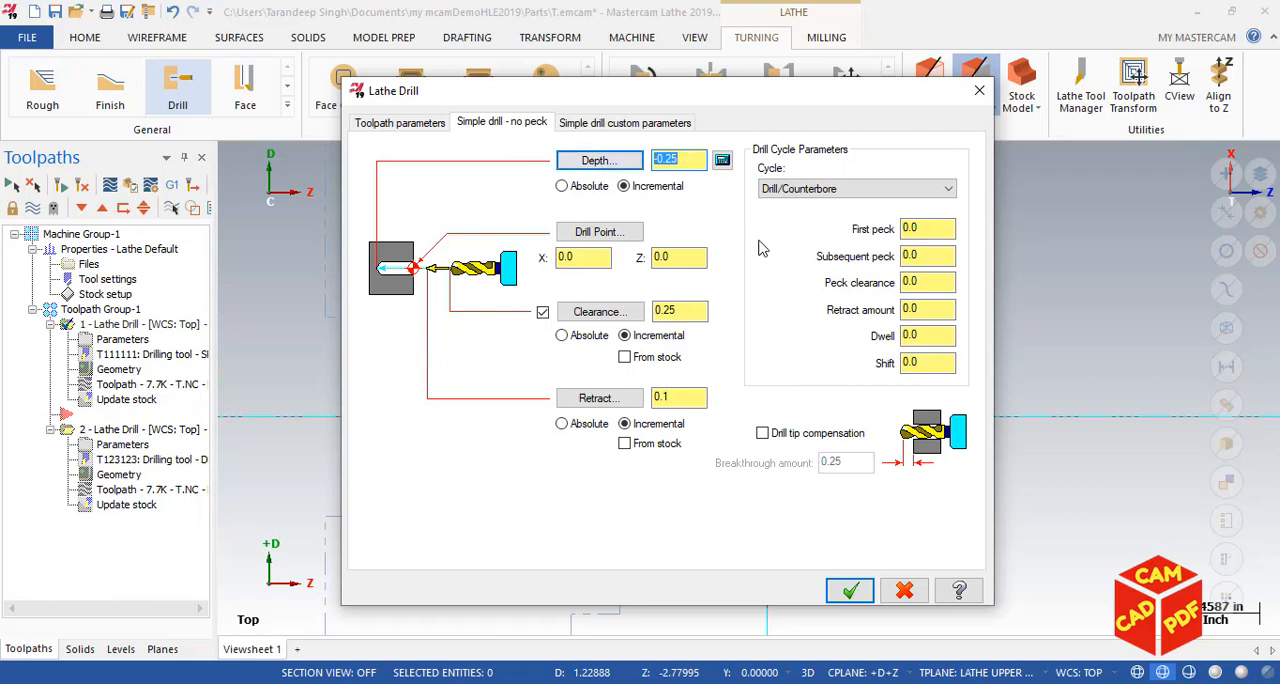
{"action": "mouse_move", "coordinate": [770, 263]}
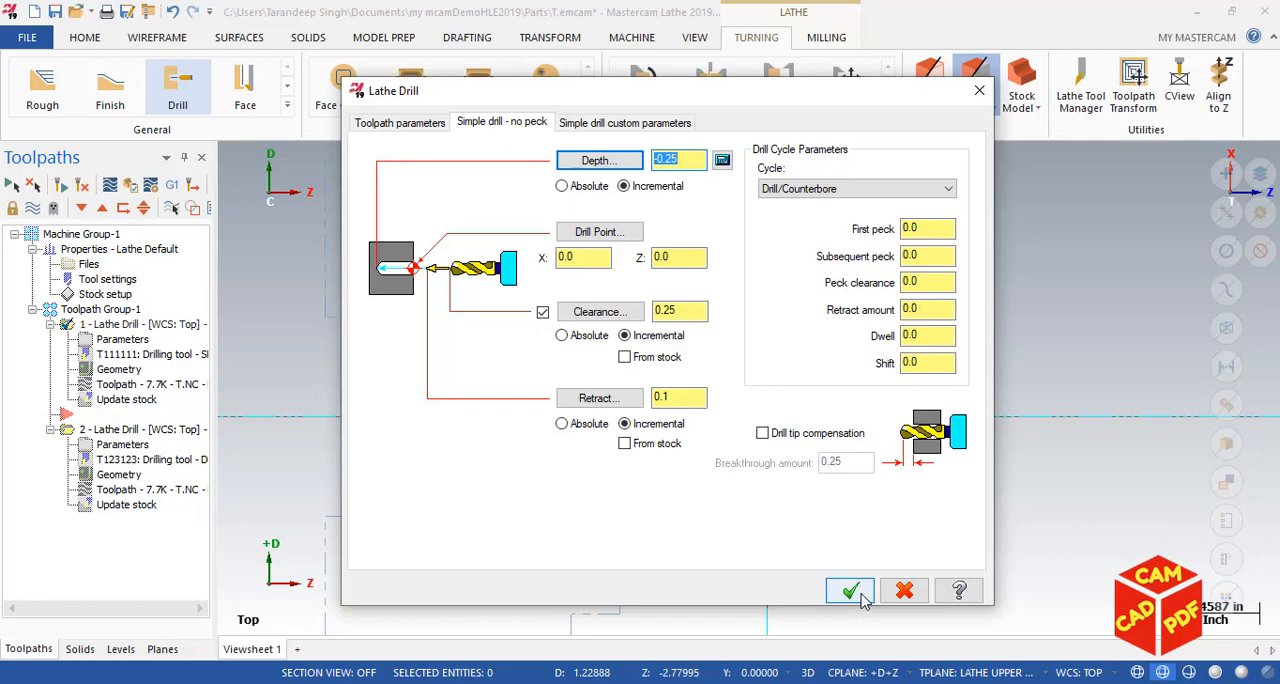
{"action": "left_click", "coordinate": [849, 590]}
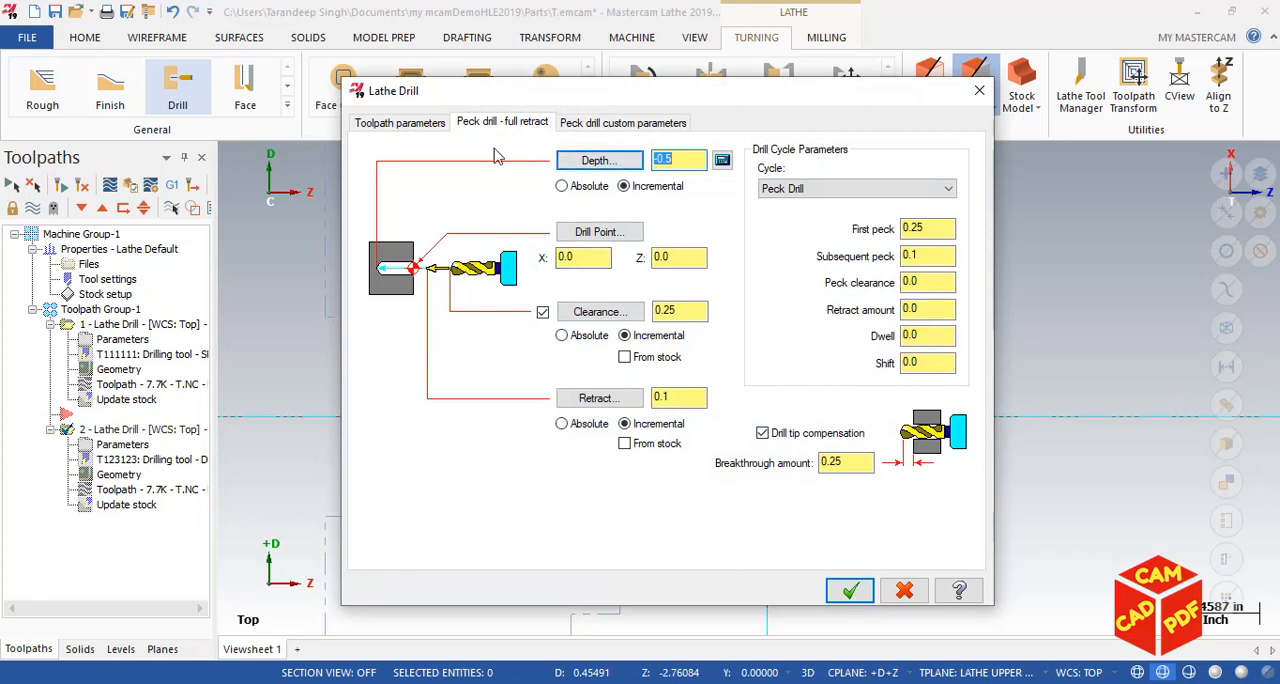
{"action": "mouse_move", "coordinate": [708, 190]}
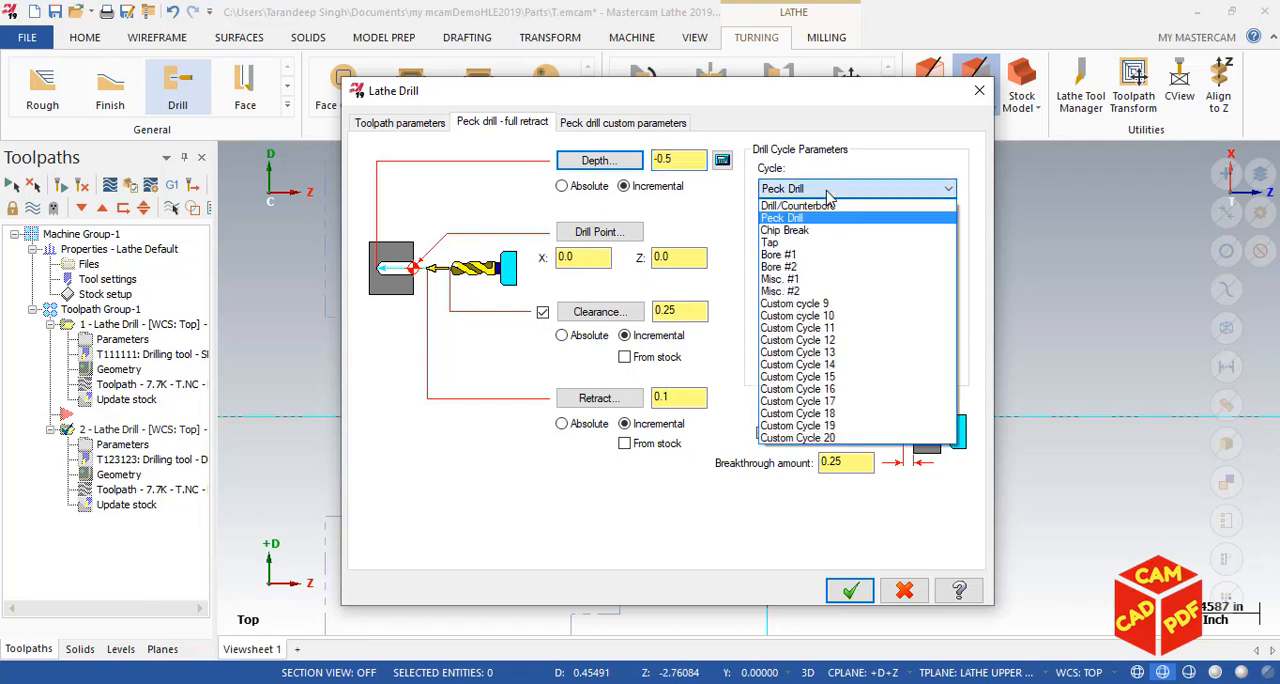
{"action": "mouse_move", "coordinate": [797, 205]}
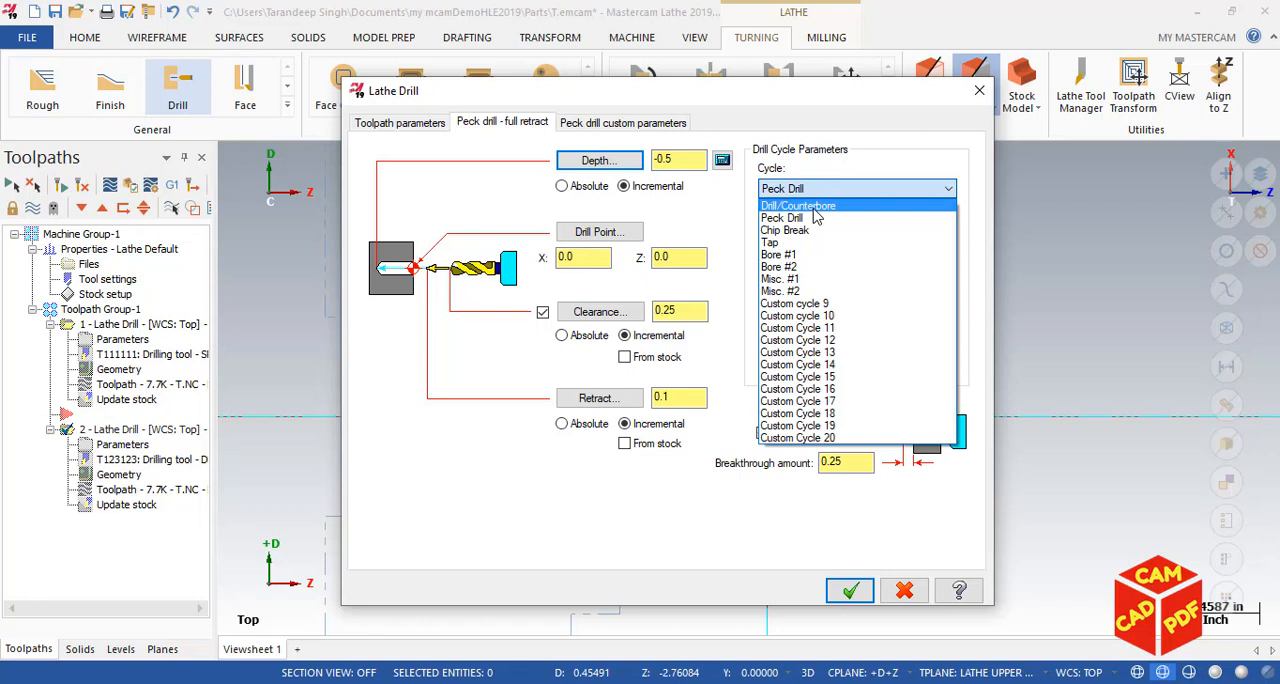
{"action": "left_click", "coordinate": [782, 217]}
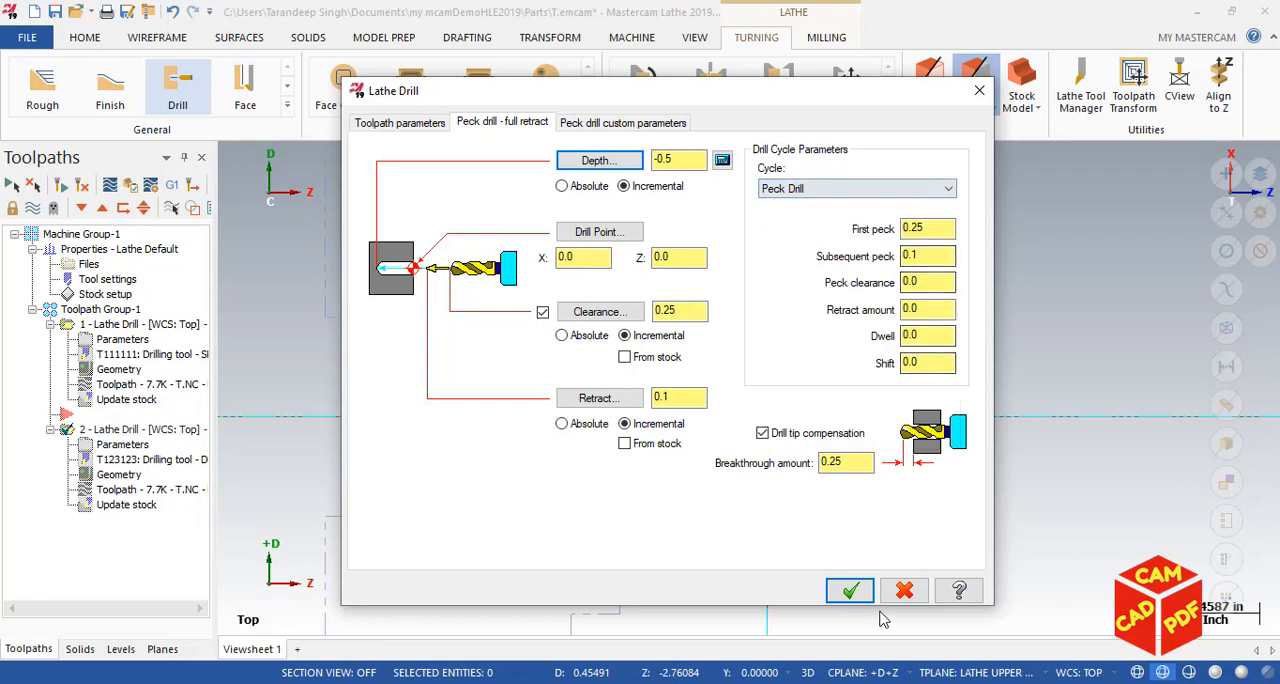
{"action": "left_click", "coordinate": [849, 590]}
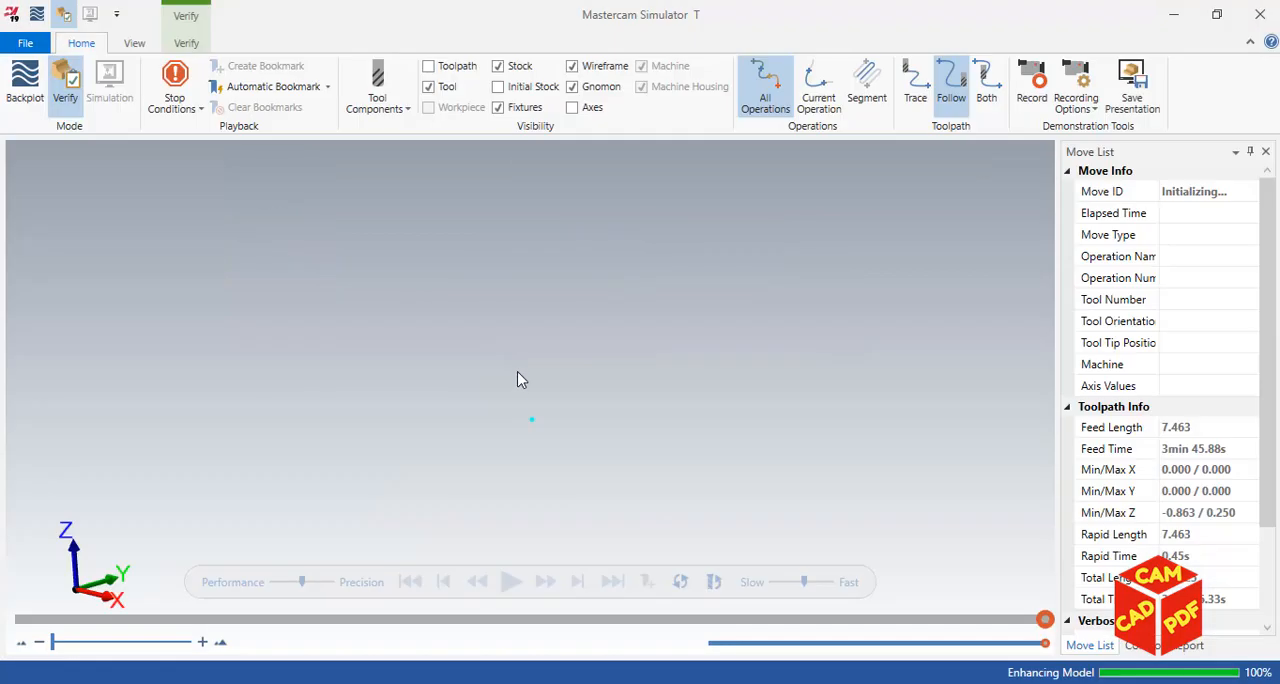
Turn the 3/4 section cut Off and play both drilling operations to the last move.
{"action": "left_click", "coordinate": [511, 581]}
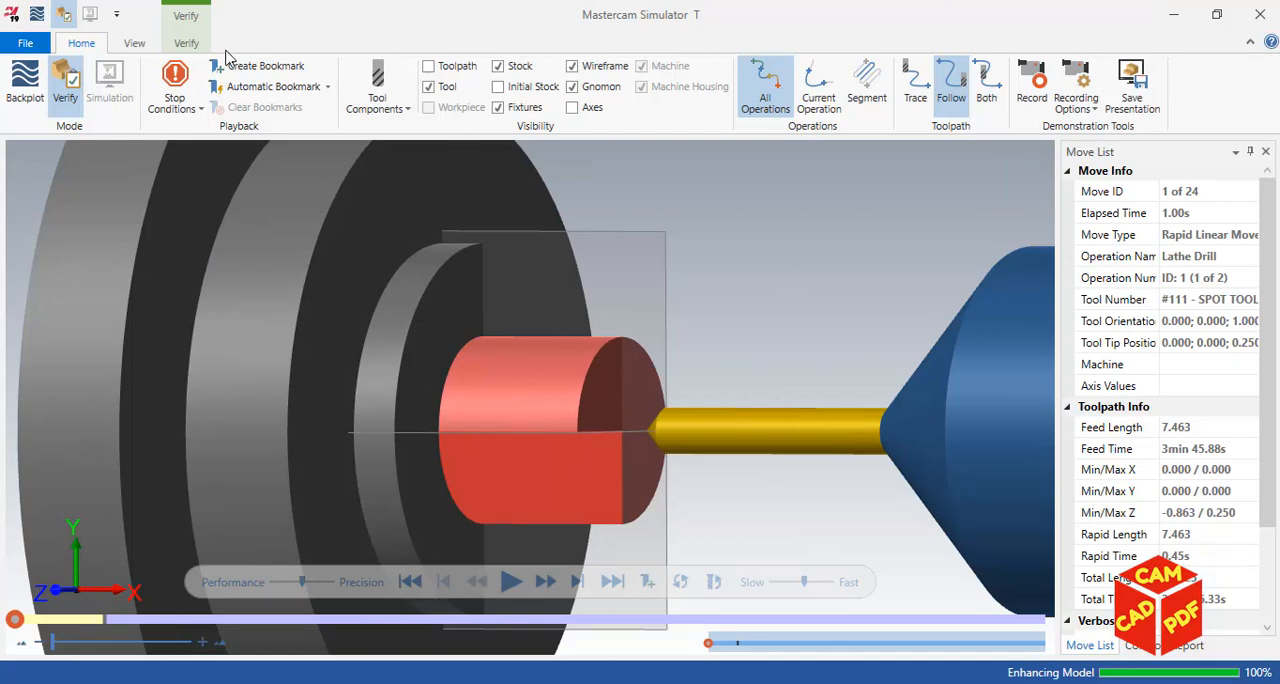
{"action": "left_click", "coordinate": [133, 42]}
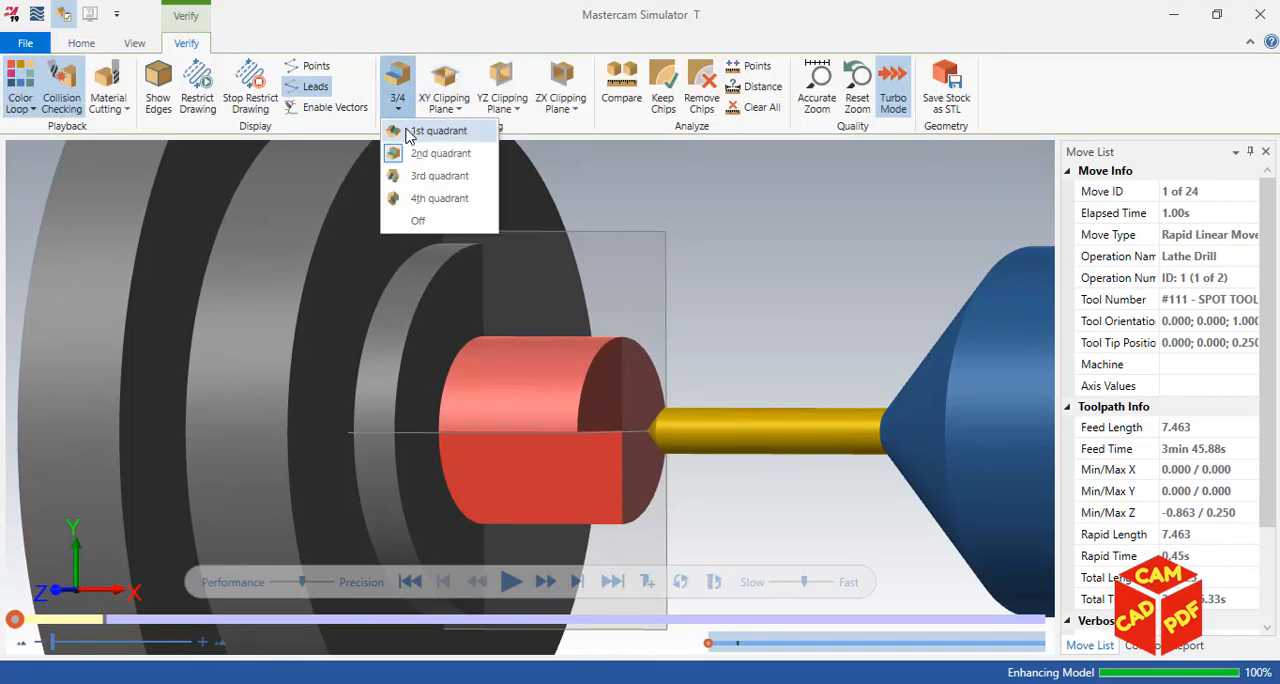
{"action": "left_click", "coordinate": [418, 220]}
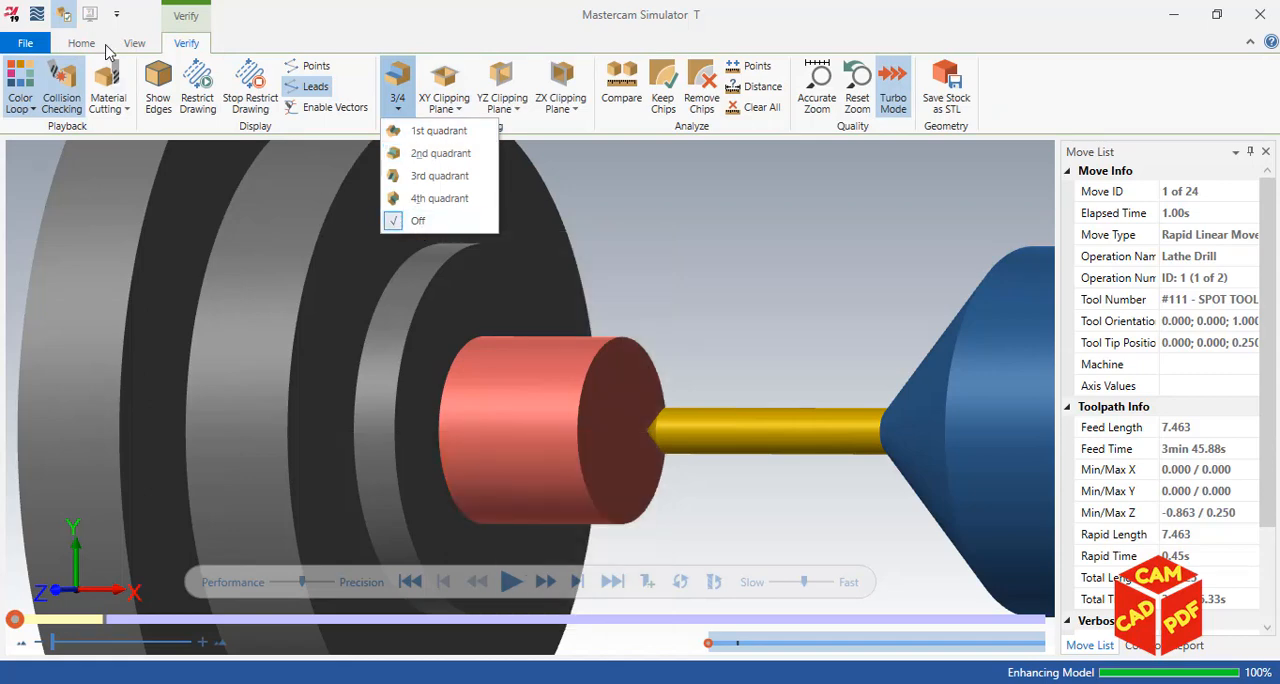
{"action": "left_click", "coordinate": [81, 43]}
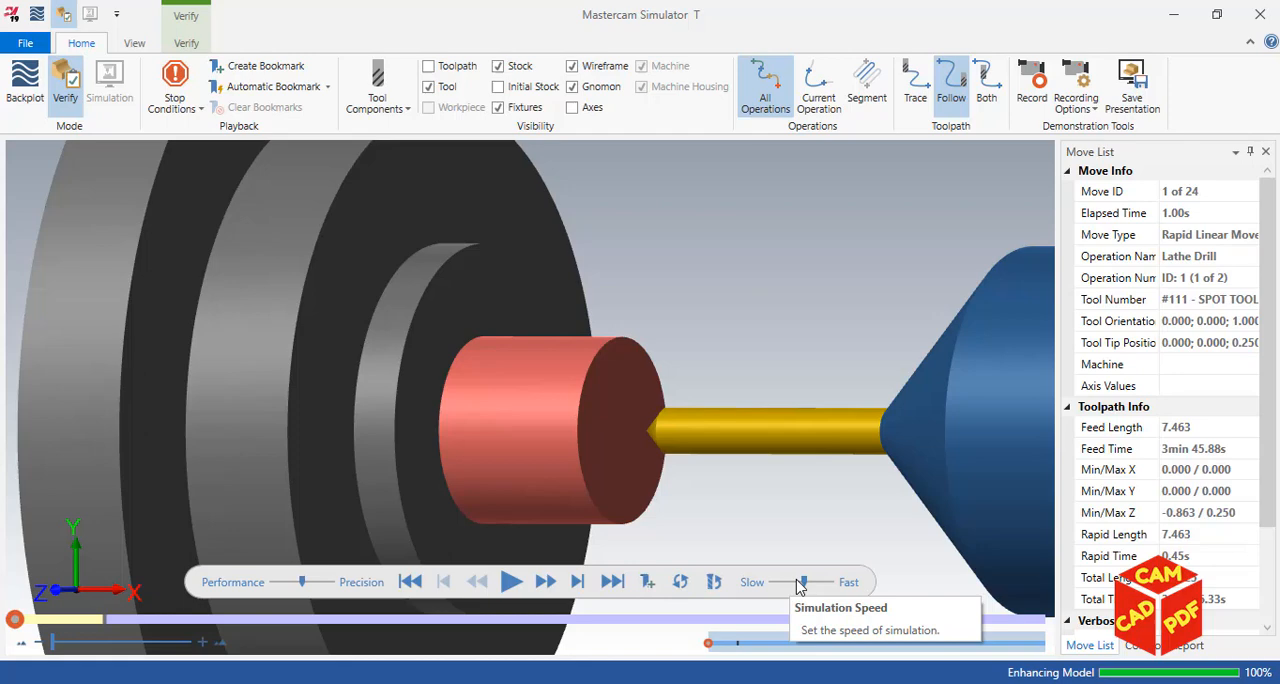
{"action": "left_click", "coordinate": [510, 581]}
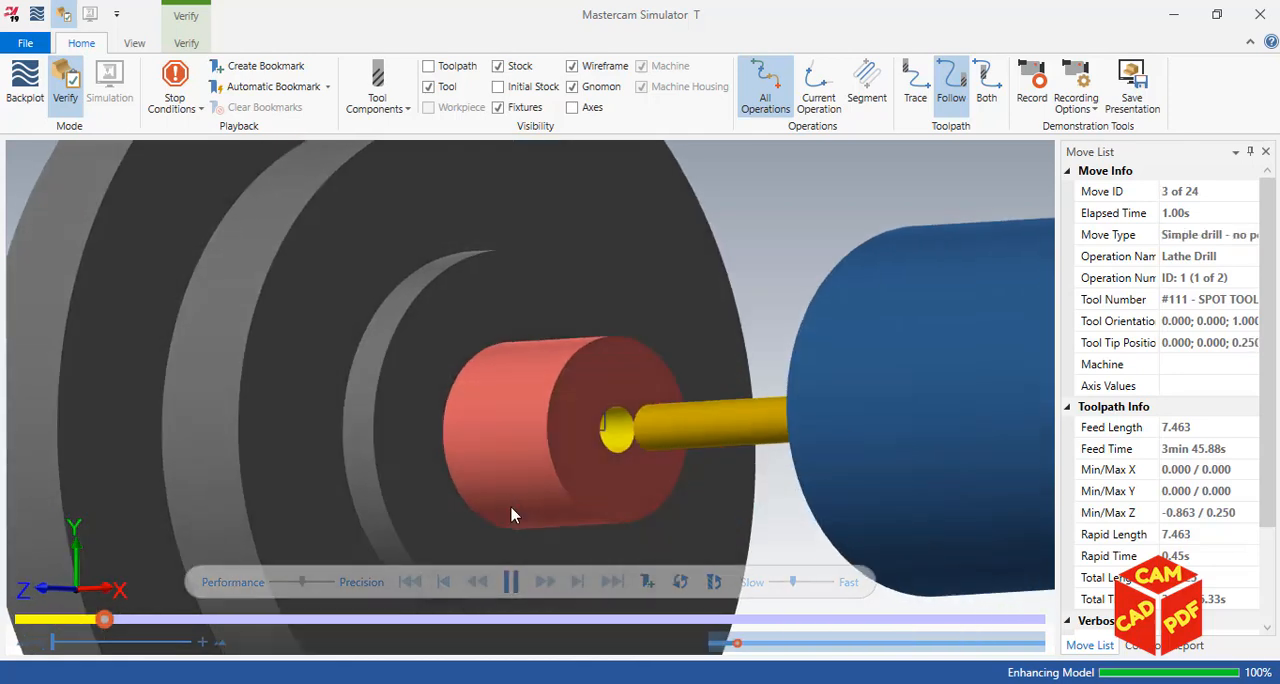
{"action": "left_click", "coordinate": [510, 581]}
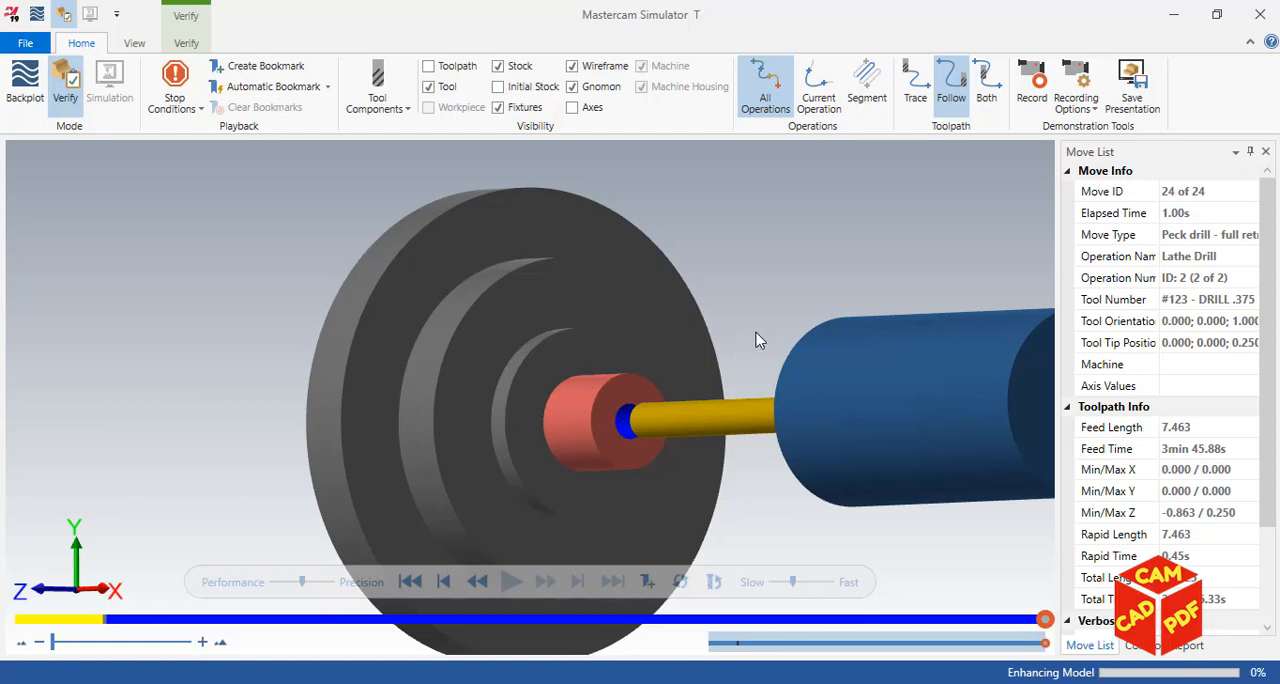
{"action": "mouse_move", "coordinate": [1143, 140]}
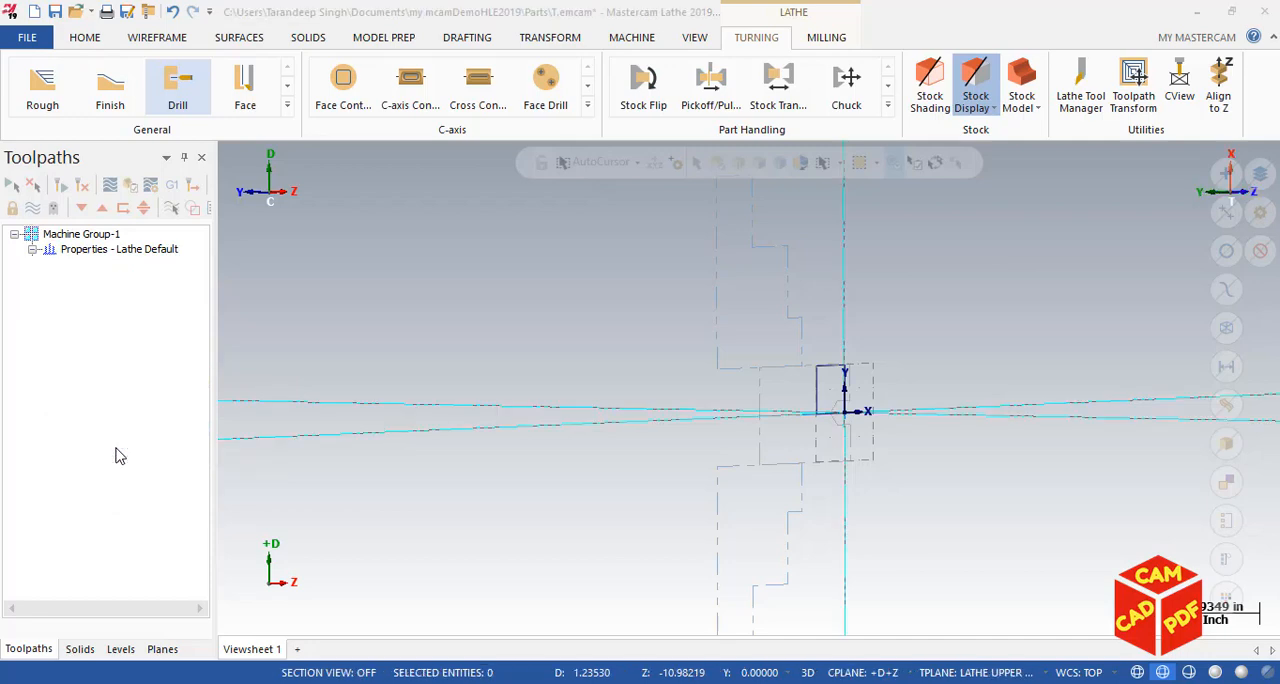
Switch drill operation 2 to a Drill/Counterbore cycle at -0.5 depth and accept it.
{"action": "left_click", "coordinate": [177, 85]}
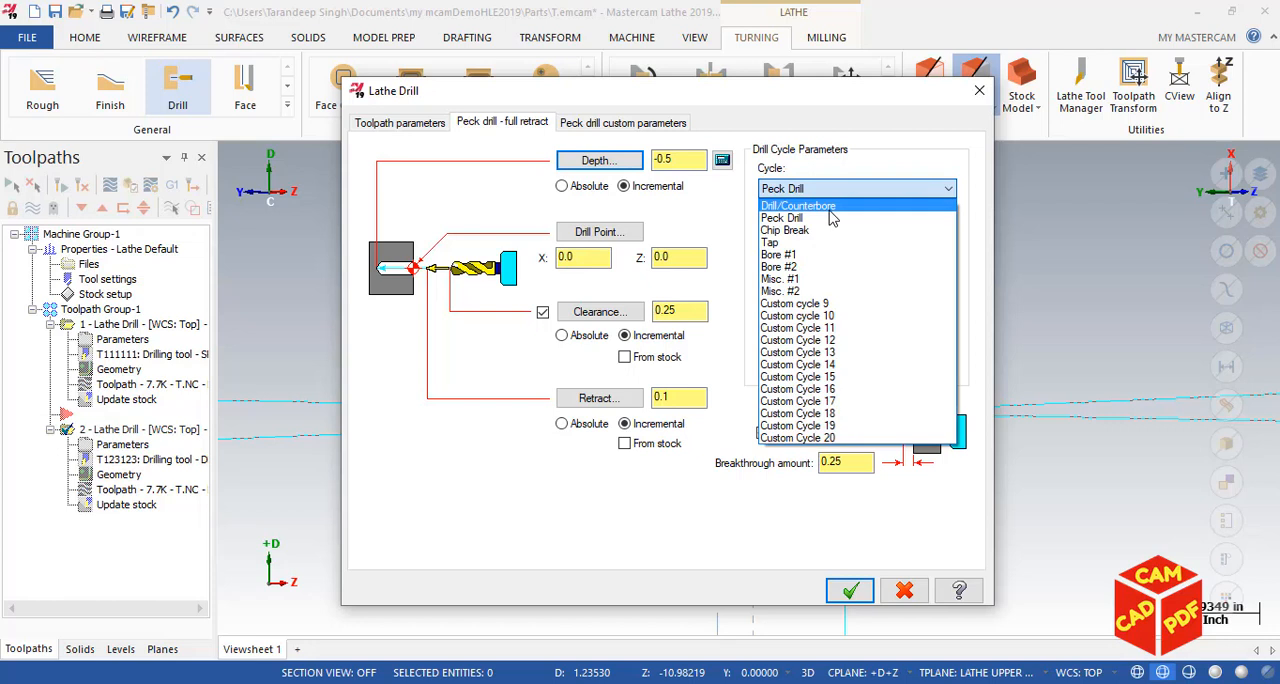
{"action": "left_click", "coordinate": [798, 205]}
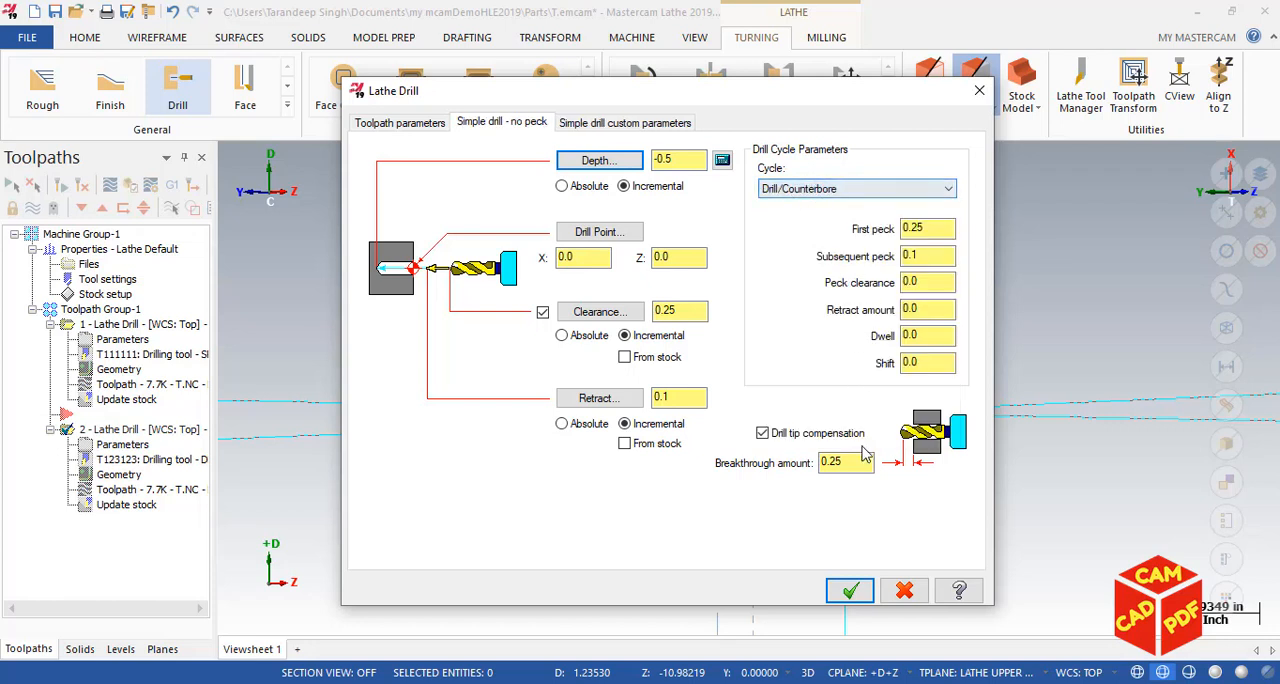
{"action": "left_click", "coordinate": [845, 462]}
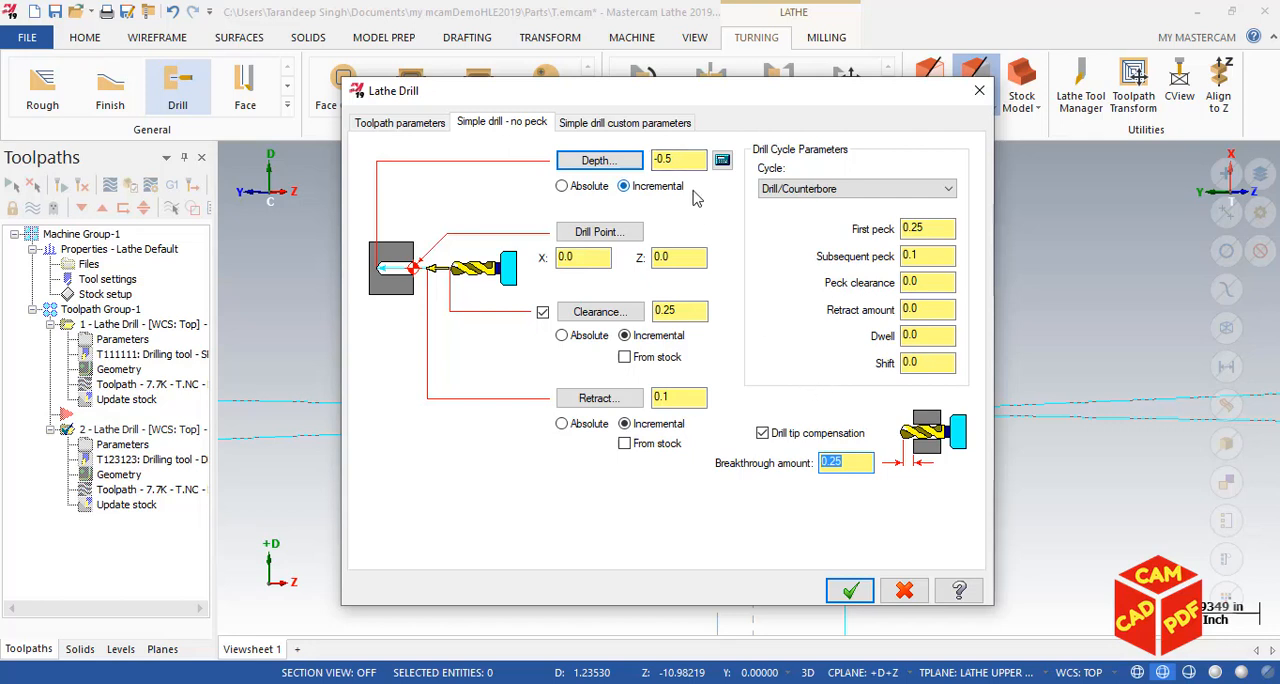
{"action": "mouse_move", "coordinate": [855, 622]}
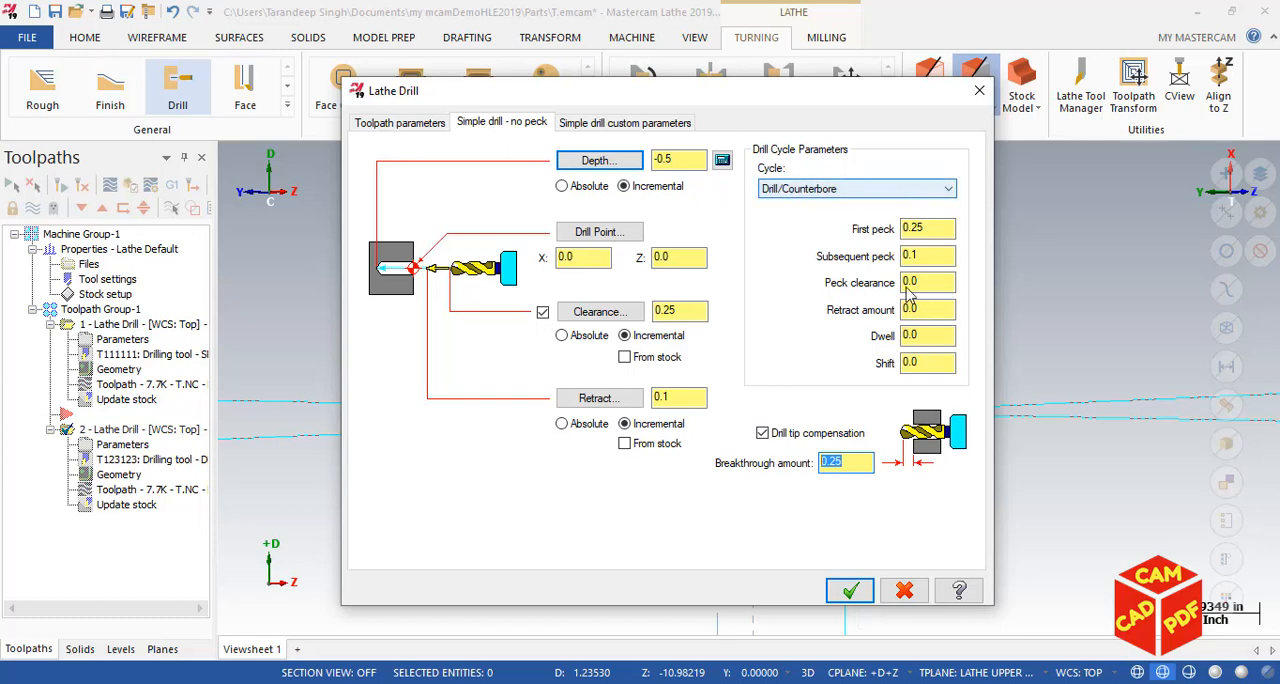
{"action": "left_click", "coordinate": [849, 590]}
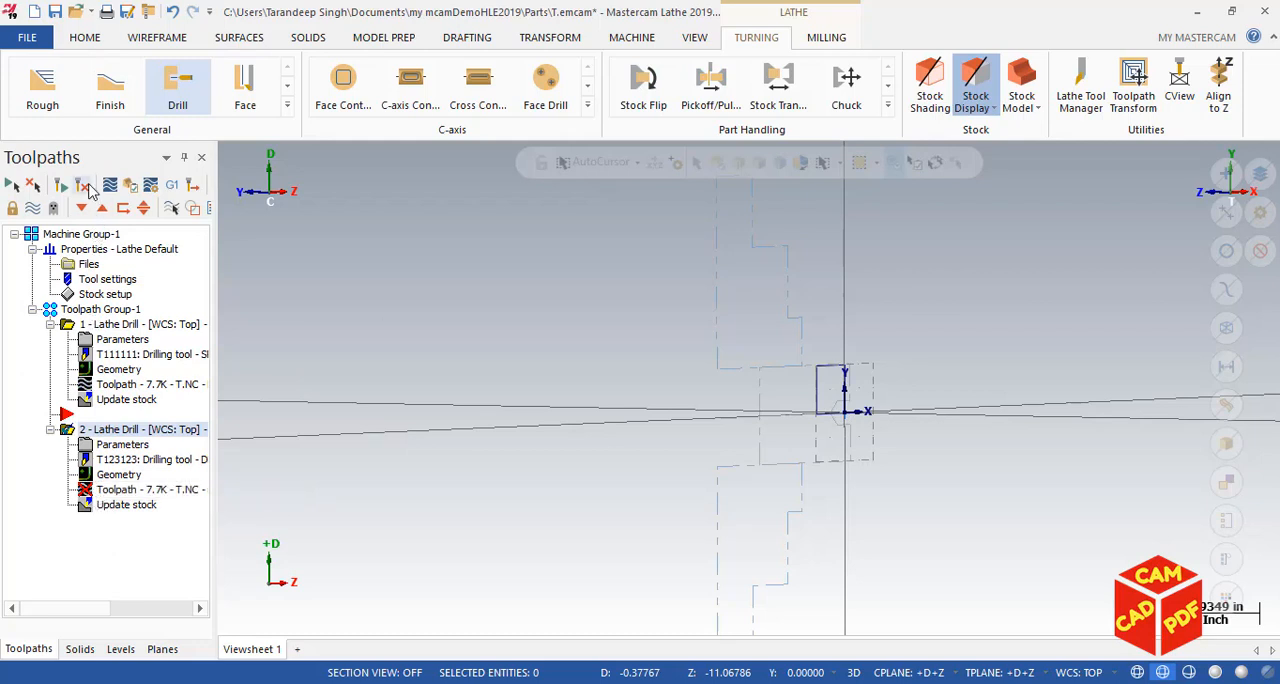
{"action": "mouse_move", "coordinate": [88, 186]}
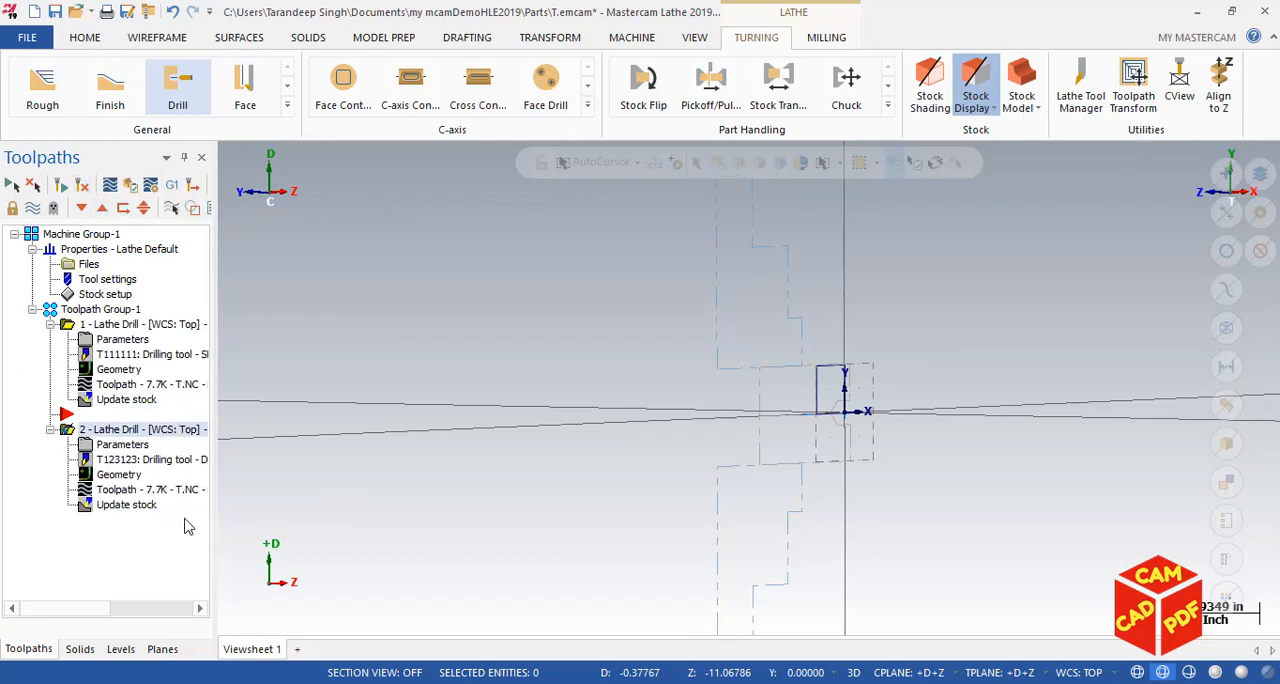
{"action": "mouse_move", "coordinate": [190, 527]}
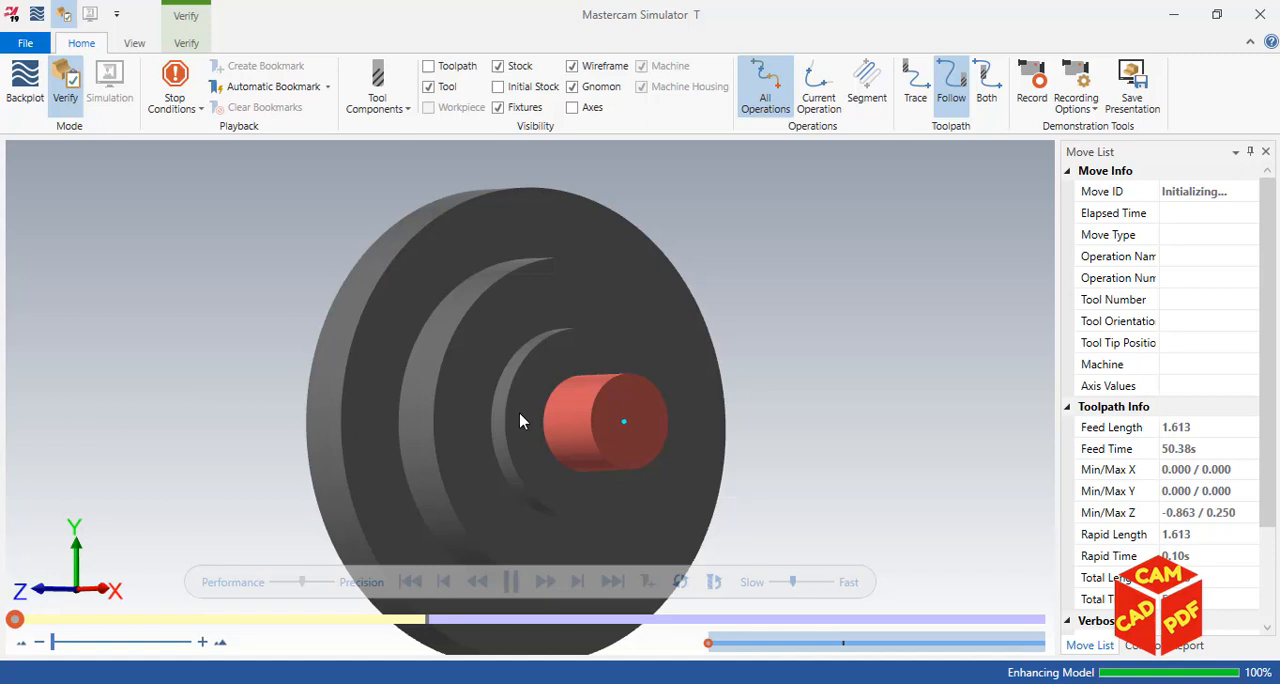
Replay both drill operations from the start with a 3/4 first-quadrant section cut revealing the hole.
{"action": "left_click", "coordinate": [510, 582]}
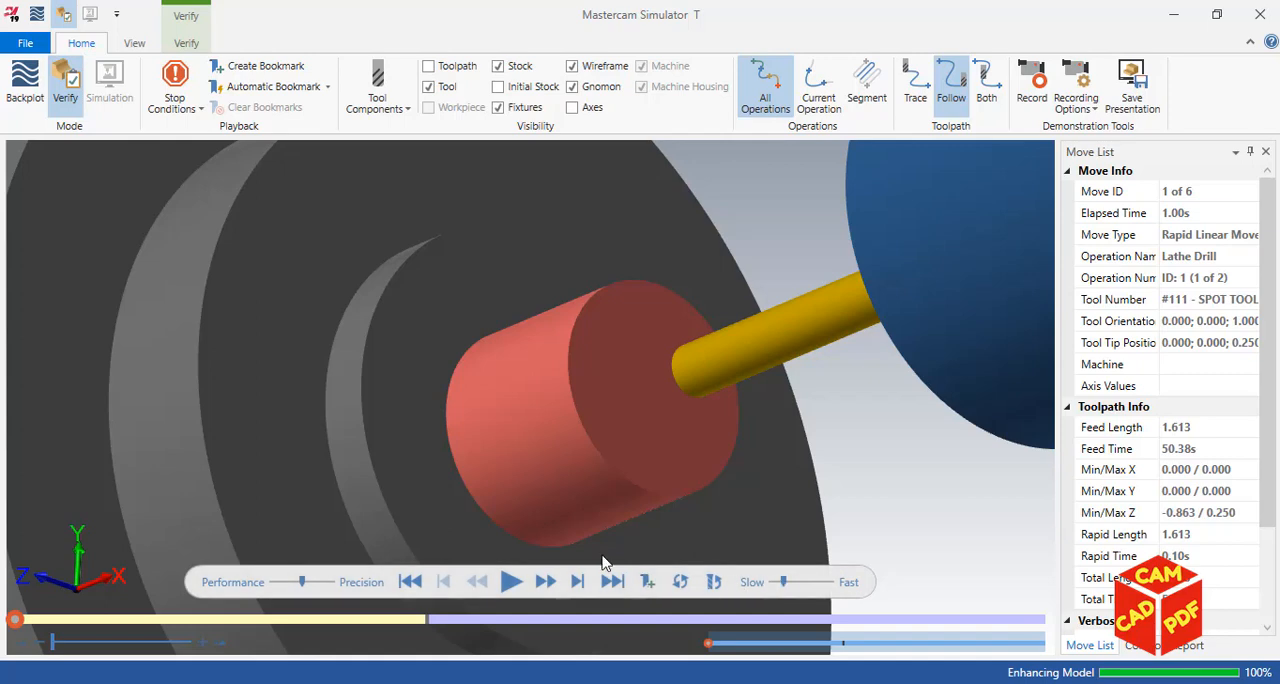
{"action": "left_click", "coordinate": [511, 581]}
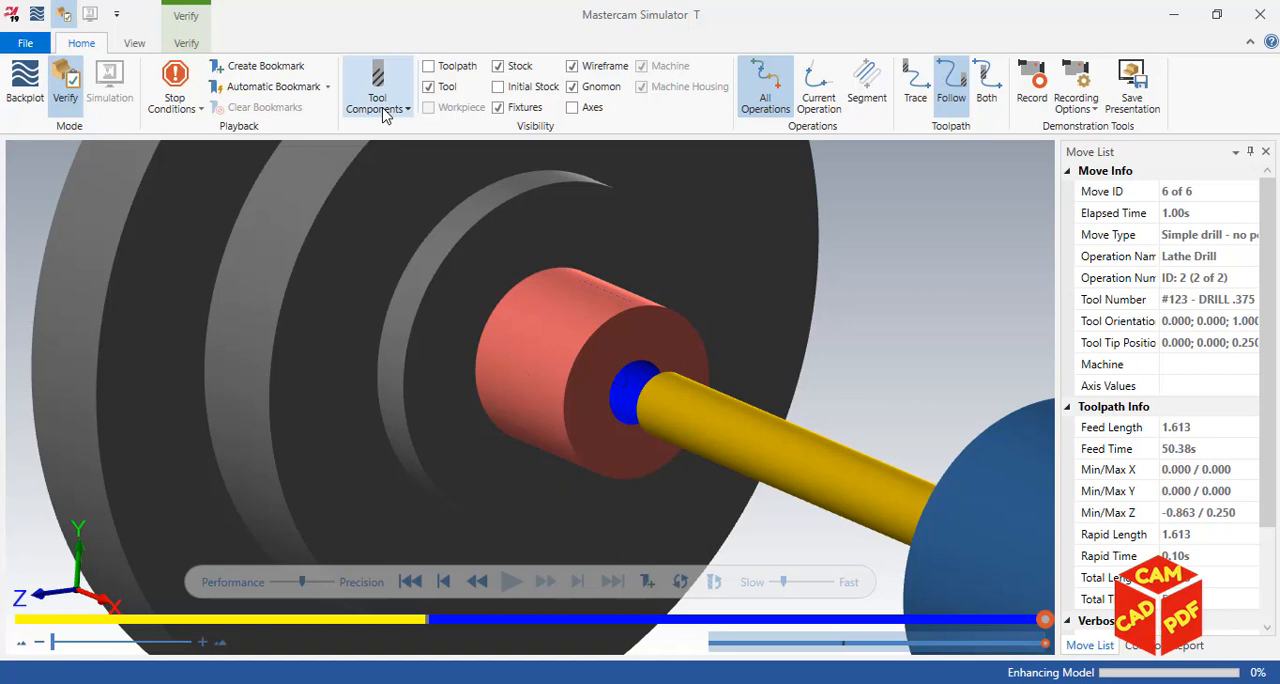
{"action": "left_click", "coordinate": [134, 42]}
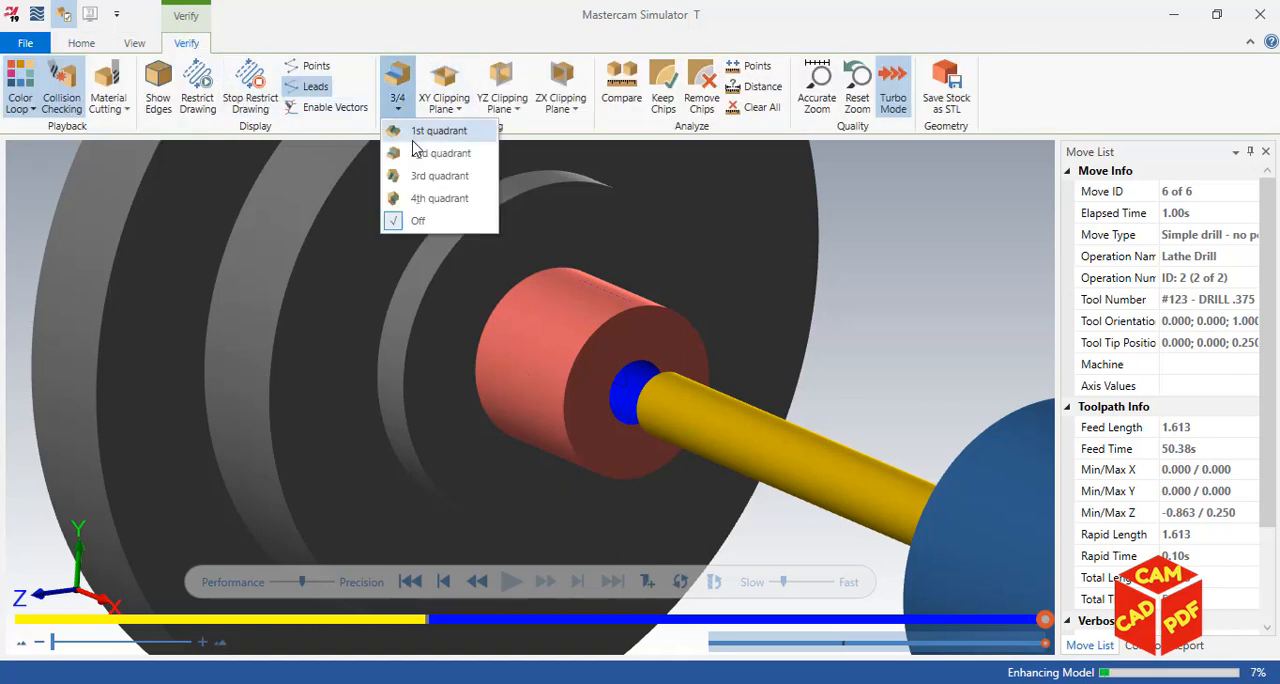
{"action": "left_click", "coordinate": [438, 130]}
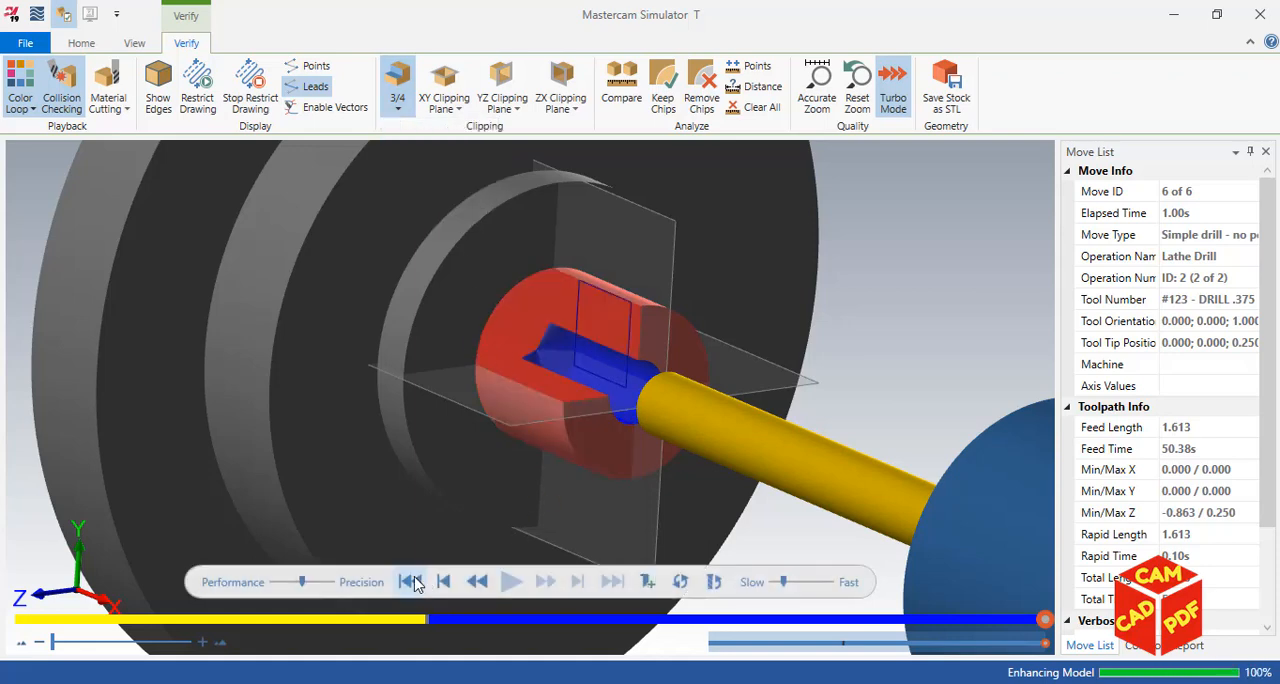
{"action": "left_click", "coordinate": [409, 581]}
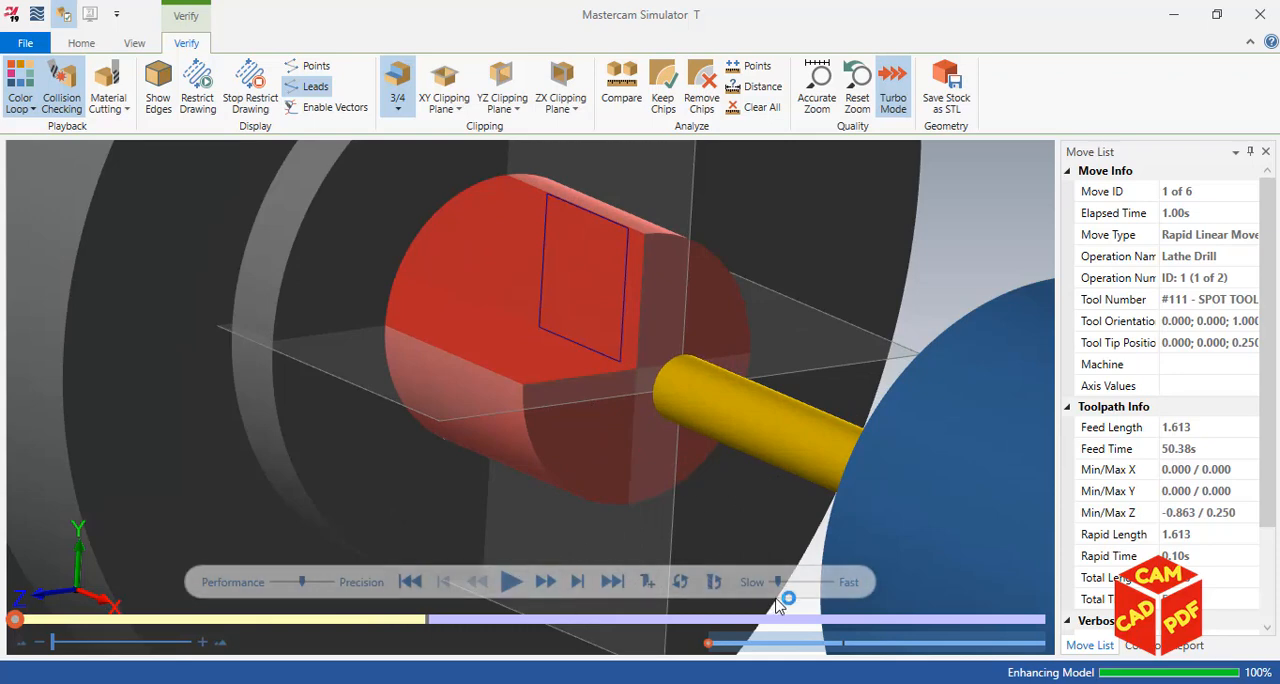
{"action": "left_click", "coordinate": [510, 581]}
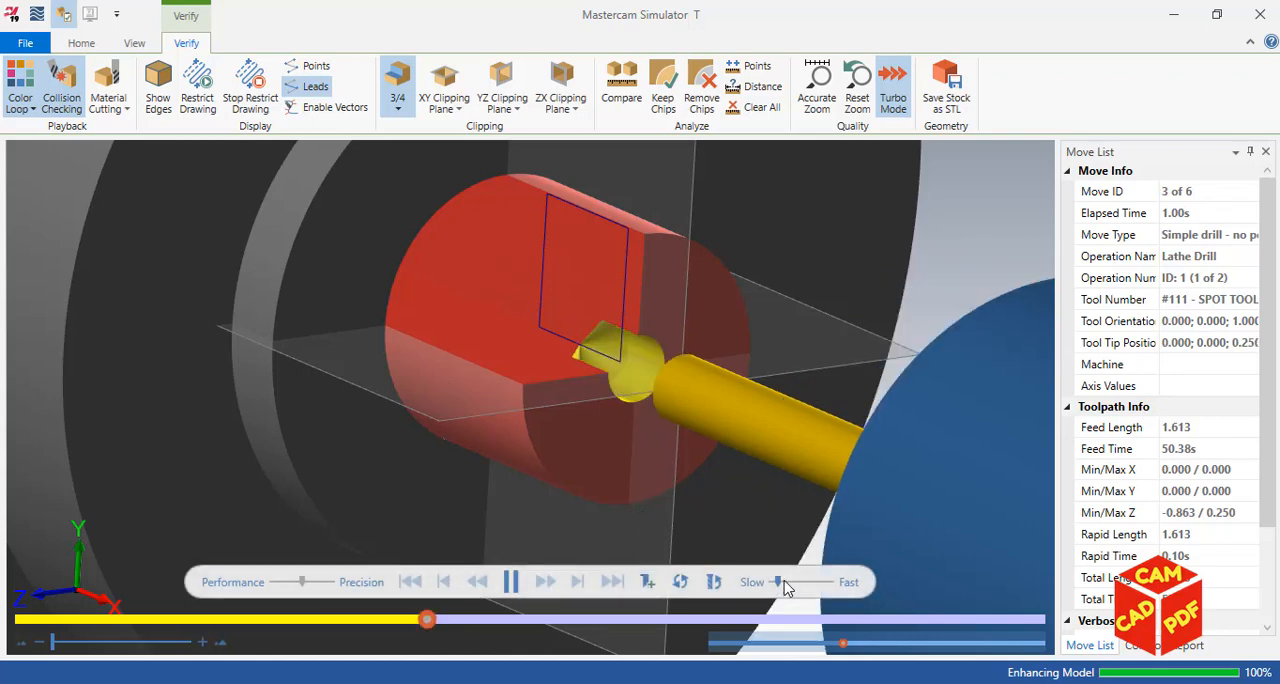
{"action": "left_click", "coordinate": [510, 581]}
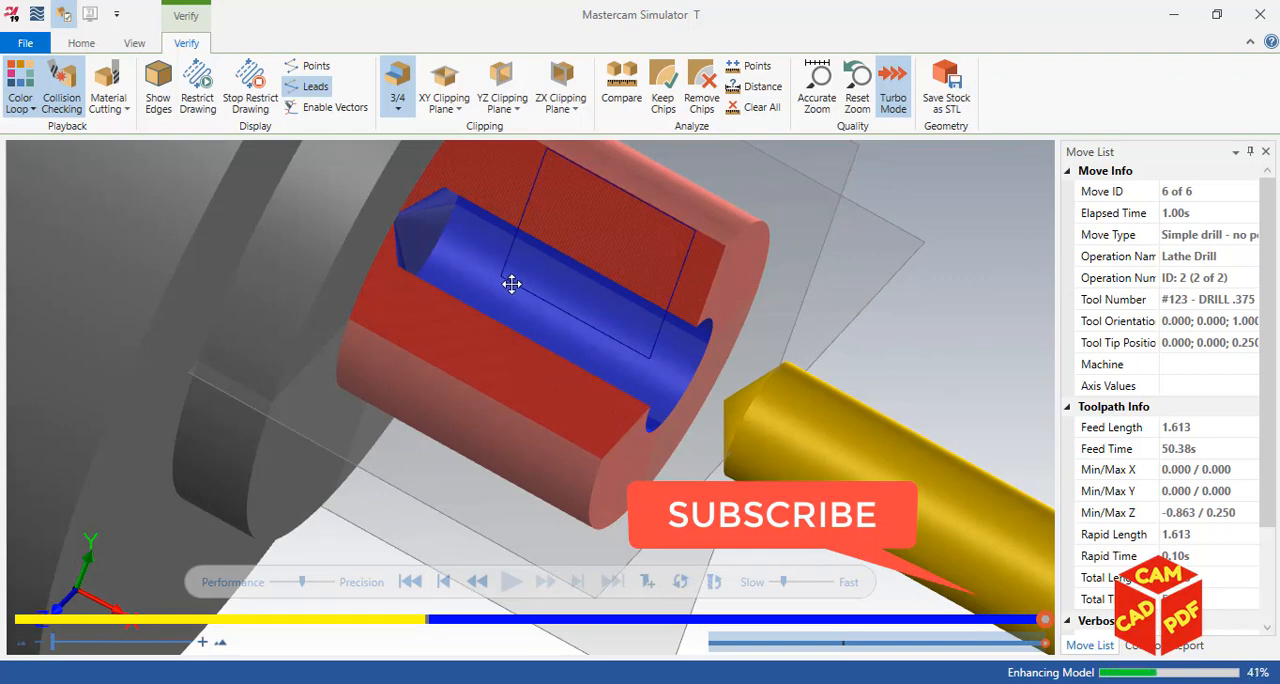
{"action": "mouse_move", "coordinate": [417, 237]}
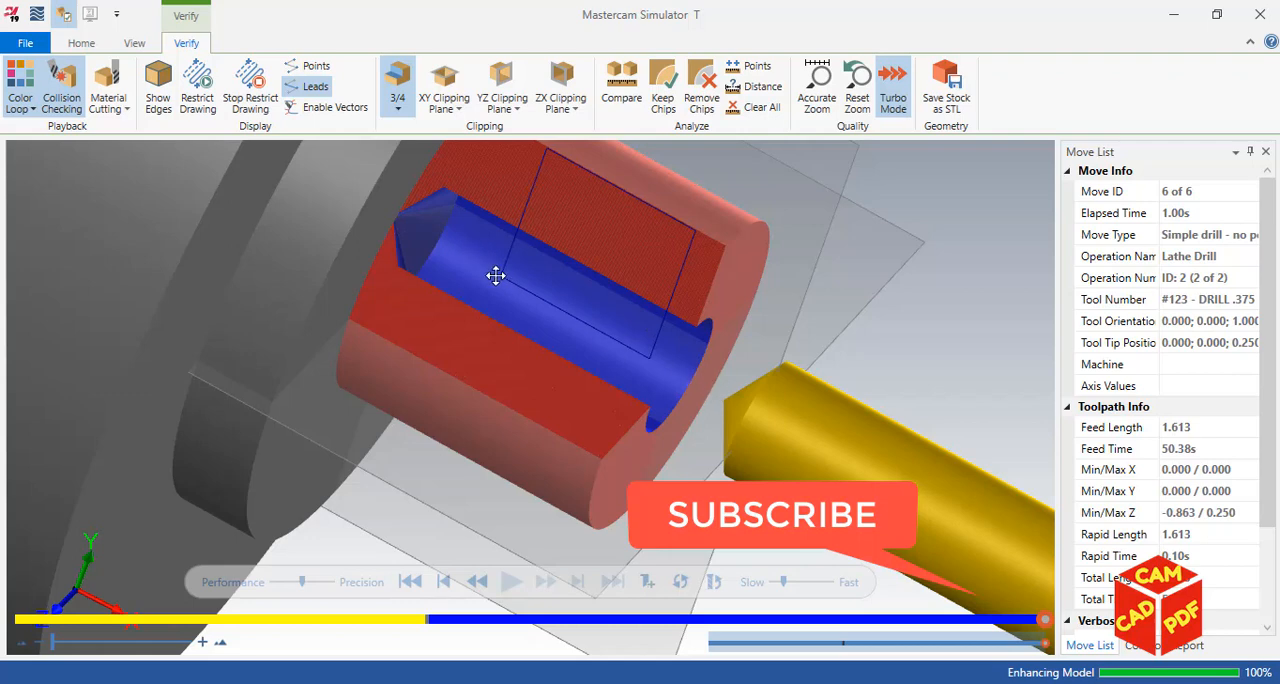
{"action": "mouse_move", "coordinate": [610, 304]}
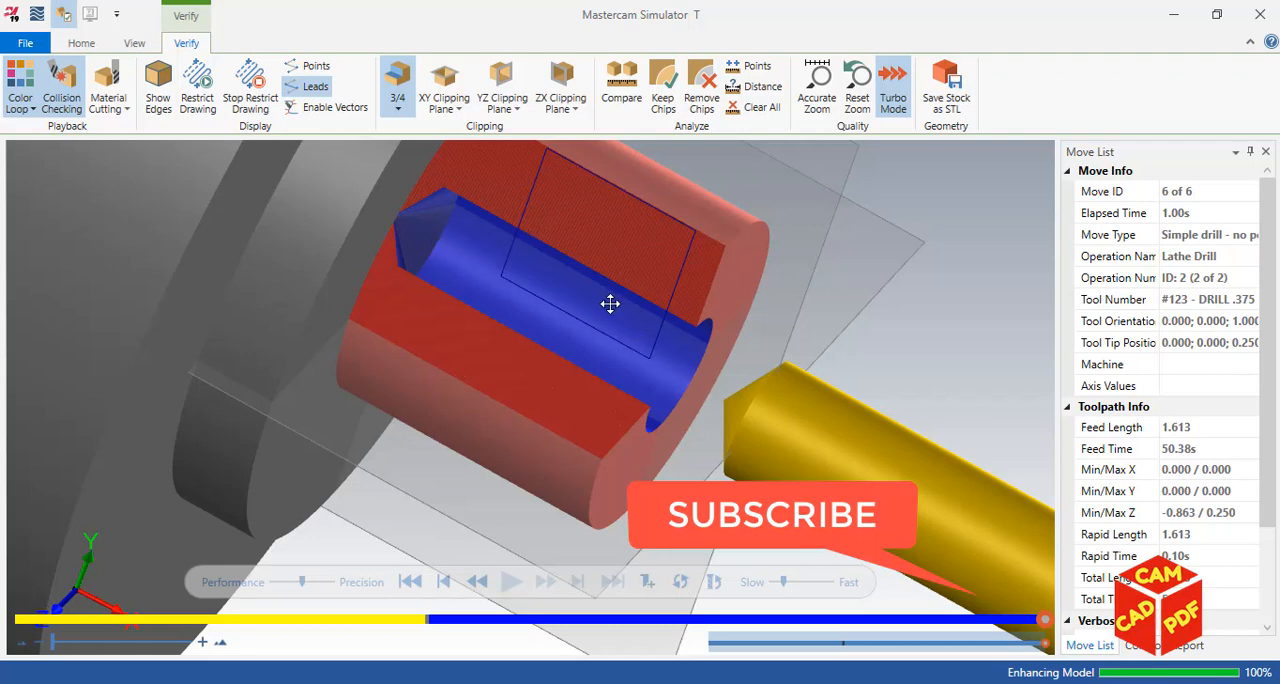